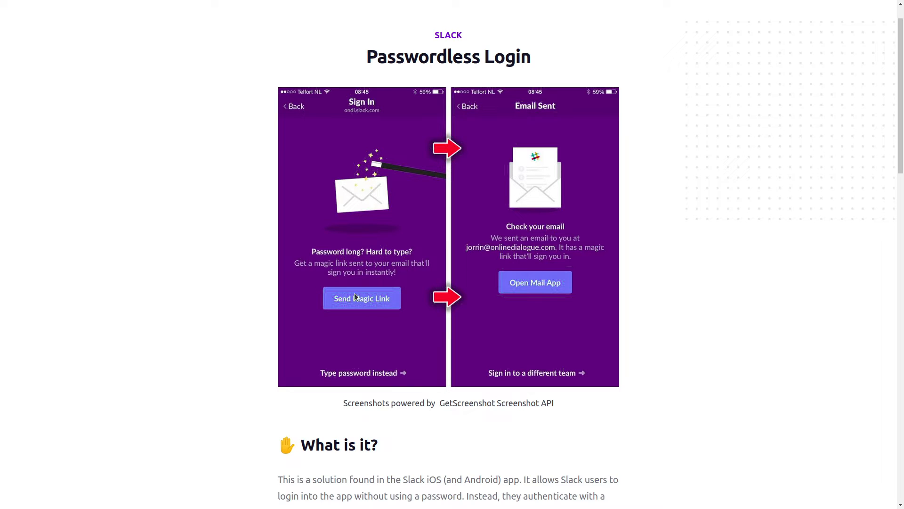
{"action": "mouse_move", "coordinate": [546, 213]}
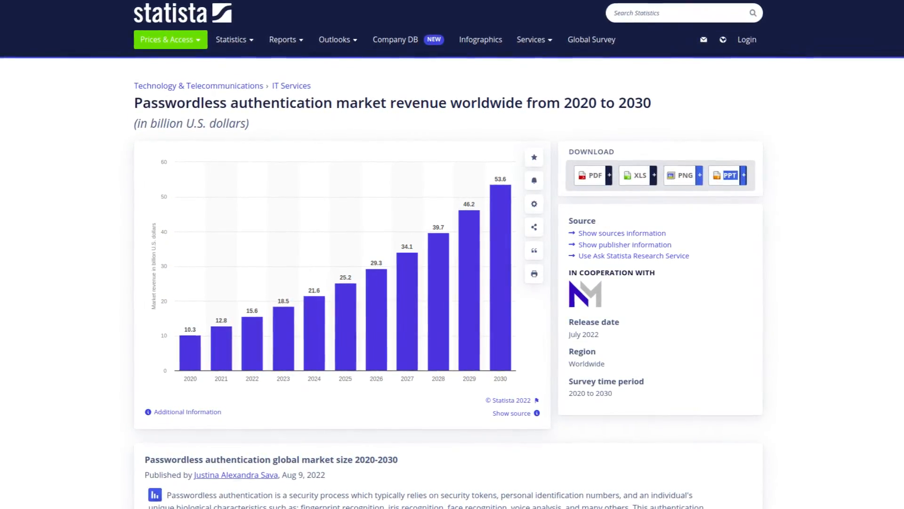
Step: Browse to frontegg.com and look through the marketing homepage
{"action": "scroll", "scroll_direction": "down", "scroll_amount": 3}
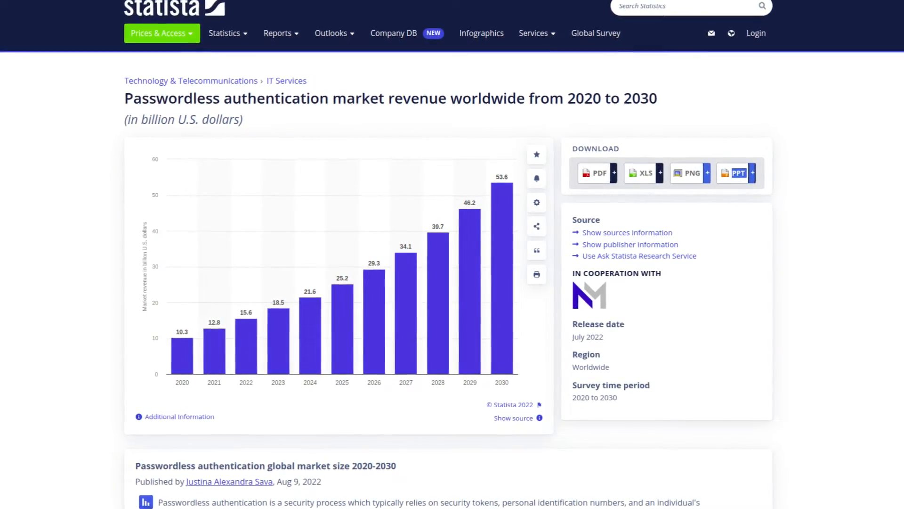
{"action": "type", "text": "frontegg.com"}
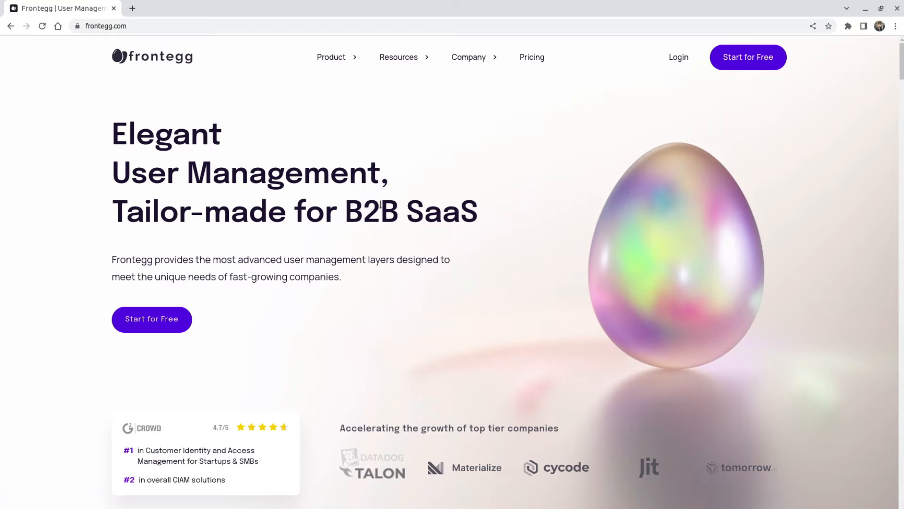
{"action": "scroll", "scroll_direction": "down", "scroll_amount": 3}
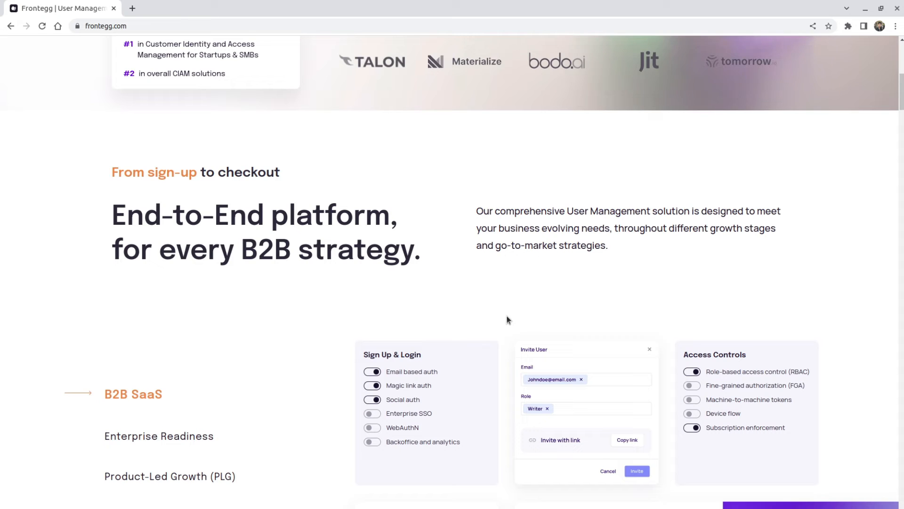
{"action": "scroll", "scroll_direction": "down", "scroll_amount": 3}
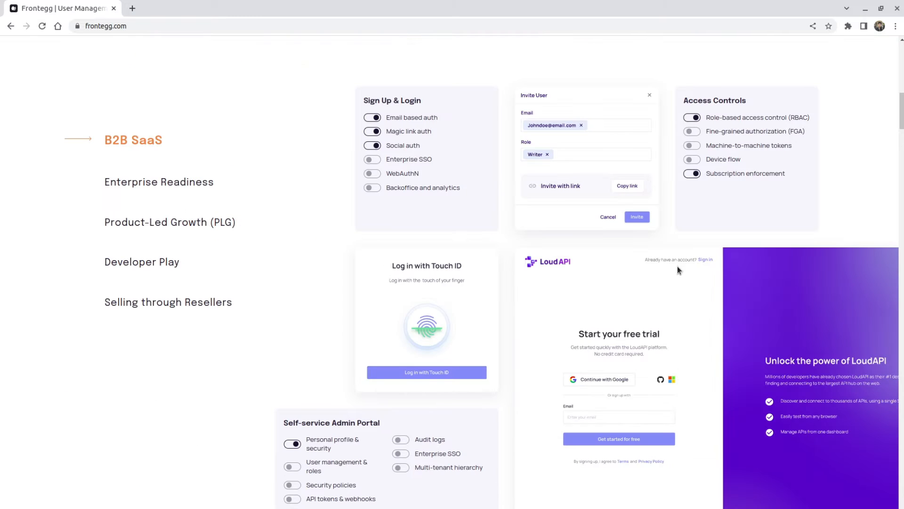
{"action": "scroll", "scroll_direction": "down", "scroll_amount": 3}
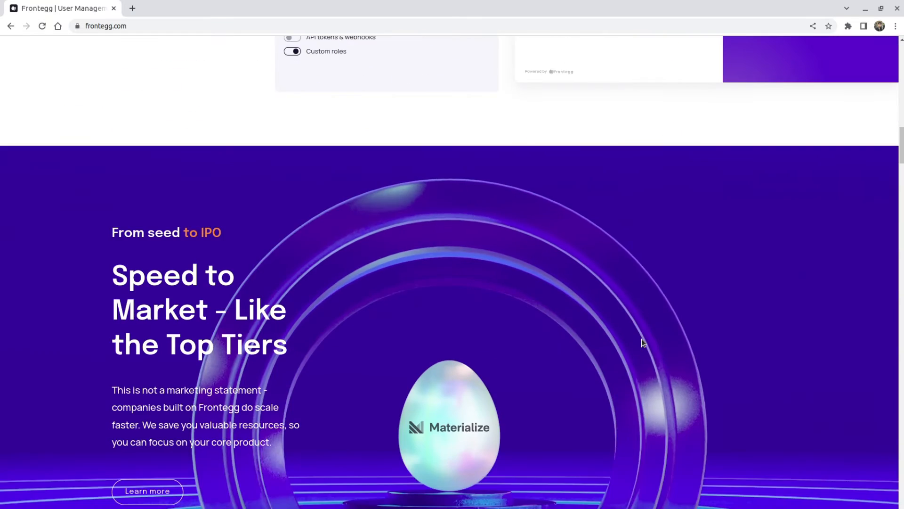
{"action": "scroll", "scroll_direction": "down", "scroll_amount": 3}
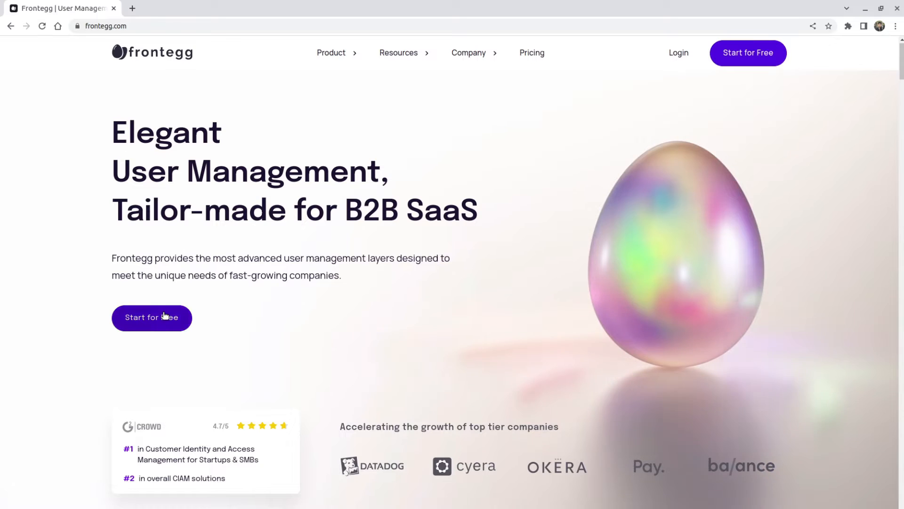
Step: Sign in to Frontegg with the existing Google account, reaching the dashboard overview
{"action": "left_click", "coordinate": [150, 317]}
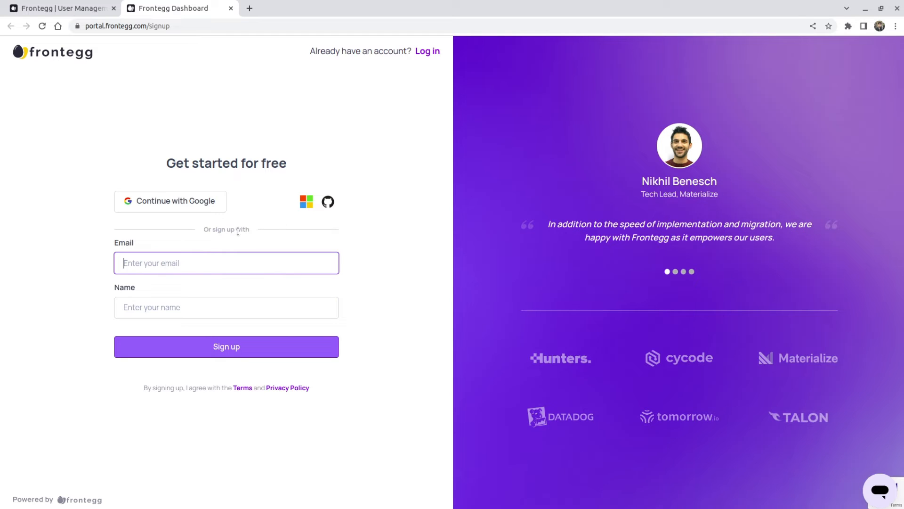
{"action": "mouse_move", "coordinate": [386, 84]}
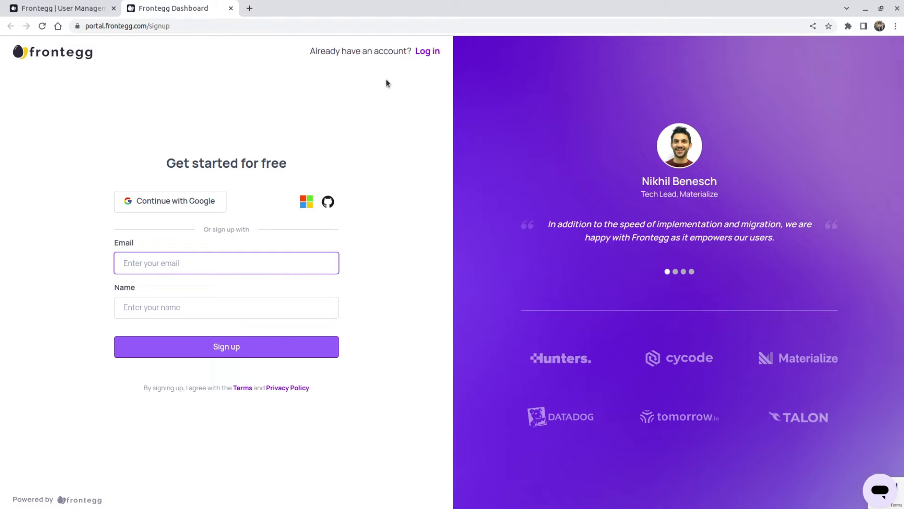
{"action": "left_click", "coordinate": [426, 51]}
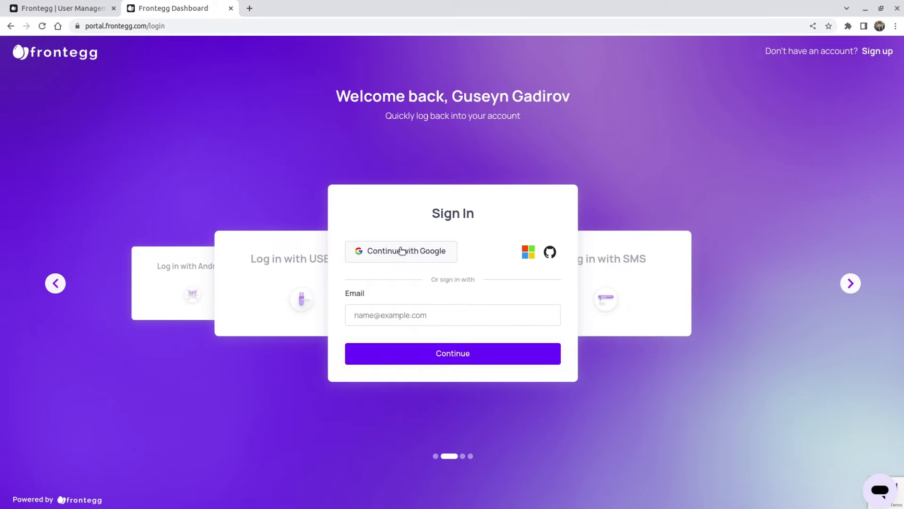
{"action": "left_click", "coordinate": [401, 250]}
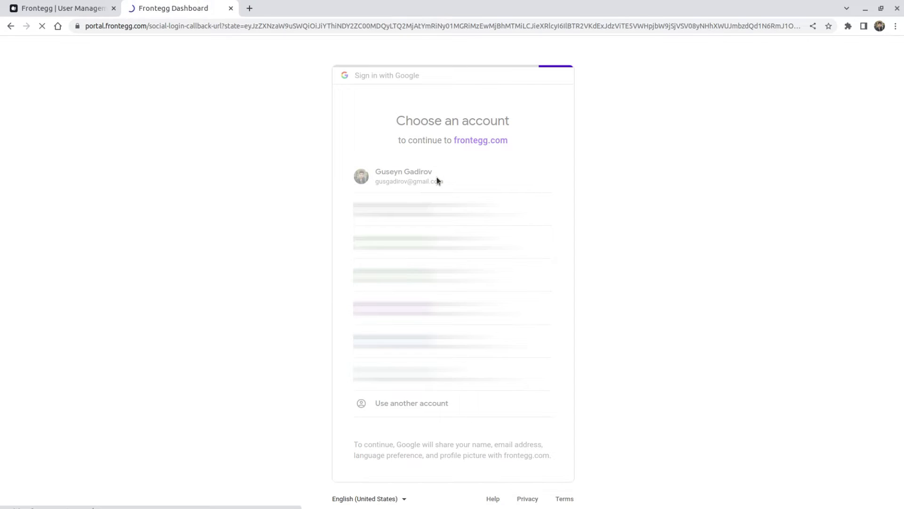
{"action": "left_click", "coordinate": [404, 176]}
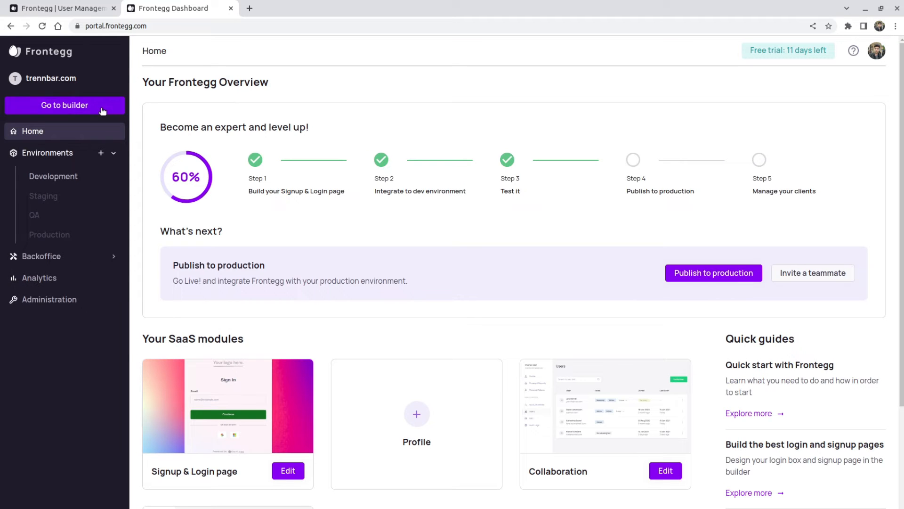
Step: Enter the login box builder and enable GitHub sign-in alongside Google and Microsoft
{"action": "left_click", "coordinate": [64, 105]}
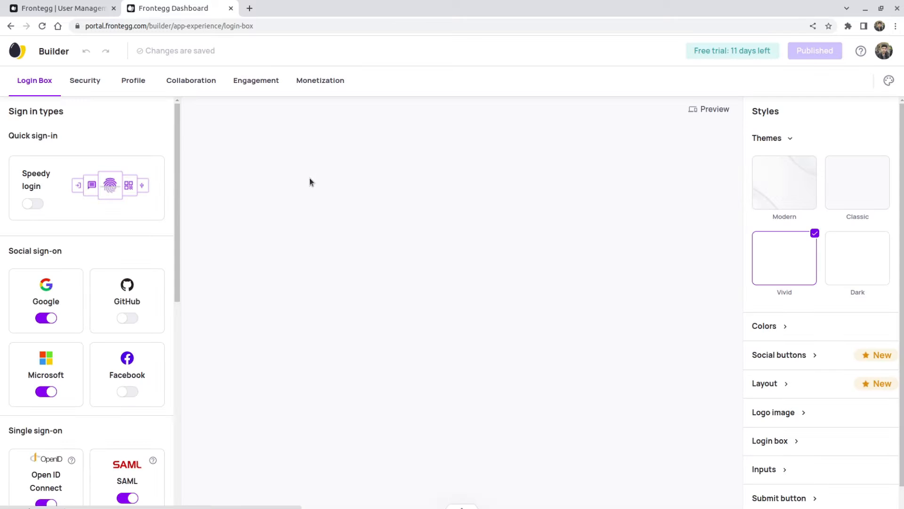
{"action": "left_click", "coordinate": [783, 258]}
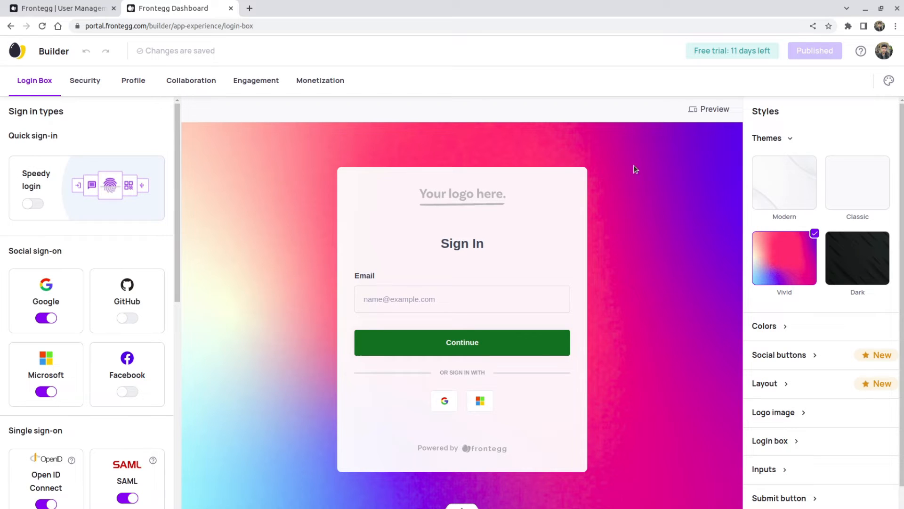
{"action": "mouse_move", "coordinate": [427, 275]}
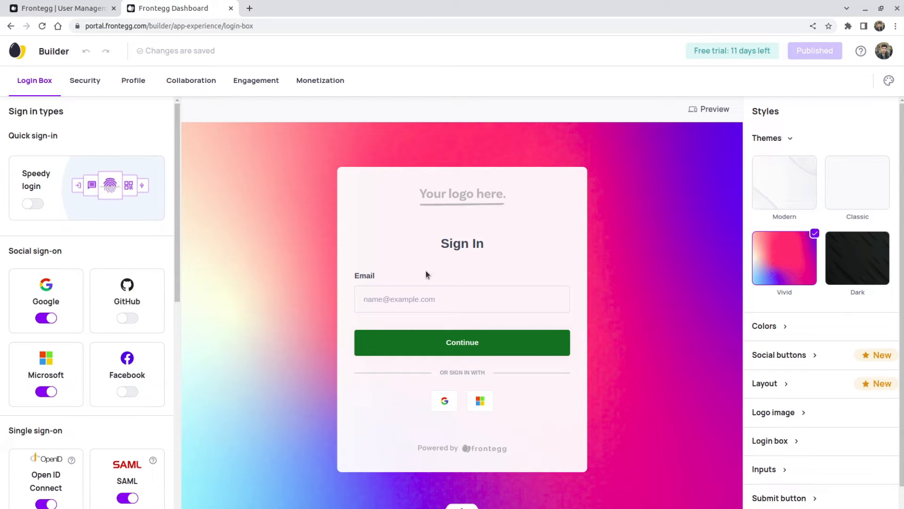
{"action": "mouse_move", "coordinate": [403, 277]}
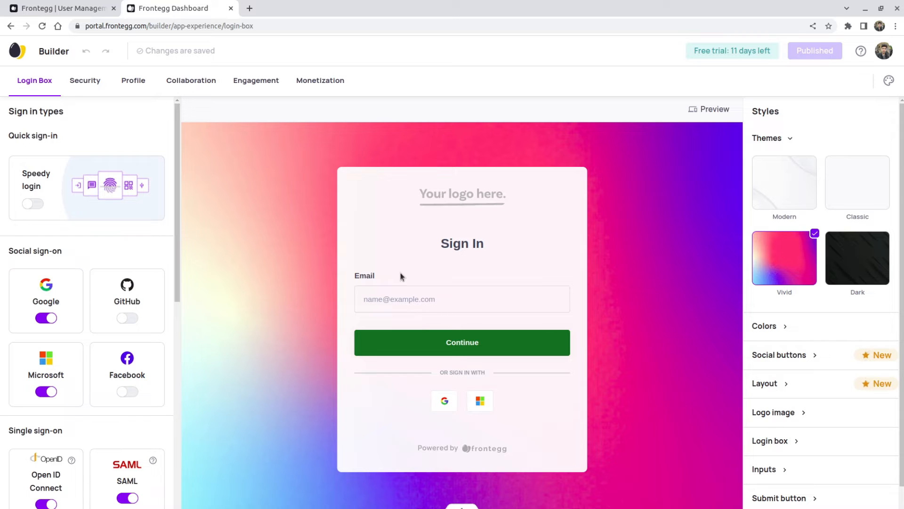
{"action": "mouse_move", "coordinate": [144, 186]}
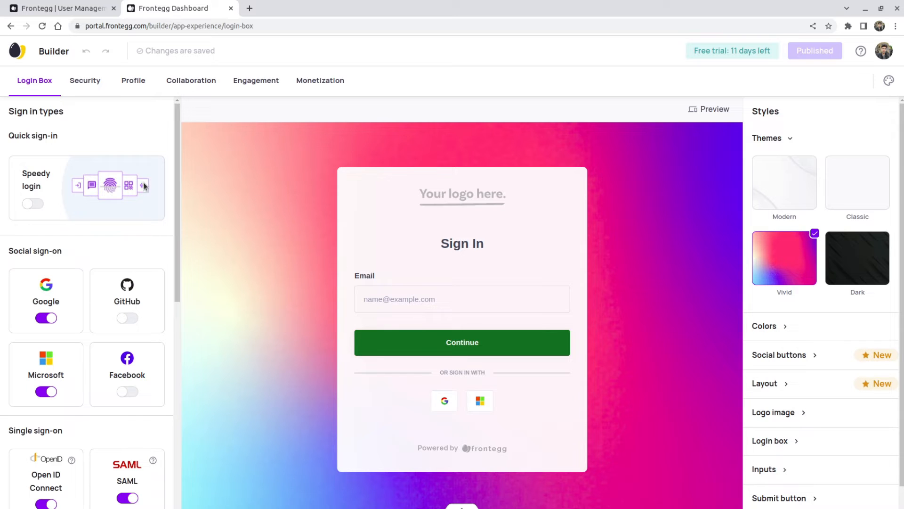
{"action": "scroll", "scroll_direction": "down", "scroll_amount": 3}
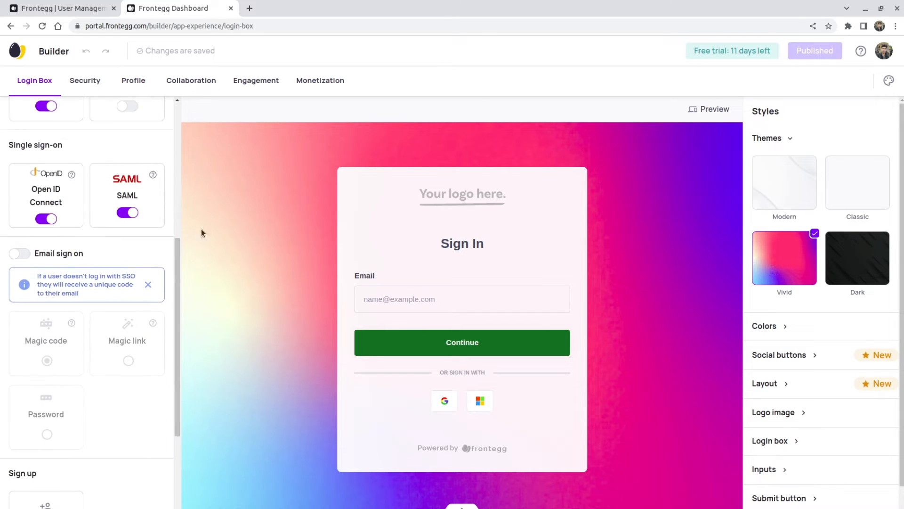
{"action": "mouse_move", "coordinate": [446, 282]}
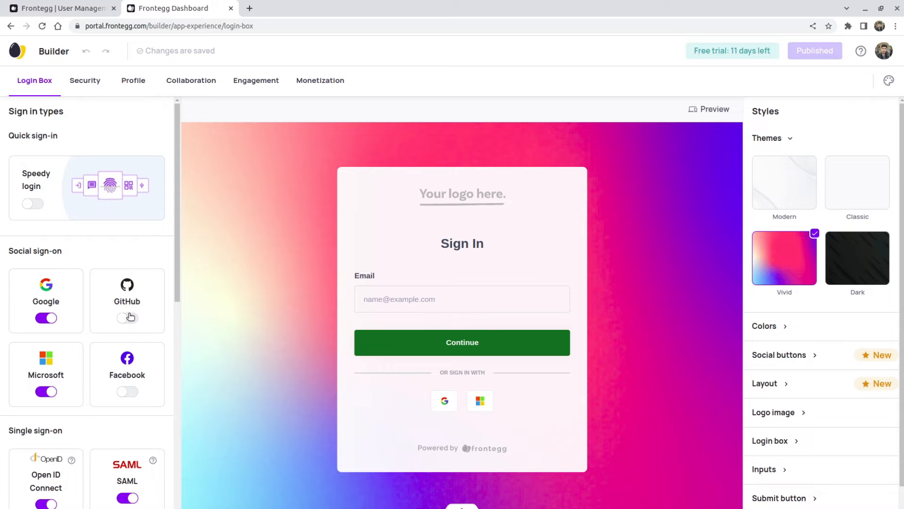
{"action": "left_click", "coordinate": [127, 317]}
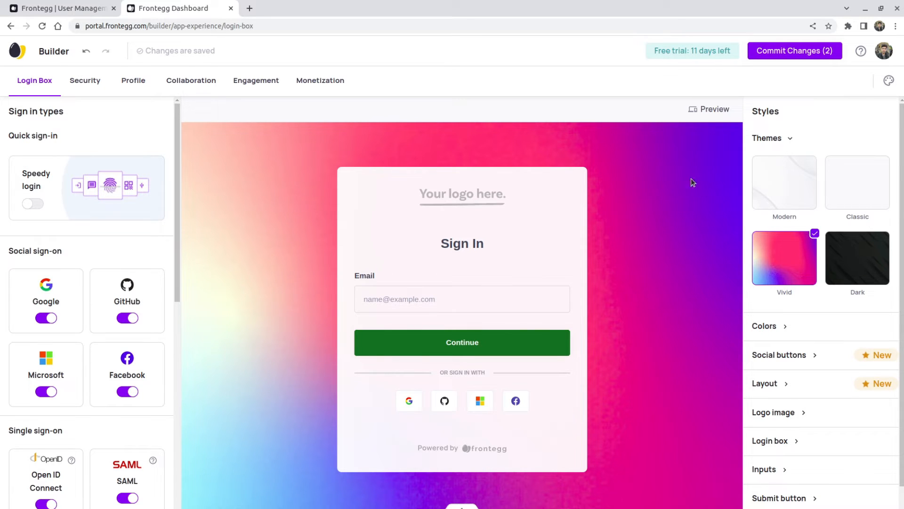
Step: Preview the Classic and Dark themes, keep Vivid, and expand the logo image styling options
{"action": "left_click", "coordinate": [857, 182]}
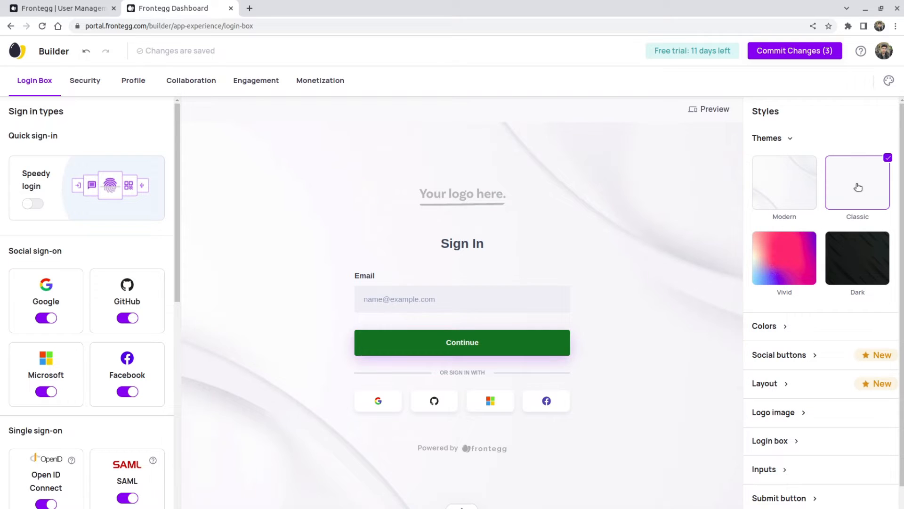
{"action": "left_click", "coordinate": [857, 258]}
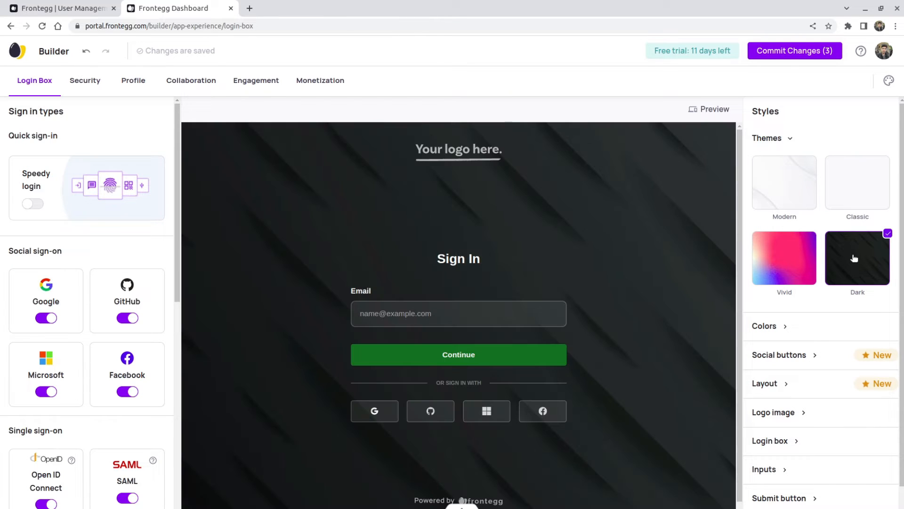
{"action": "left_click", "coordinate": [784, 258]}
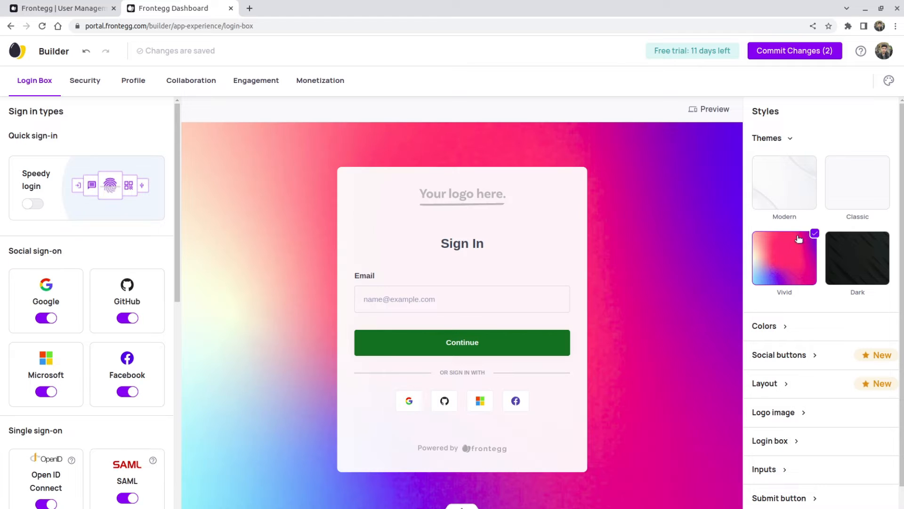
{"action": "scroll", "scroll_direction": "down", "scroll_amount": 3}
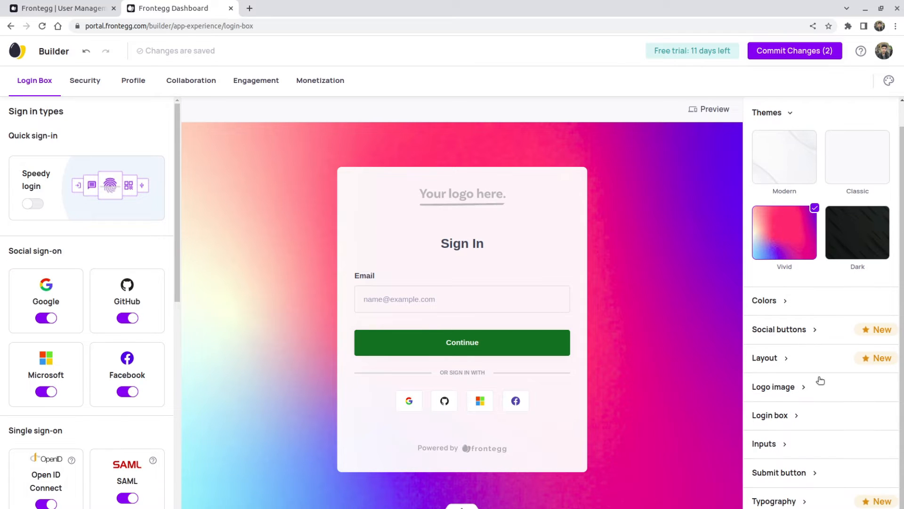
{"action": "left_click", "coordinate": [777, 386]}
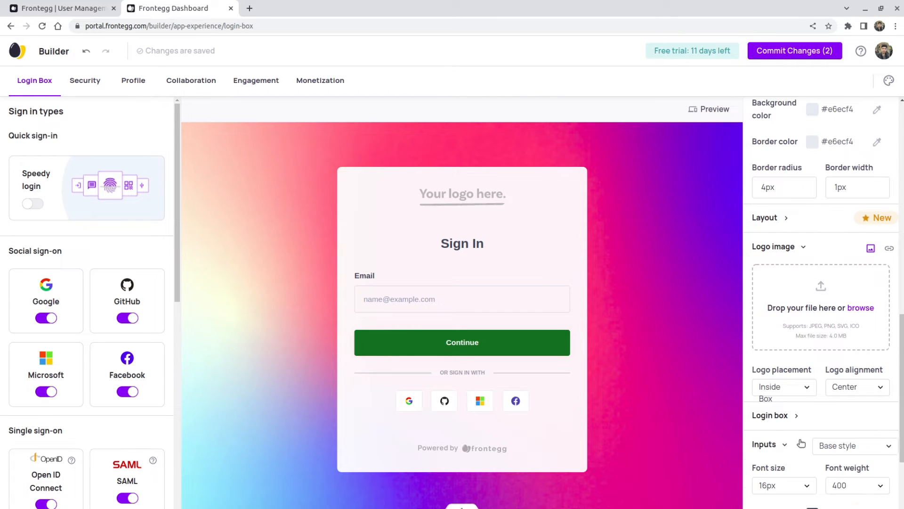
{"action": "scroll", "scroll_direction": "down", "scroll_amount": 3}
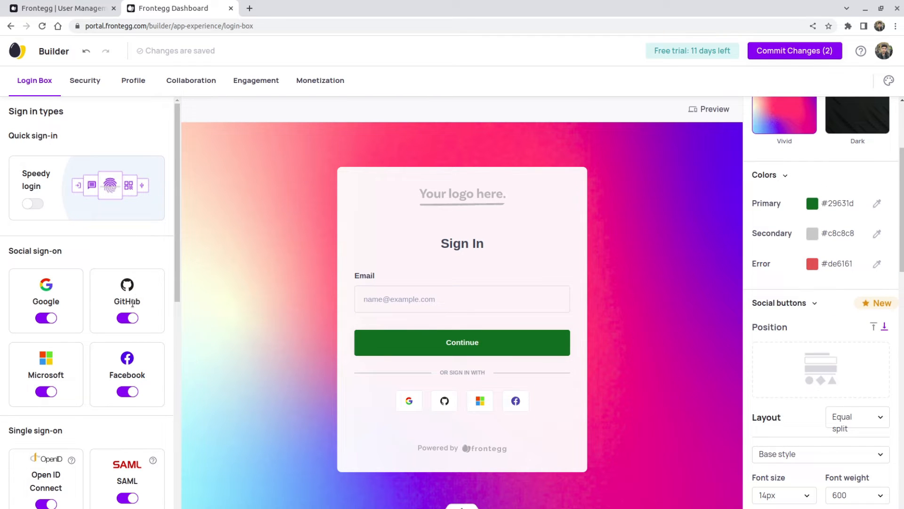
{"action": "mouse_move", "coordinate": [105, 341]}
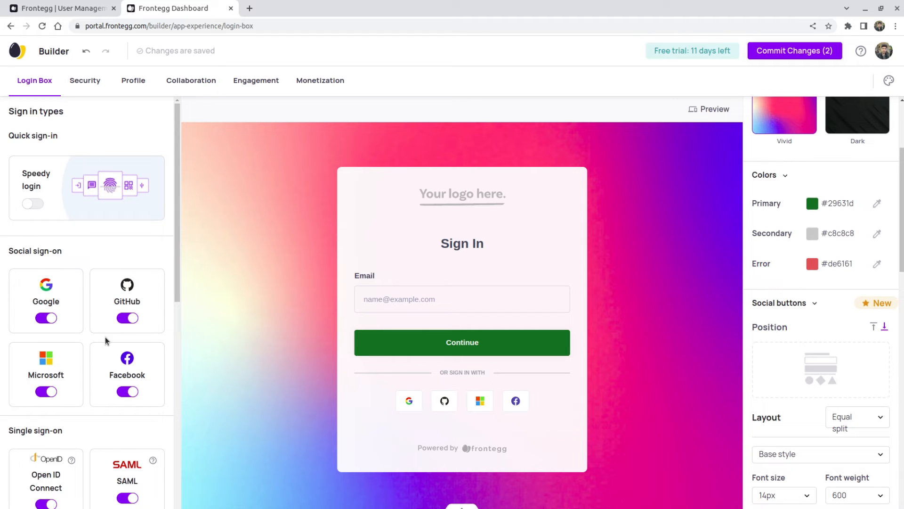
Step: Enable email sign-on with Magic code as the passwordless method, then return to the frontegg.com tab
{"action": "scroll", "scroll_direction": "down", "scroll_amount": 3}
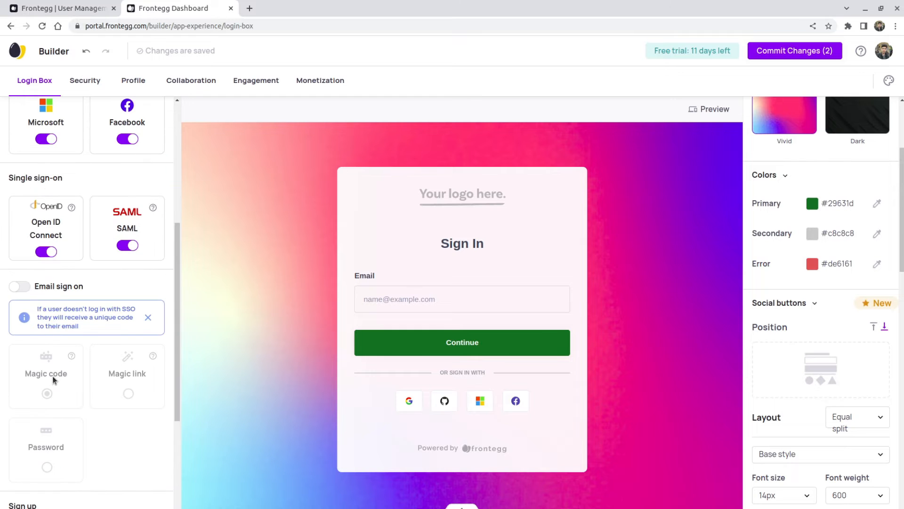
{"action": "left_click", "coordinate": [20, 287]}
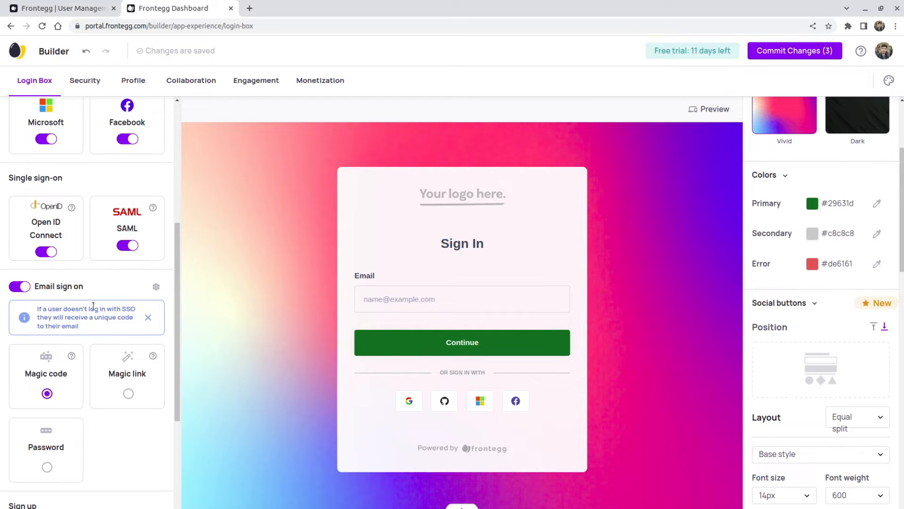
{"action": "scroll", "scroll_direction": "down", "scroll_amount": 3}
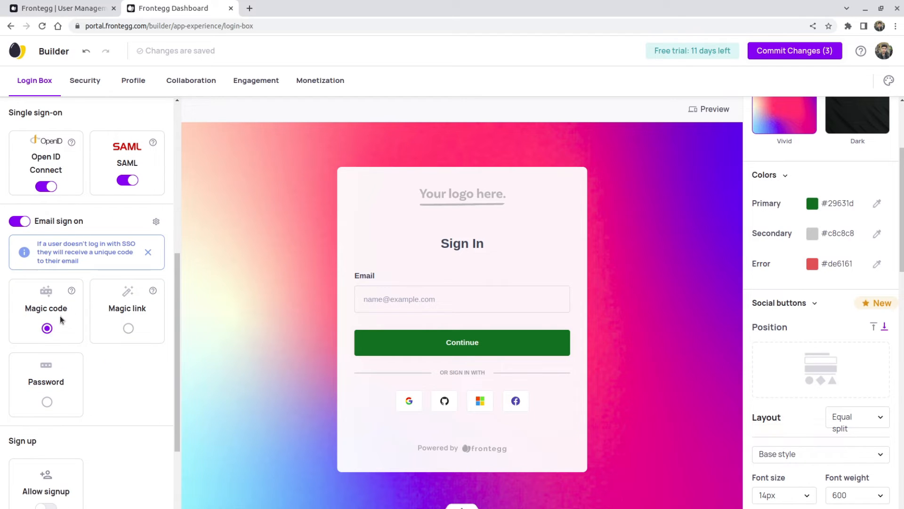
{"action": "mouse_move", "coordinate": [77, 324]}
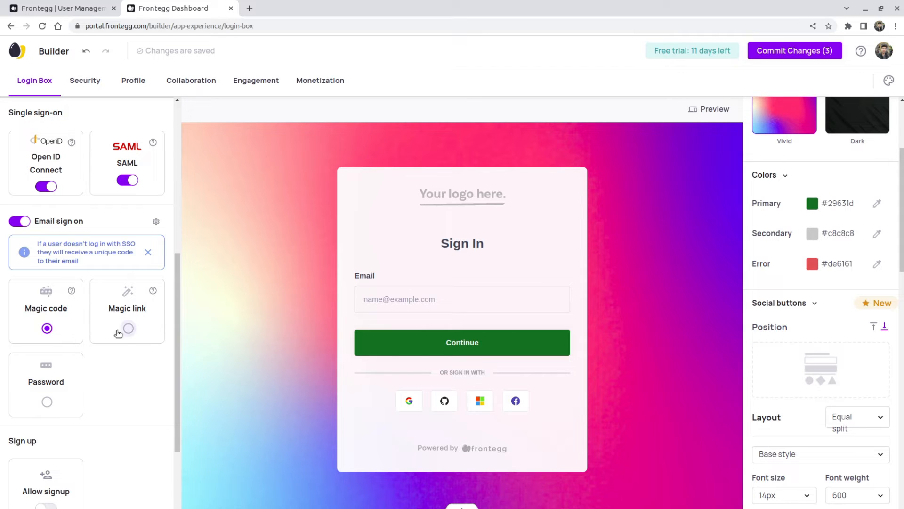
{"action": "left_click", "coordinate": [47, 328]}
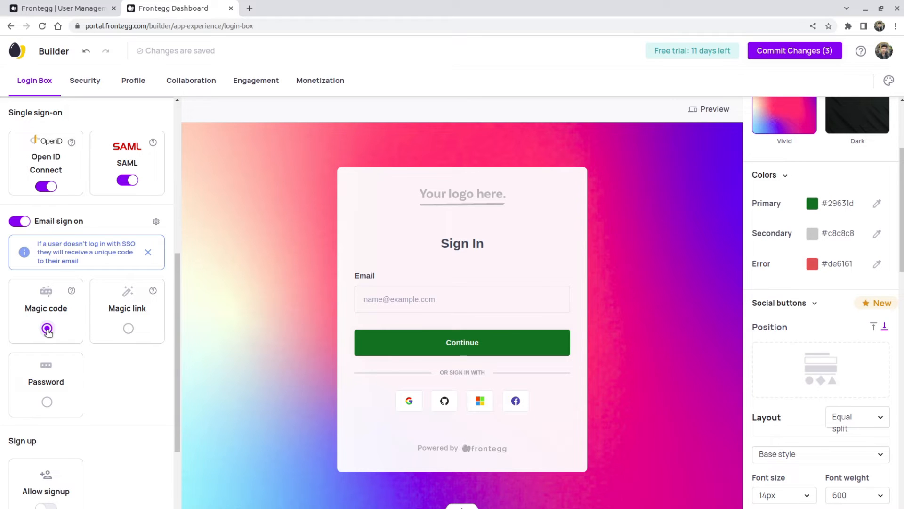
{"action": "left_click", "coordinate": [48, 327]}
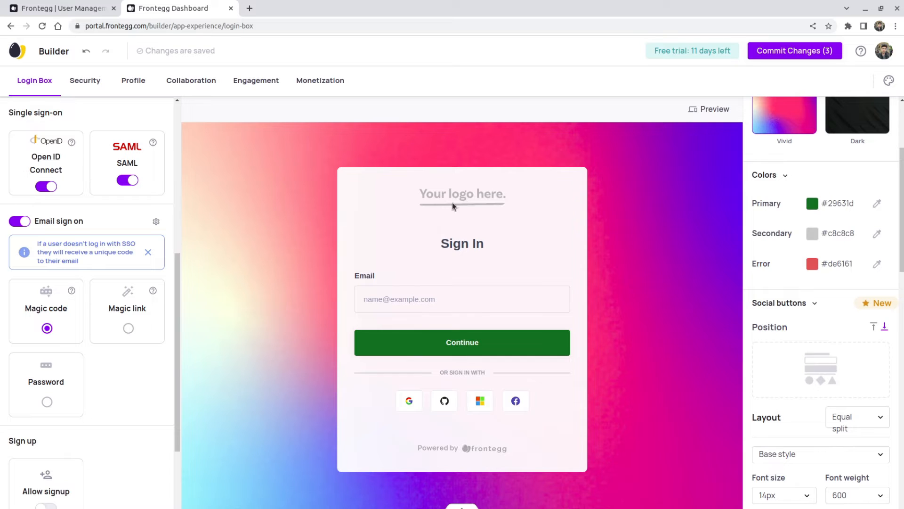
{"action": "mouse_move", "coordinate": [512, 275]}
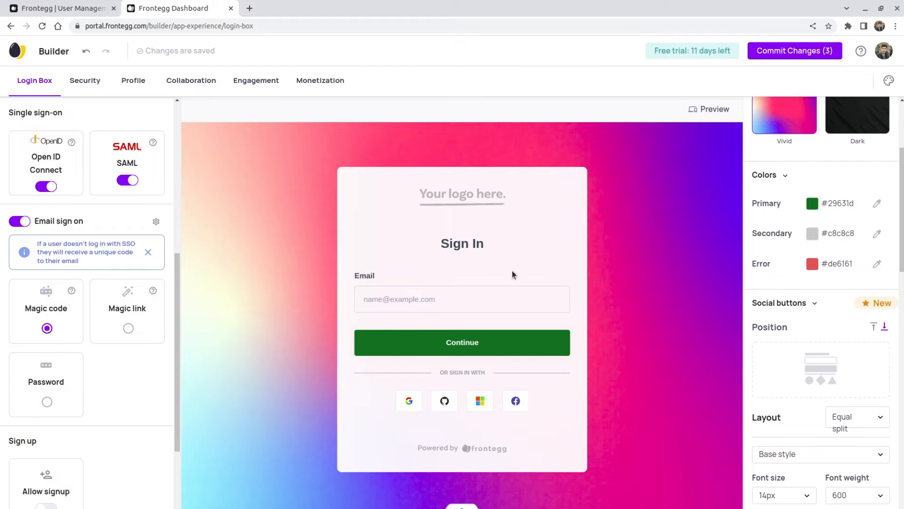
{"action": "mouse_move", "coordinate": [338, 151]}
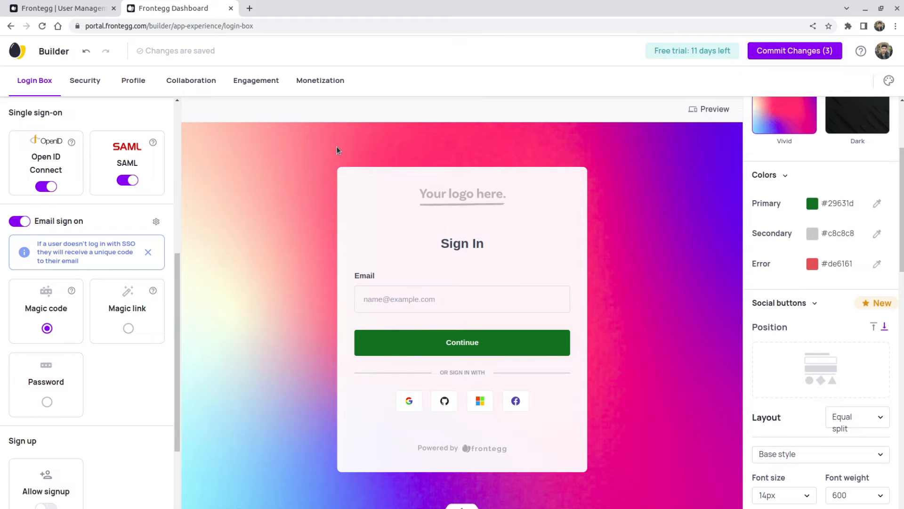
{"action": "left_click", "coordinate": [176, 8]}
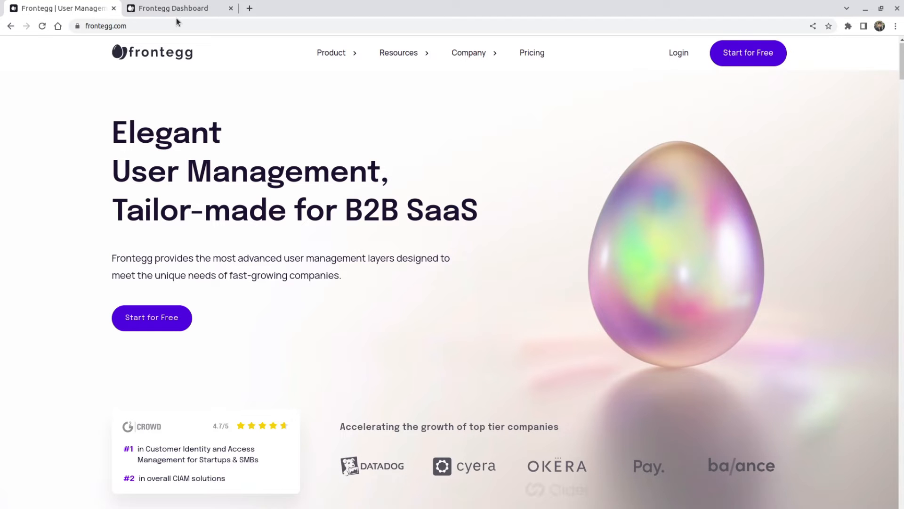
Step: Open docs.frontegg.com and navigate Login Box Integration to the React guide
{"action": "left_click", "coordinate": [399, 53]}
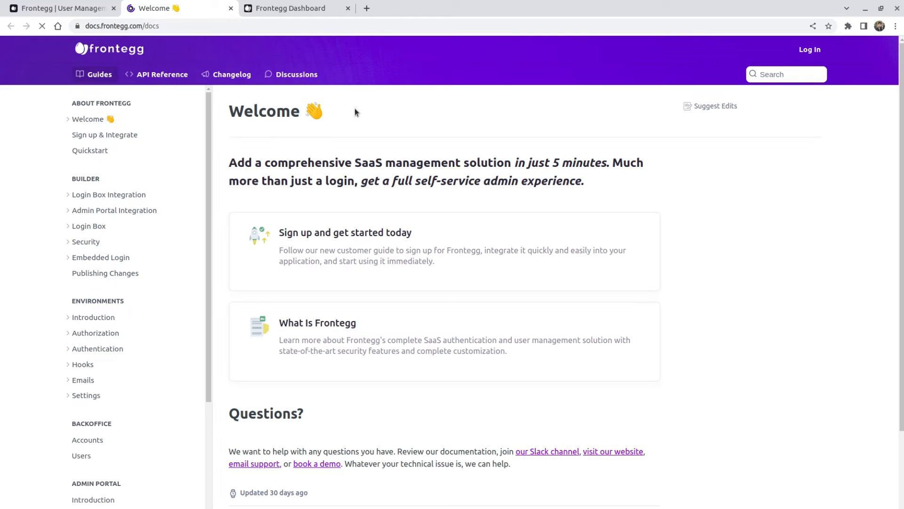
{"action": "left_click", "coordinate": [93, 119]}
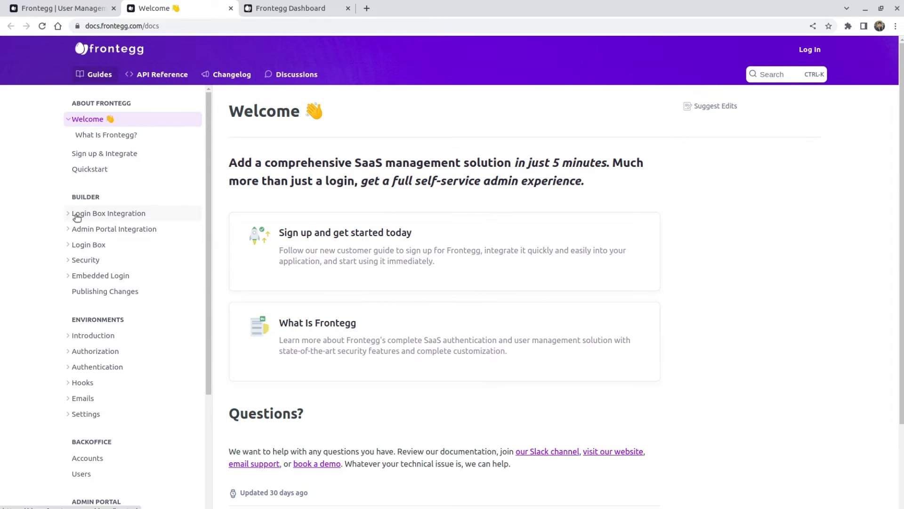
{"action": "left_click", "coordinate": [108, 212]}
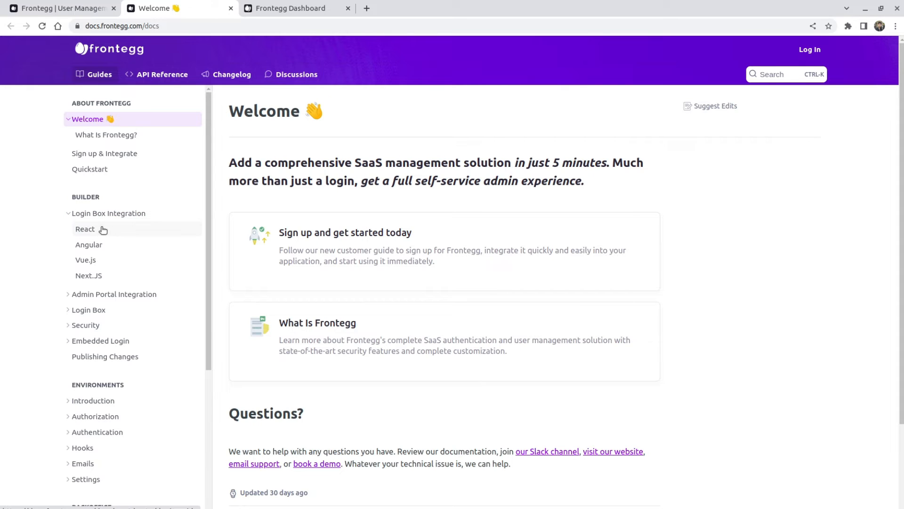
{"action": "mouse_move", "coordinate": [69, 316]}
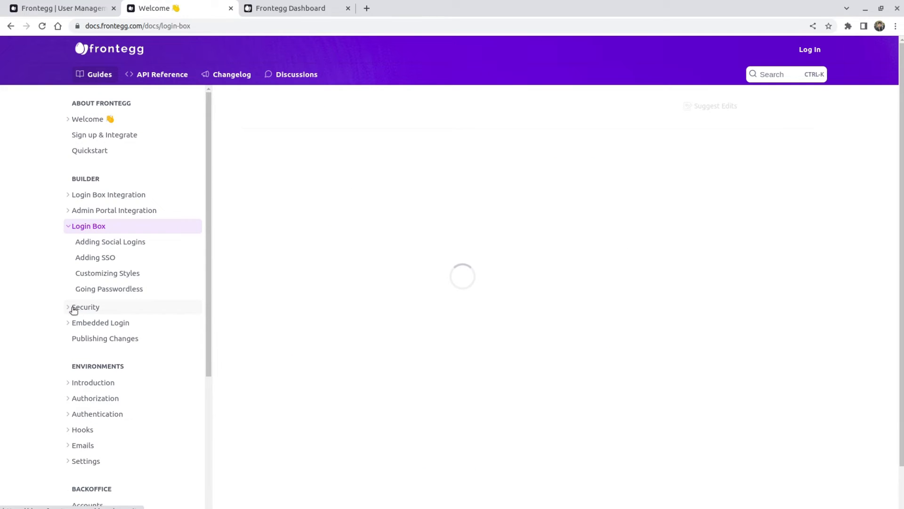
{"action": "left_click", "coordinate": [89, 226]}
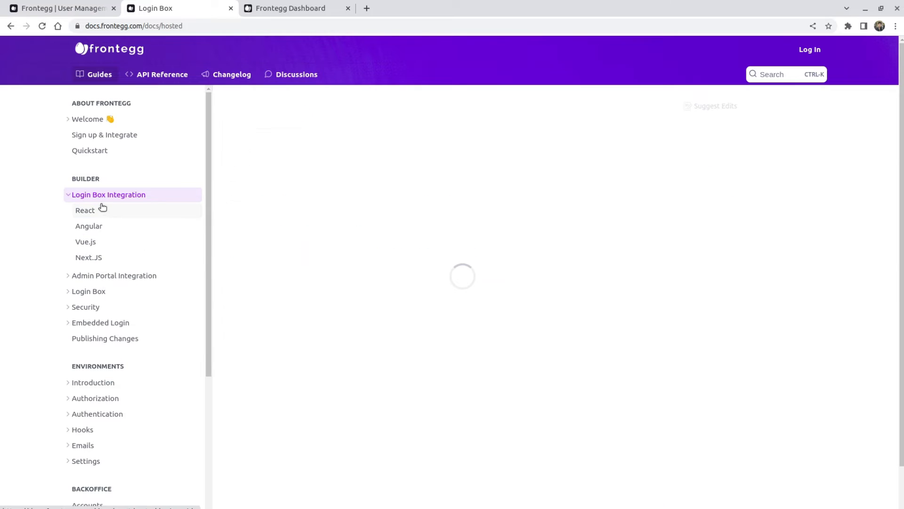
{"action": "left_click", "coordinate": [85, 210]}
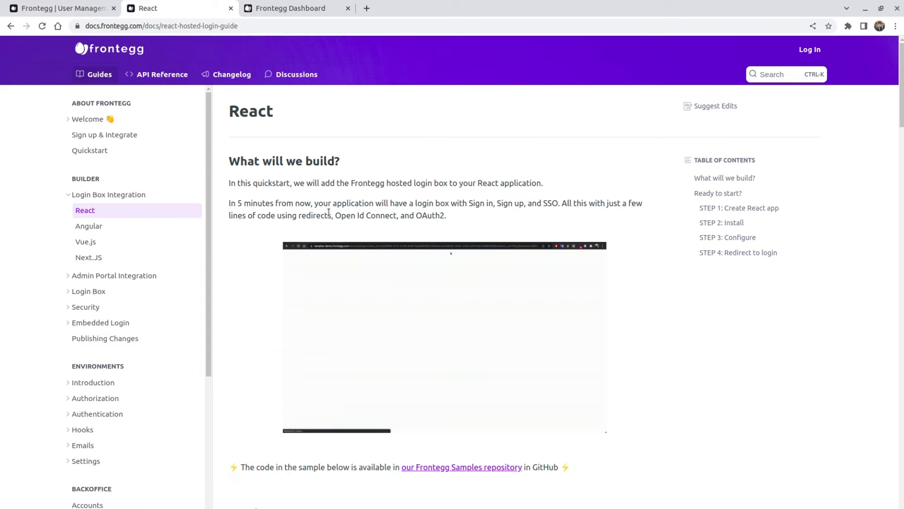
Step: Select the npm install command under STEP 2 of the React guide
{"action": "scroll", "scroll_direction": "down", "scroll_amount": 3}
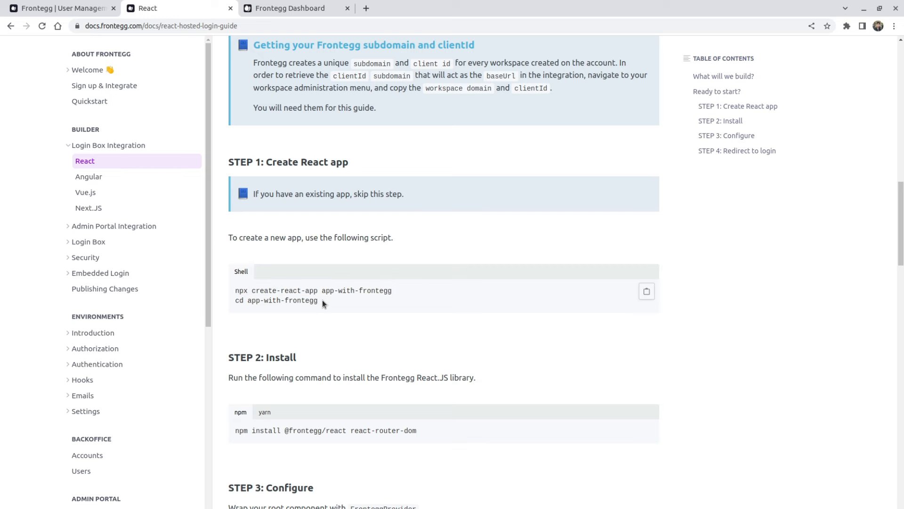
{"action": "triple_click", "coordinate": [326, 431]}
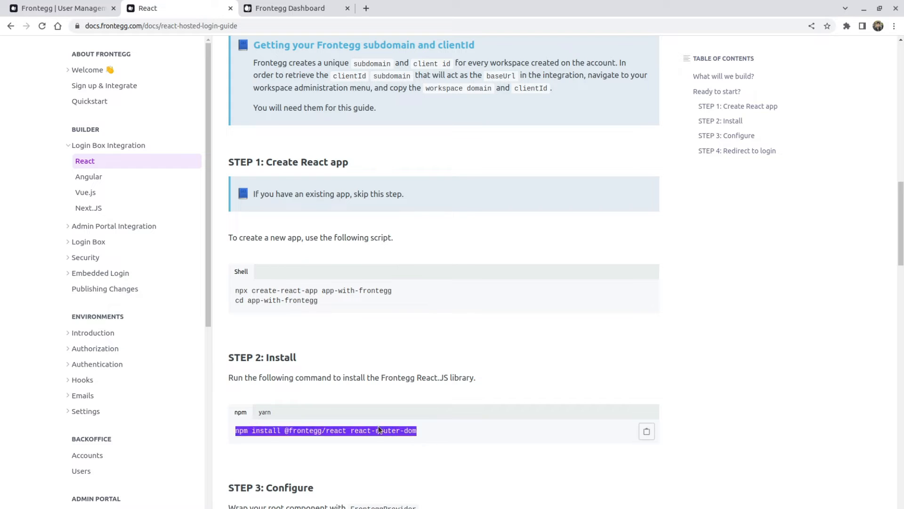
{"action": "mouse_move", "coordinate": [256, 433]}
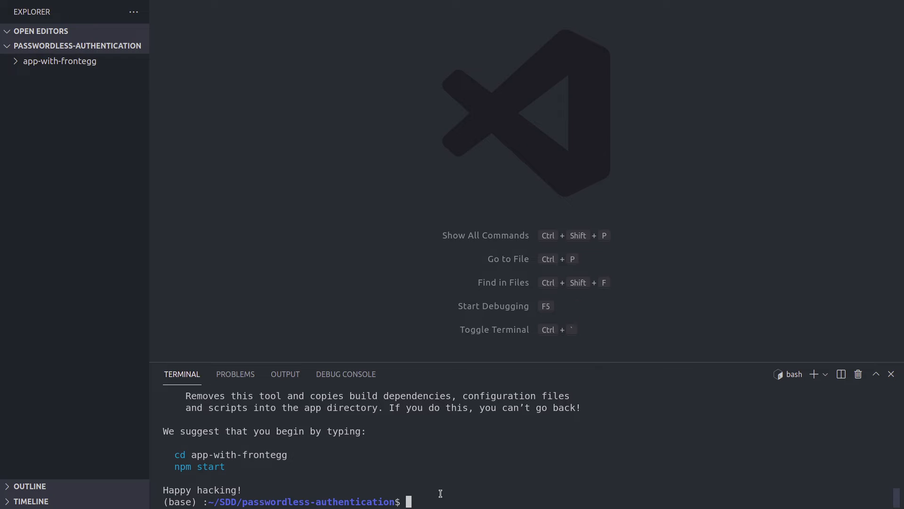
{"action": "type", "text": "cd app-with-frontegg/"}
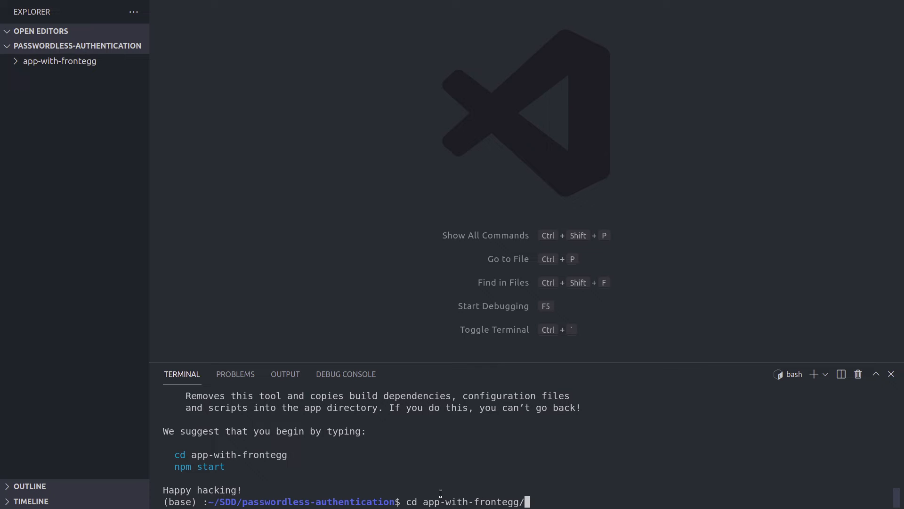
{"action": "type", "text": "npm install @frontegg/react react-router-dom"}
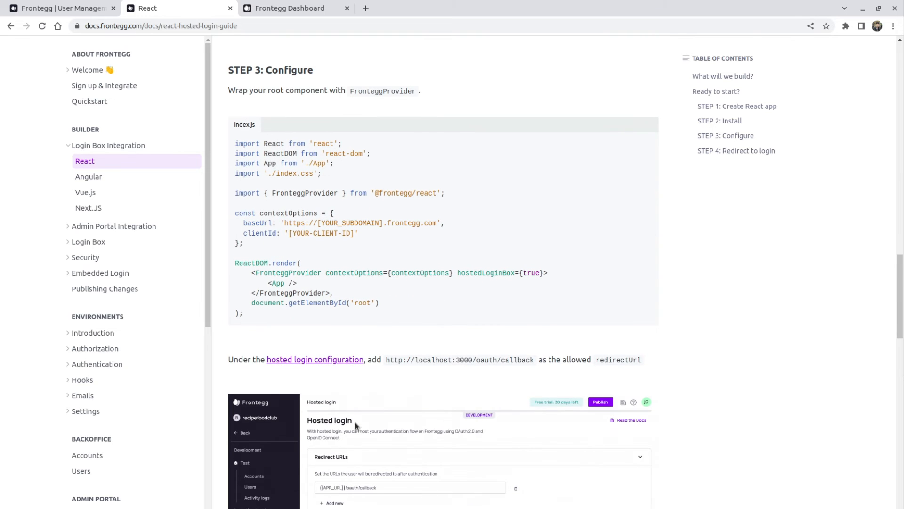
{"action": "double_click", "coordinate": [382, 90]}
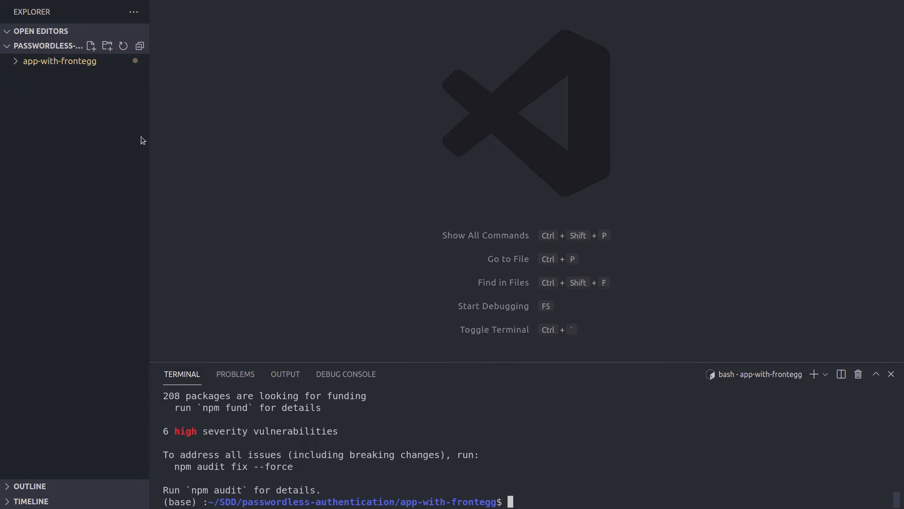
Step: Wrap App in <FronteggProvider></FronteggProvider> inside index.js
{"action": "left_click", "coordinate": [59, 61]}
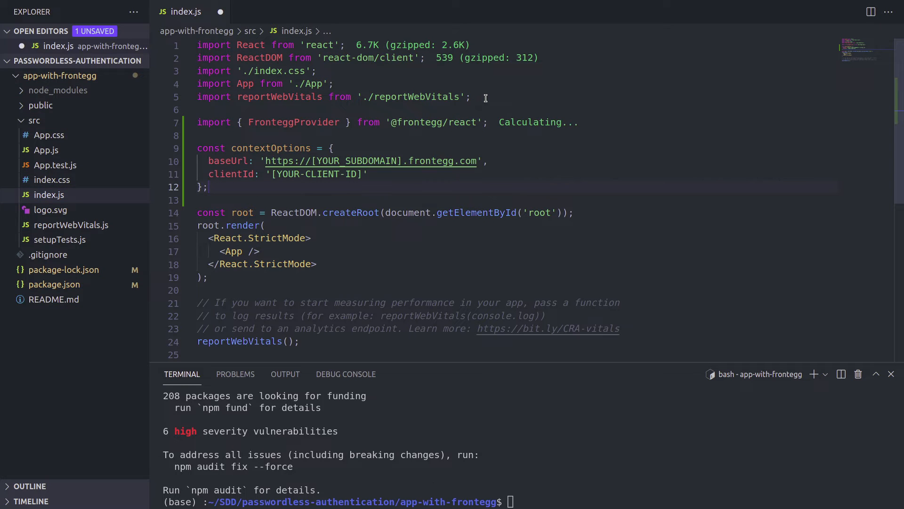
{"action": "mouse_move", "coordinate": [299, 121]}
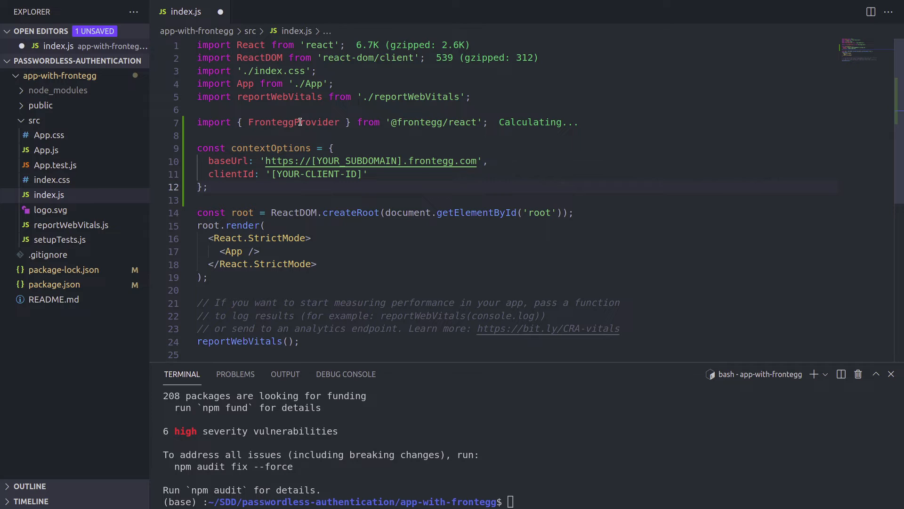
{"action": "double_click", "coordinate": [294, 123]}
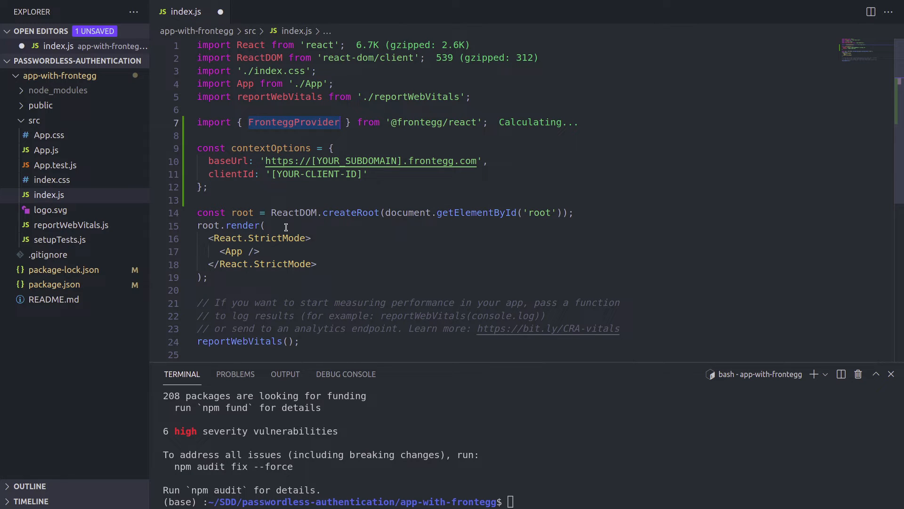
{"action": "type", "text": "<FronteggProvider></FronteggProvider>"}
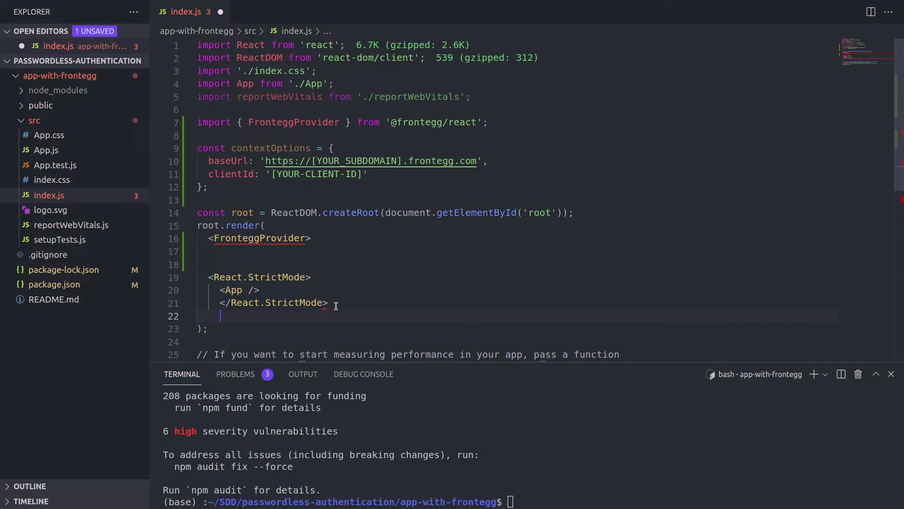
{"action": "type", "text": "</FronteggProvider>"}
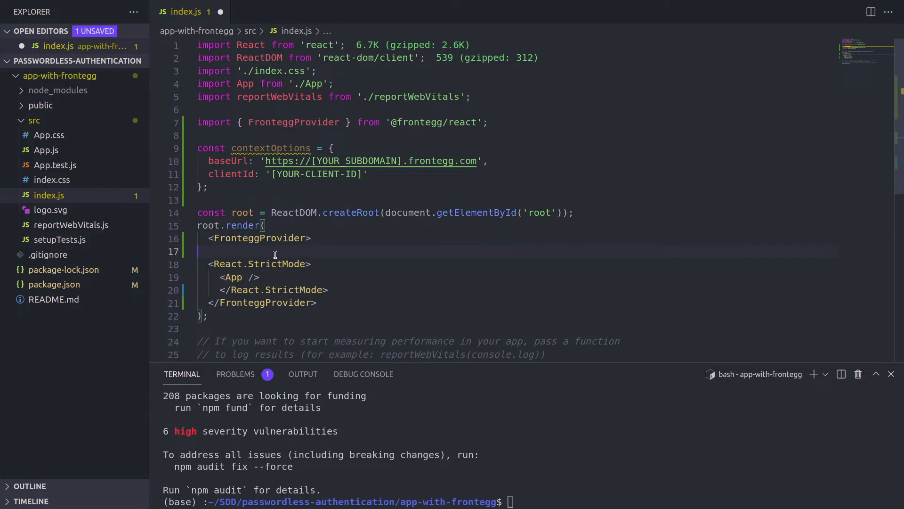
{"action": "key", "text": "Backspace"}
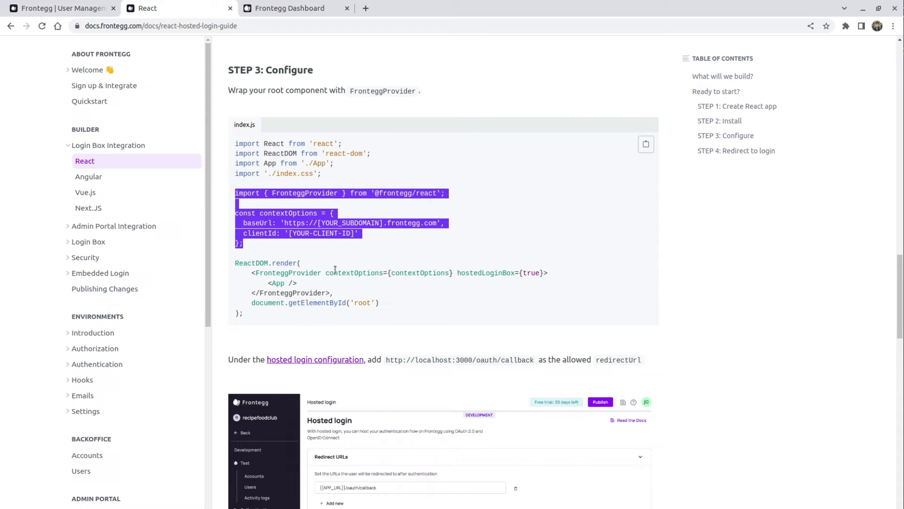
Step: Add contextOptions={contextOptions} hostedLoginBox={true} to FronteggProvider from the docs snippet
{"action": "left_click", "coordinate": [310, 239]}
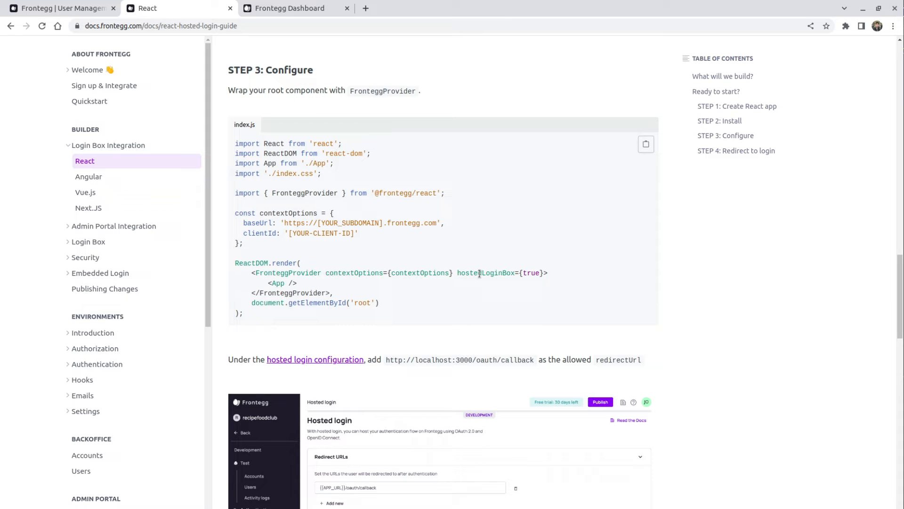
{"action": "double_click", "coordinate": [289, 273]}
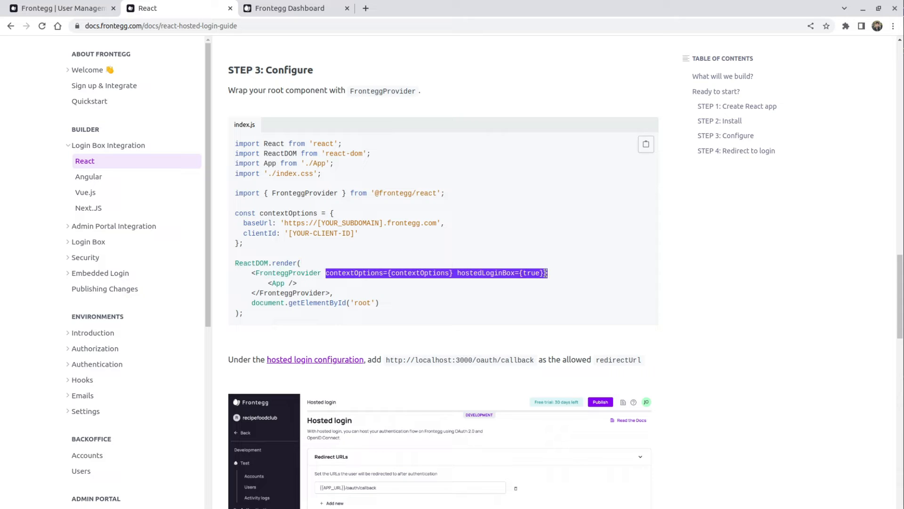
{"action": "left_click", "coordinate": [542, 272]}
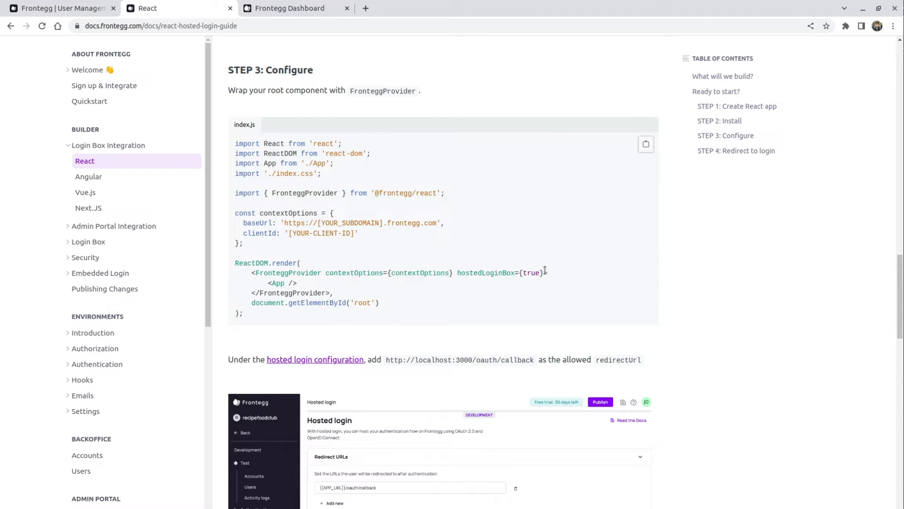
{"action": "left_click_drag", "start_coordinate": [326, 272], "coordinate": [544, 273]}
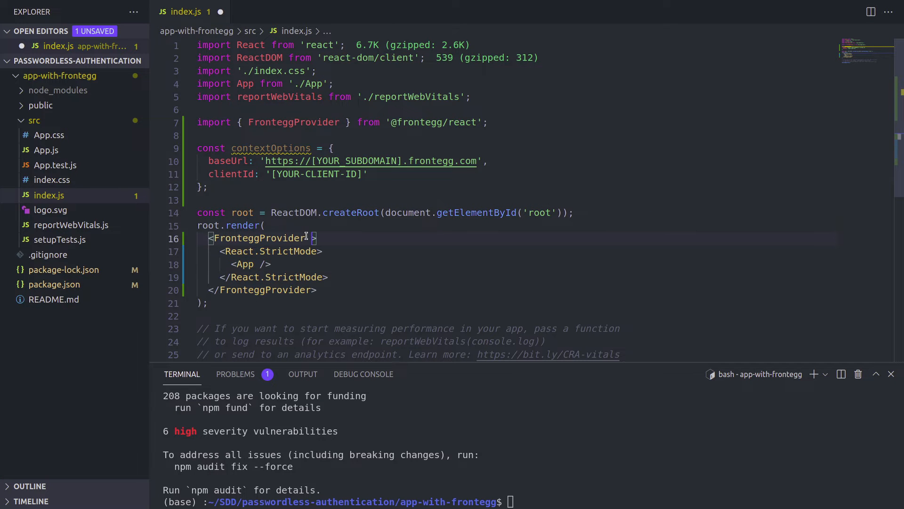
{"action": "type", "text": "contextOptions={contextOptions} hostedLoginBox={true}"}
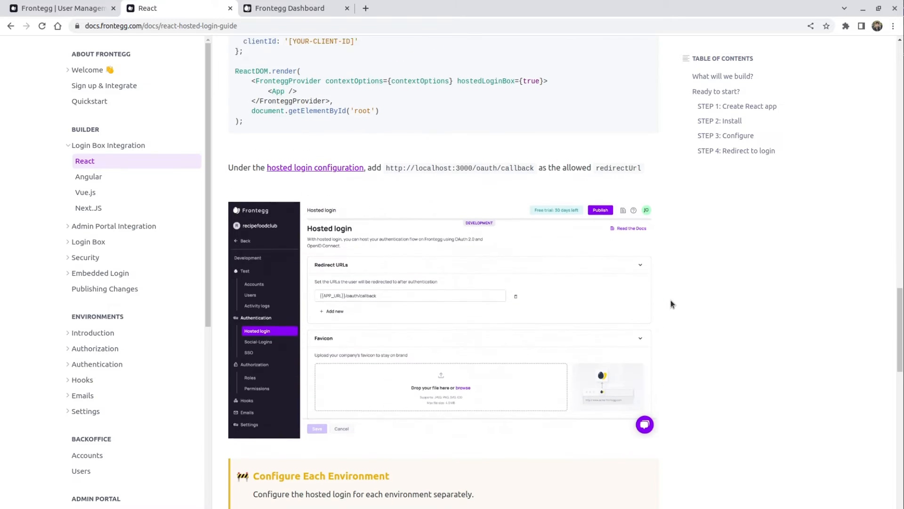
Step: Select the callback URL in the docs and switch to the Frontegg dashboard
{"action": "scroll", "scroll_direction": "down", "scroll_amount": 3}
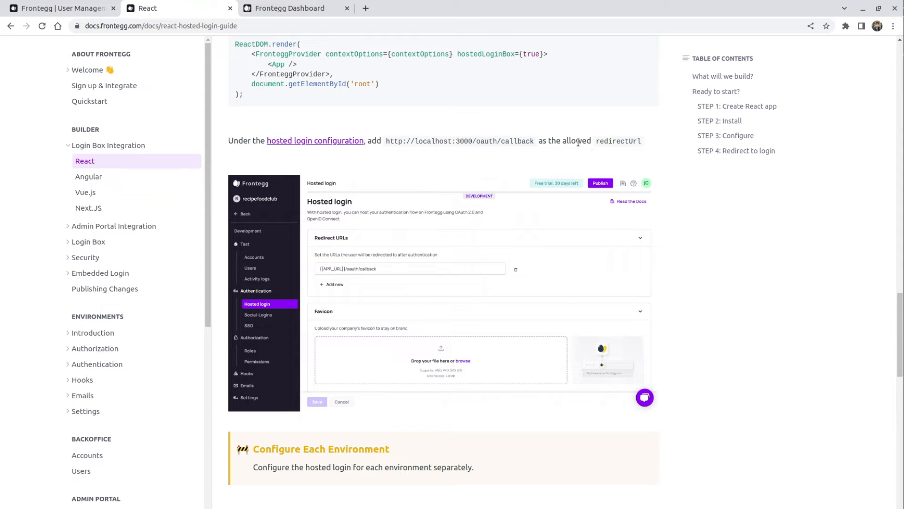
{"action": "left_click_drag", "start_coordinate": [414, 141], "coordinate": [533, 141]}
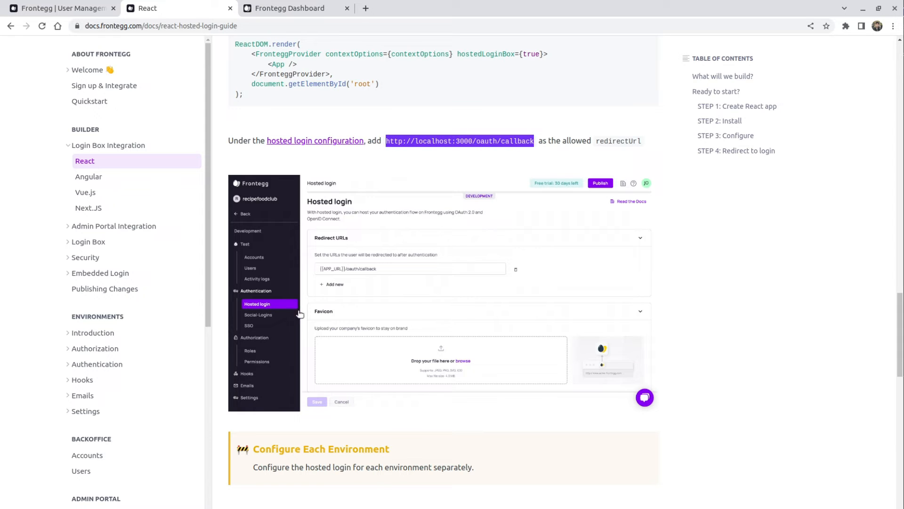
{"action": "left_click", "coordinate": [295, 9]}
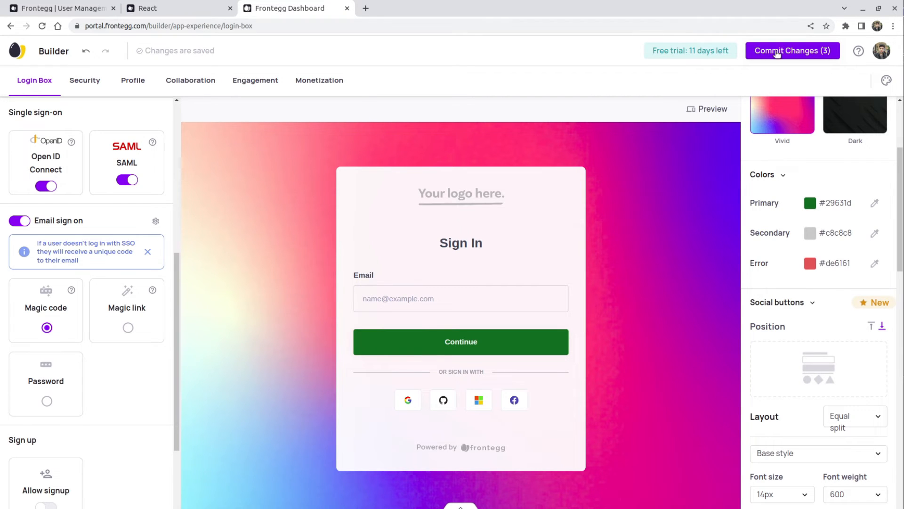
Step: Commit the three pending login box changes to development with the message 'Add passwordless'
{"action": "left_click", "coordinate": [792, 50]}
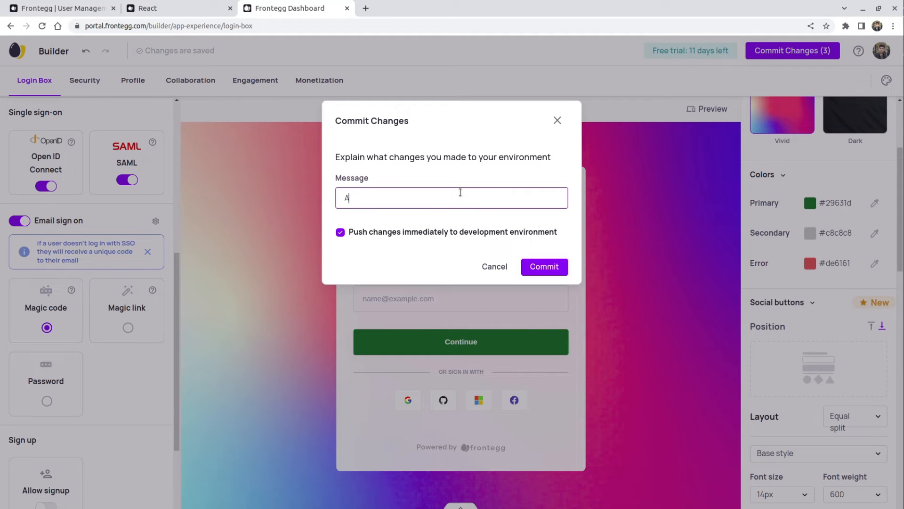
{"action": "type", "text": "dd pas"}
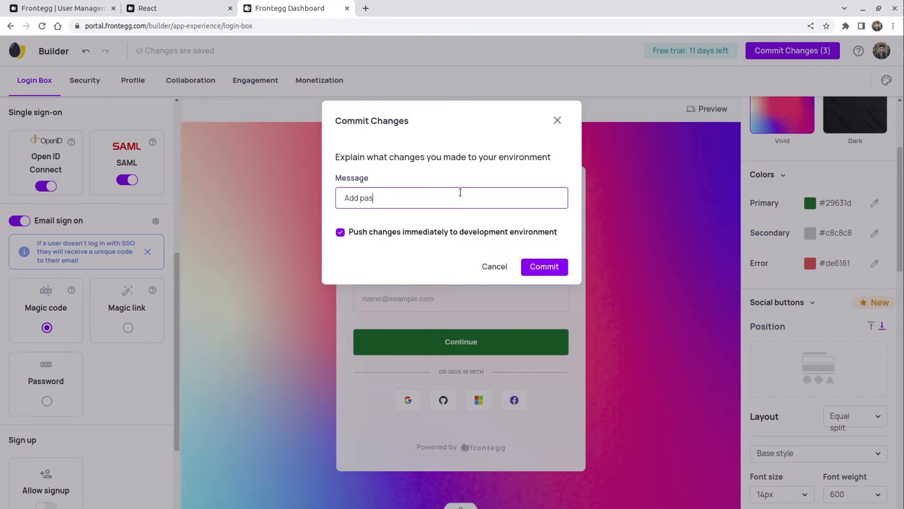
{"action": "type", "text": "sword"}
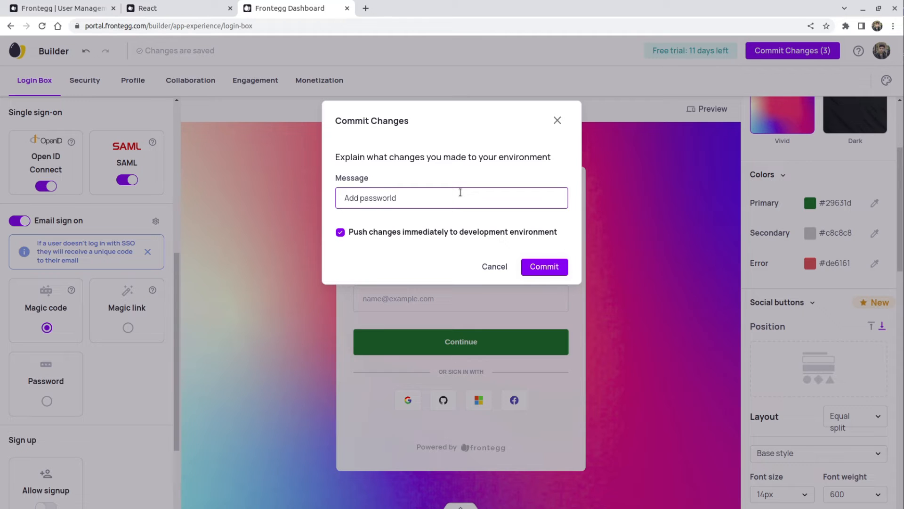
{"action": "type", "text": "ess"}
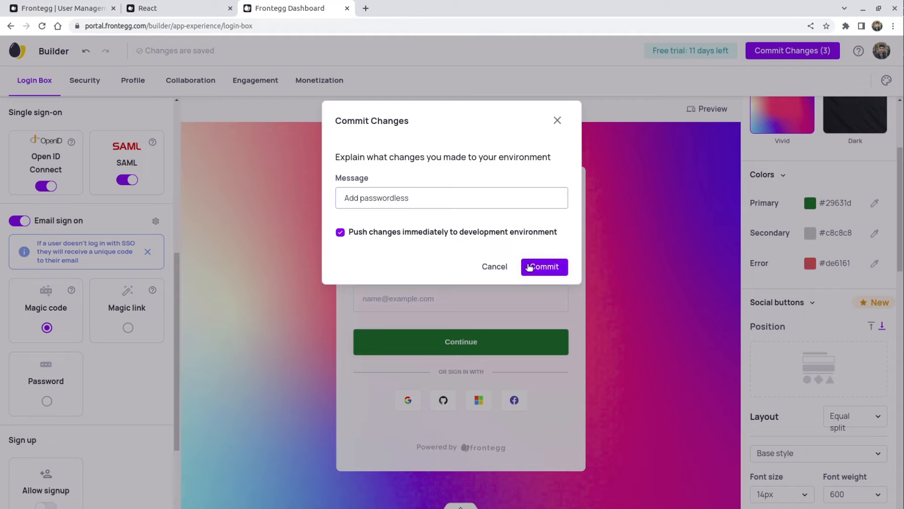
{"action": "left_click", "coordinate": [543, 266]}
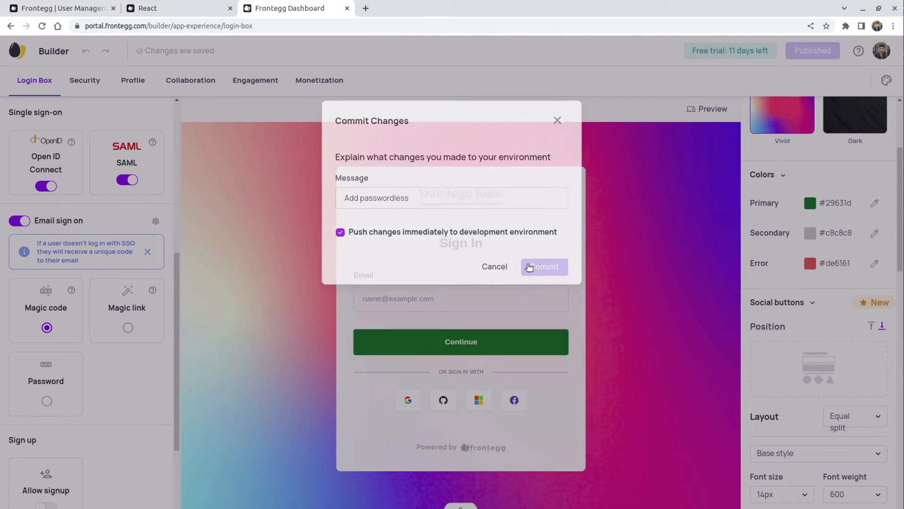
{"action": "left_click", "coordinate": [543, 266]}
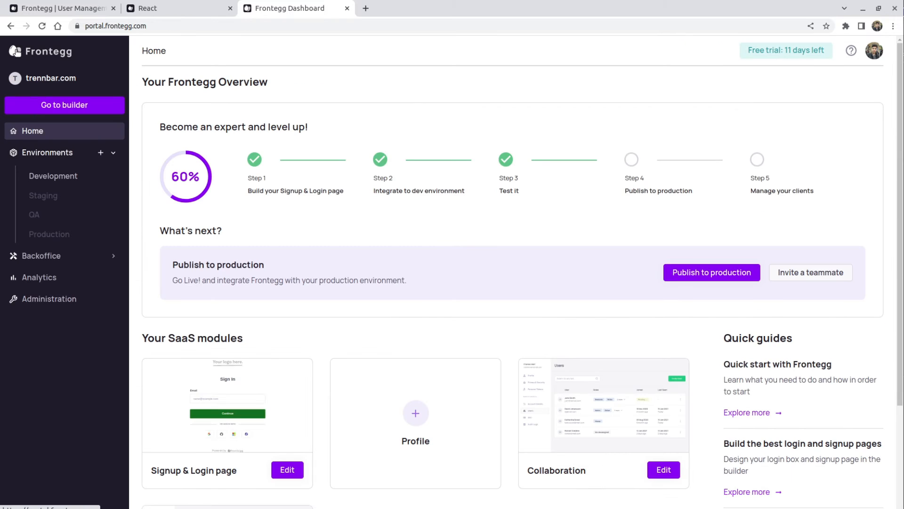
{"action": "left_click", "coordinate": [52, 176]}
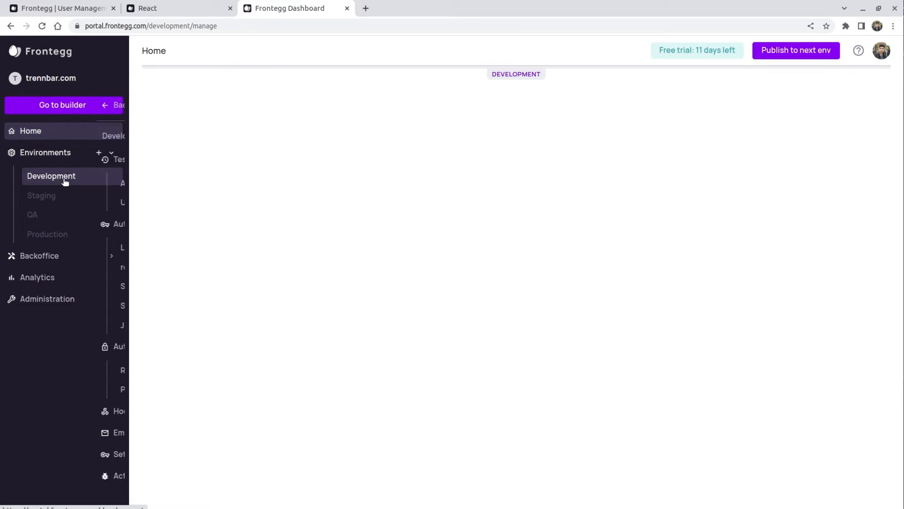
{"action": "left_click", "coordinate": [51, 176]}
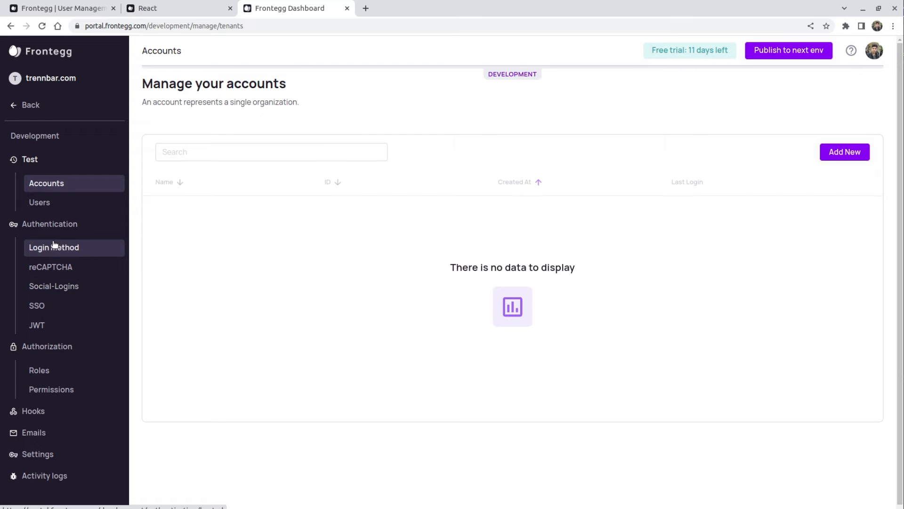
{"action": "left_click", "coordinate": [53, 247]}
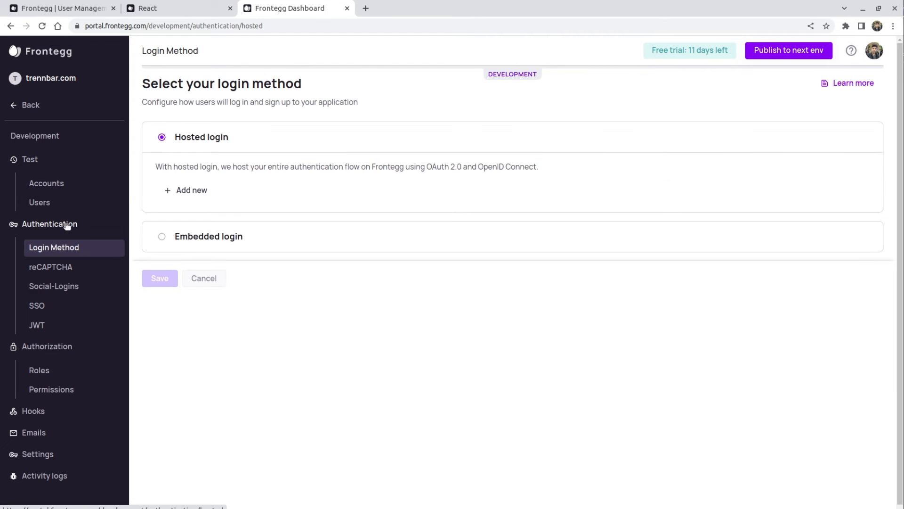
{"action": "left_click", "coordinate": [186, 189]}
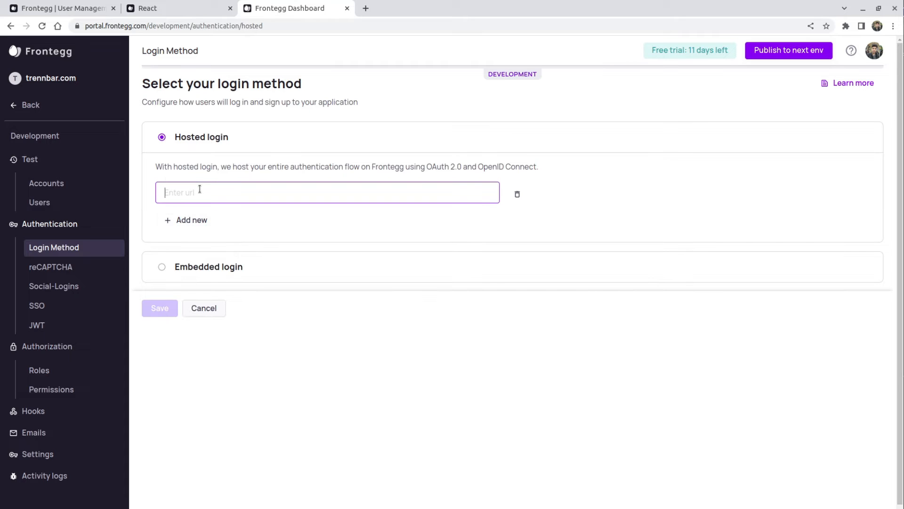
{"action": "type", "text": "http://localhost:3000/oauth/callback"}
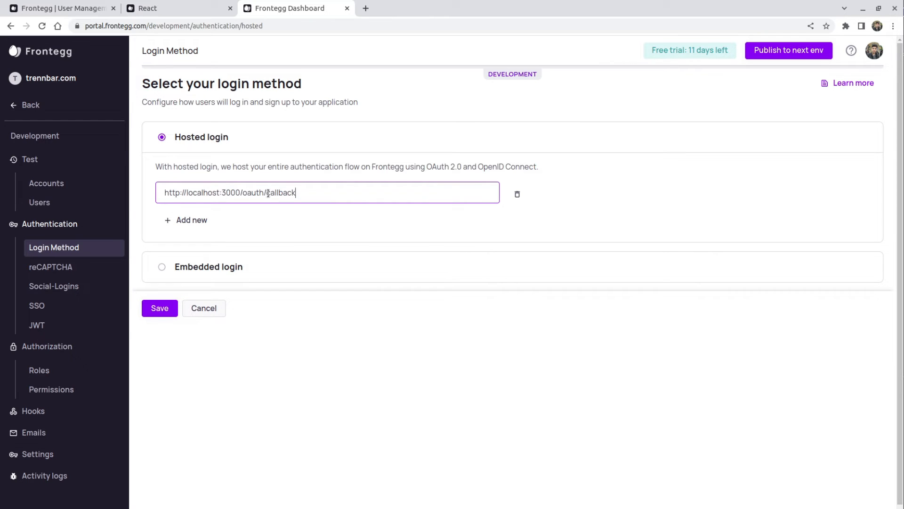
{"action": "left_click", "coordinate": [159, 307]}
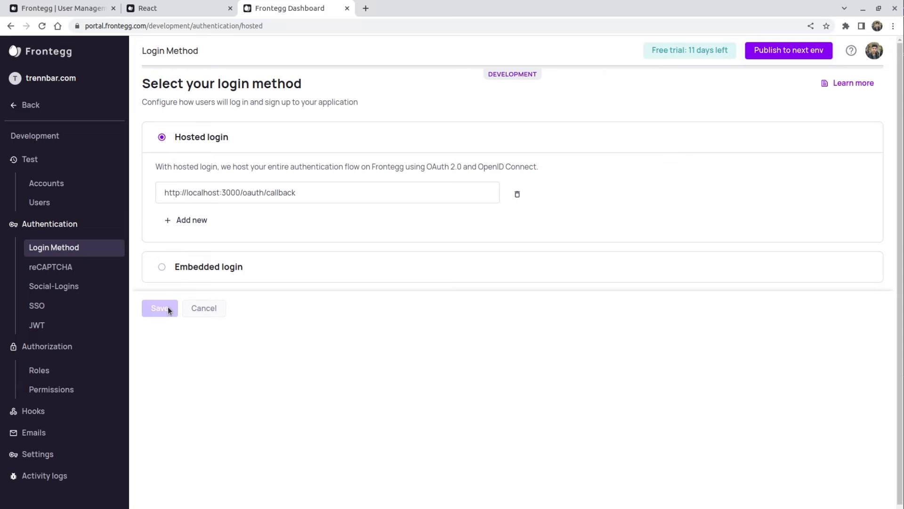
{"action": "mouse_move", "coordinate": [105, 45]}
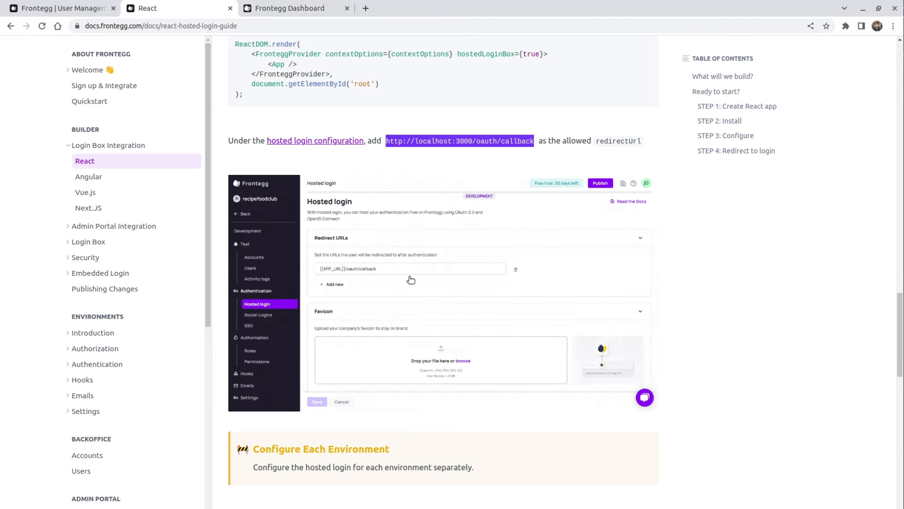
Step: Scroll the React hosted login guide down to STEP 4: Redirect to login
{"action": "scroll", "scroll_direction": "down", "scroll_amount": 3}
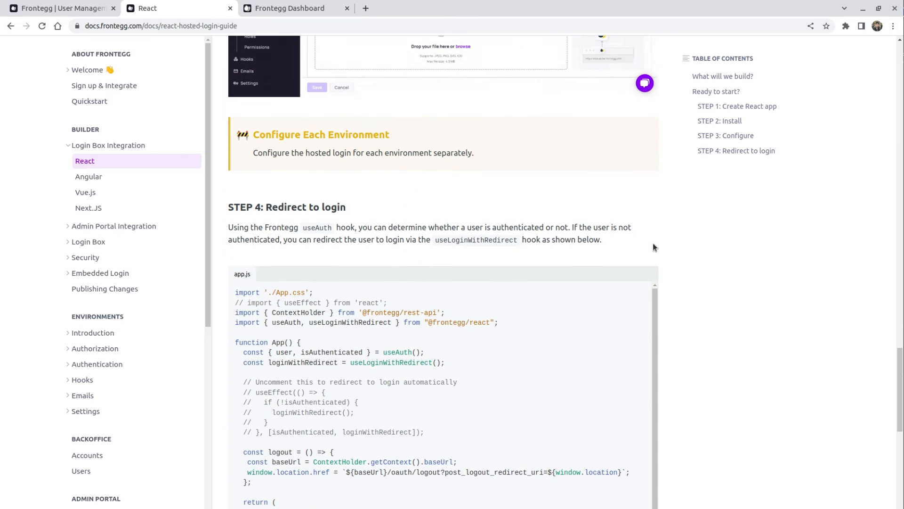
{"action": "scroll", "scroll_direction": "down", "scroll_amount": 3}
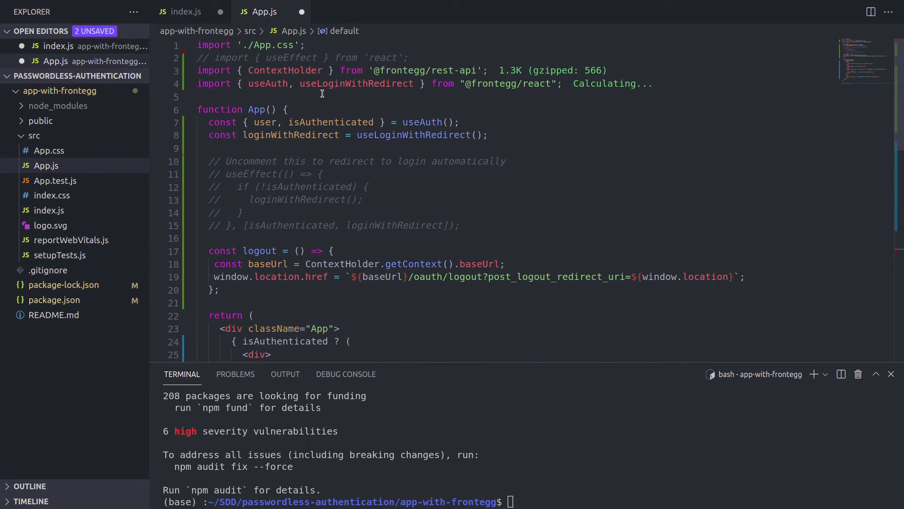
Step: Review the App.js example's useAuth hook and isAuthenticated condition through STEP 4: Redirect to login
{"action": "double_click", "coordinate": [268, 83]}
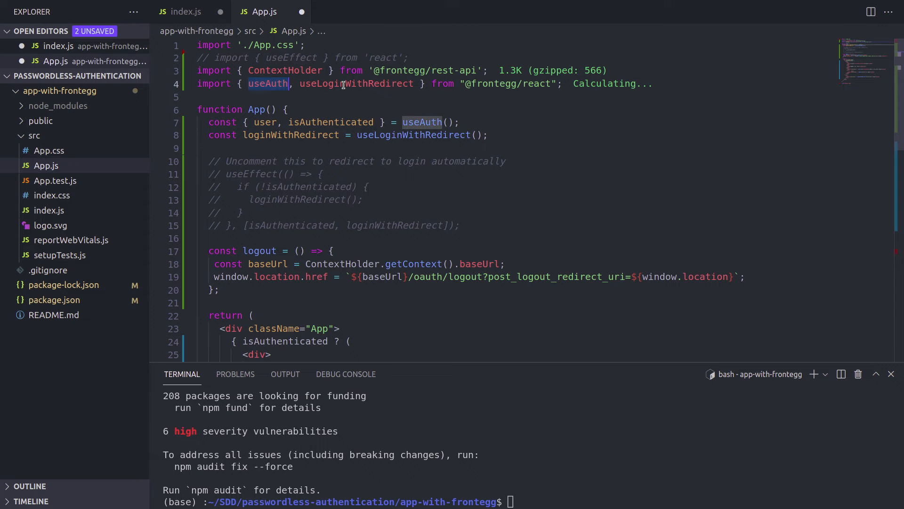
{"action": "mouse_move", "coordinate": [356, 84]}
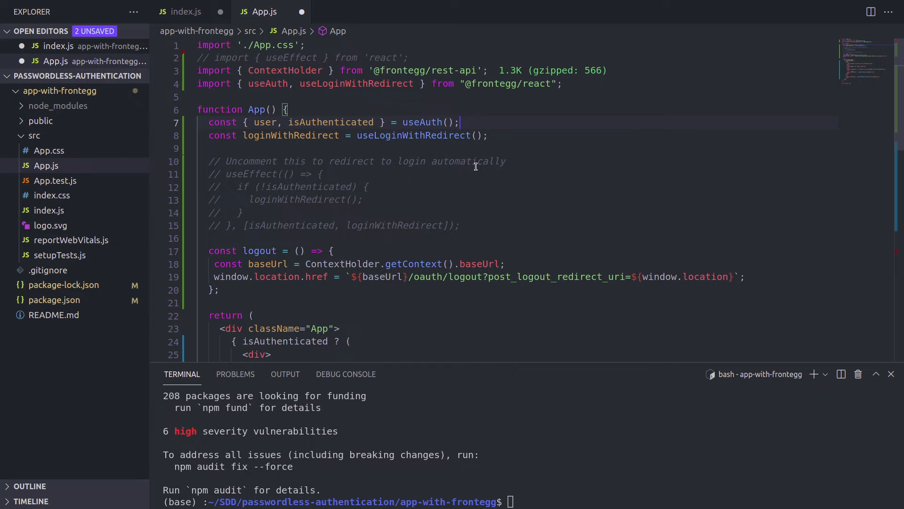
{"action": "scroll", "scroll_direction": "down", "scroll_amount": 3}
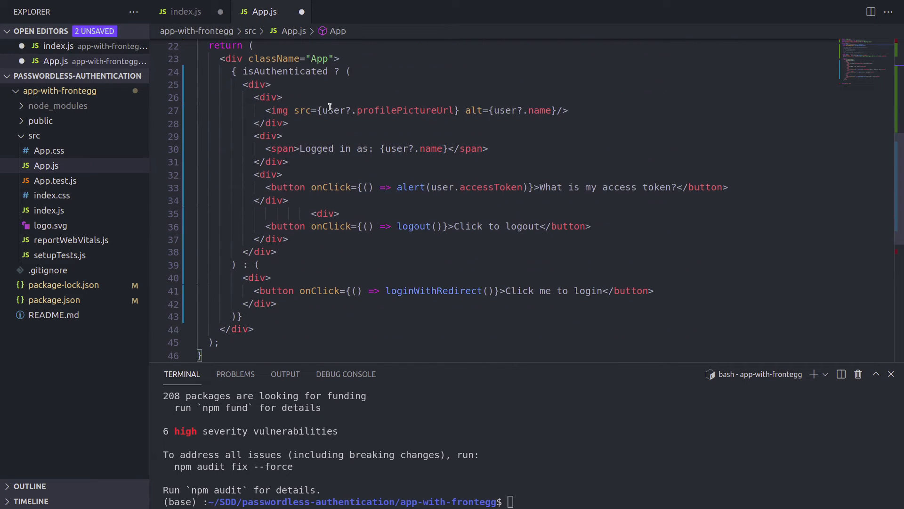
{"action": "double_click", "coordinate": [285, 71]}
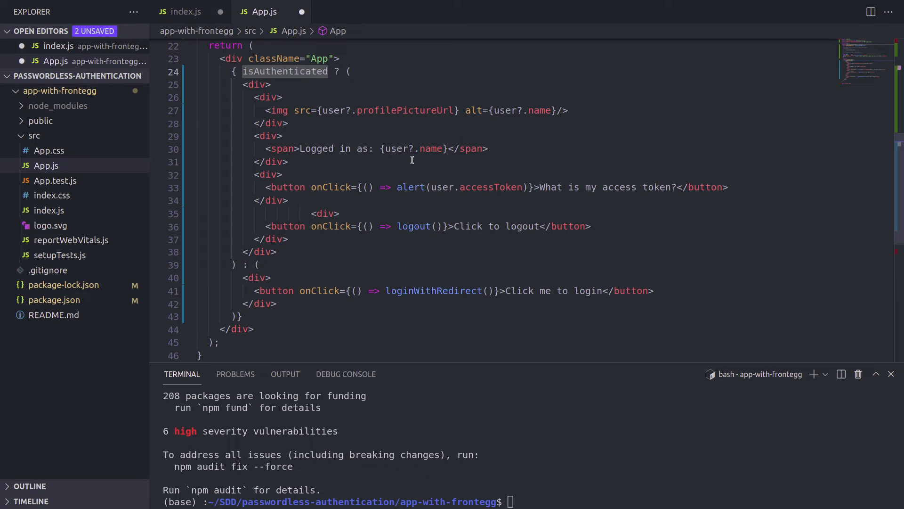
{"action": "mouse_move", "coordinate": [441, 186]}
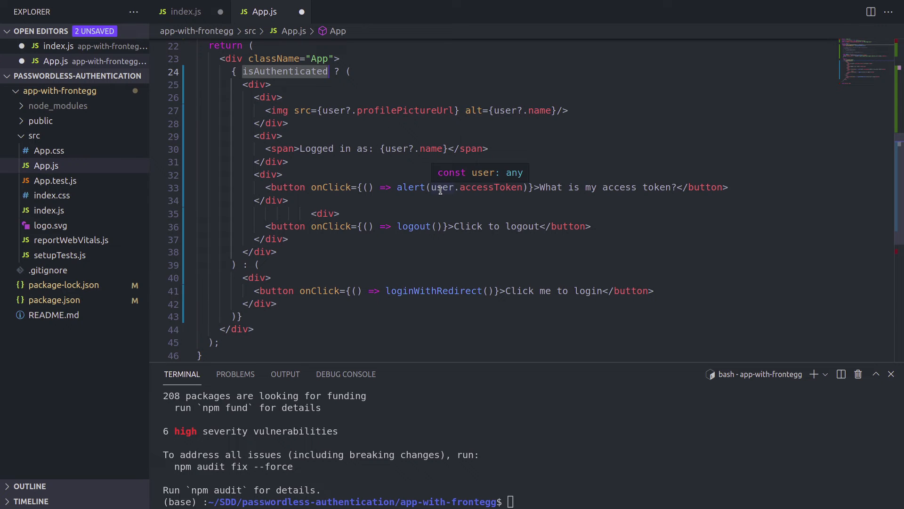
{"action": "mouse_move", "coordinate": [455, 225]}
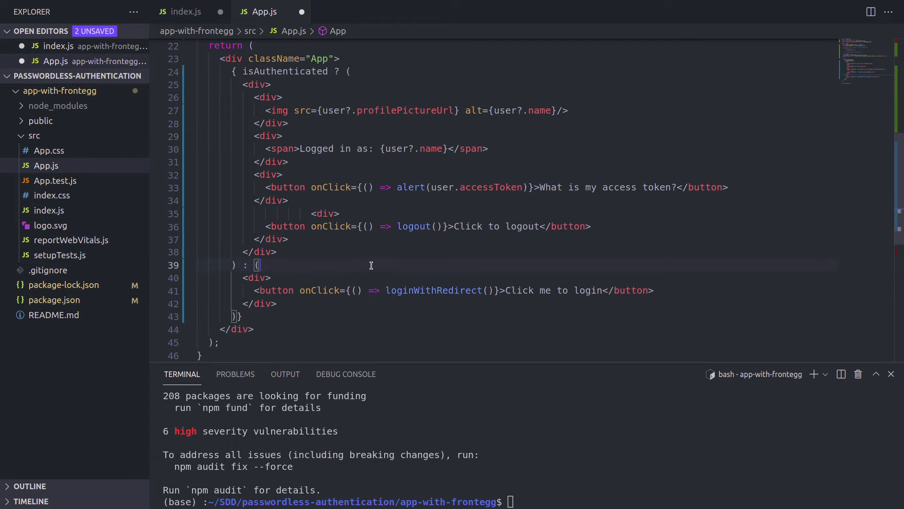
{"action": "mouse_move", "coordinate": [413, 226]}
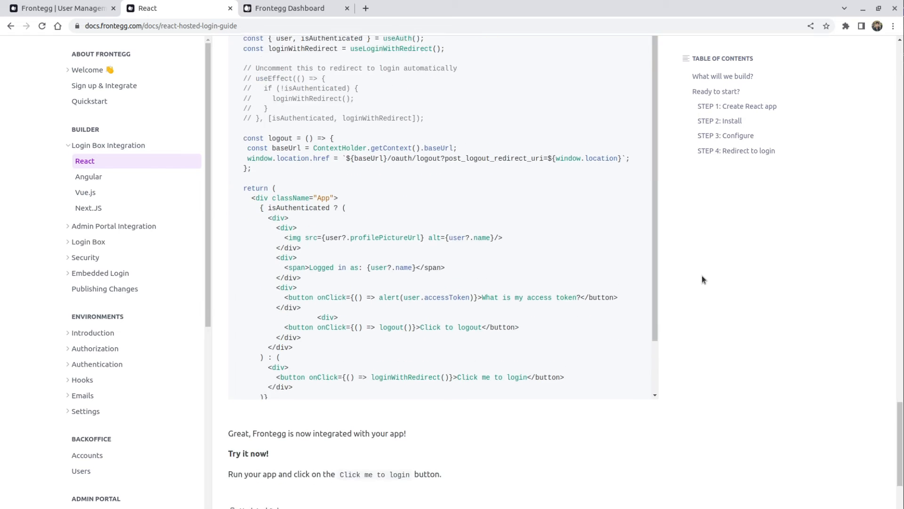
{"action": "scroll", "scroll_direction": "down", "scroll_amount": 3}
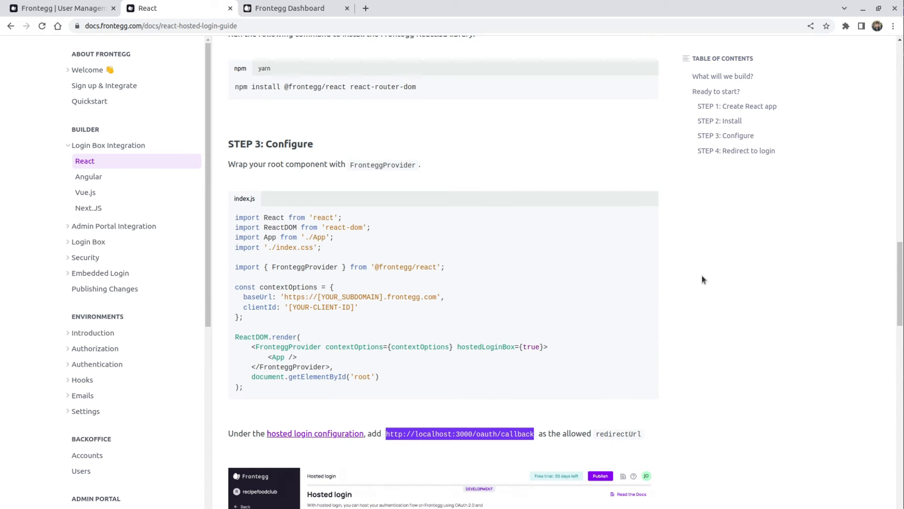
{"action": "scroll", "scroll_direction": "down", "scroll_amount": 3}
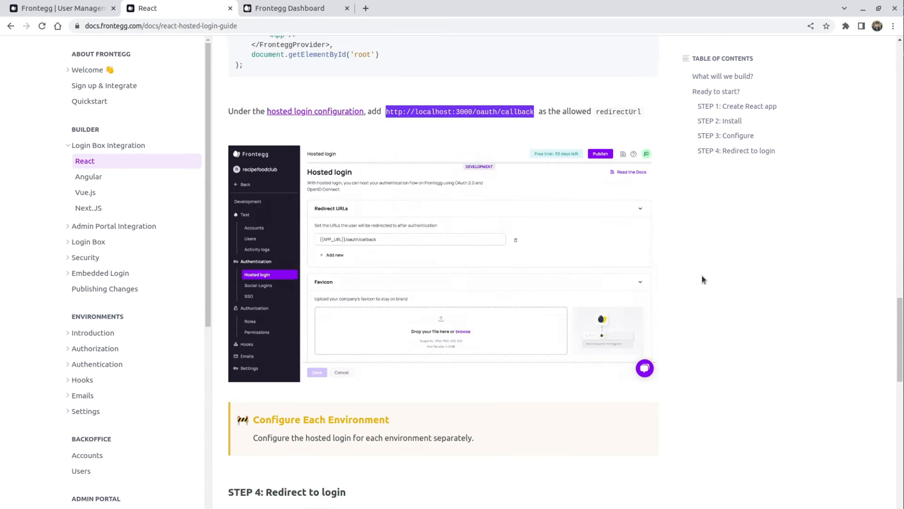
{"action": "scroll", "scroll_direction": "down", "scroll_amount": 3}
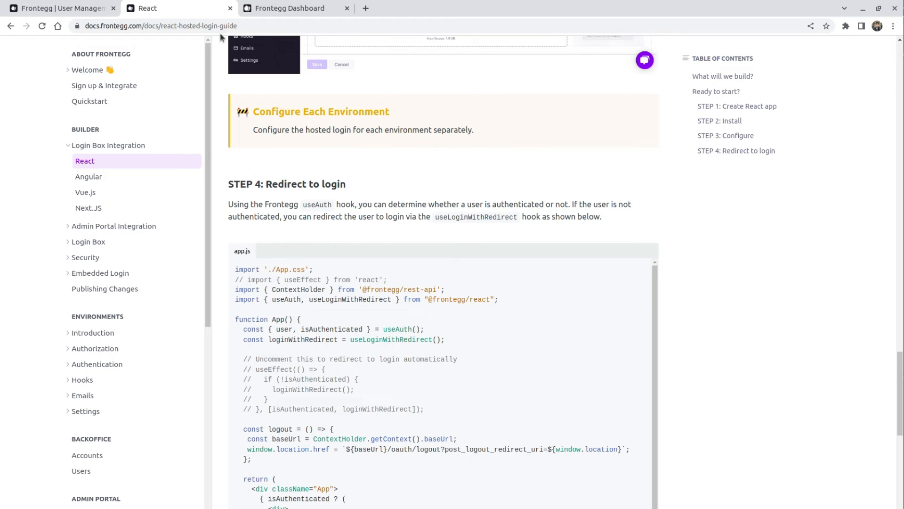
Step: Paste the environment's client ID and login-domain base URL into index.js contextOptions and save
{"action": "left_click", "coordinate": [288, 8]}
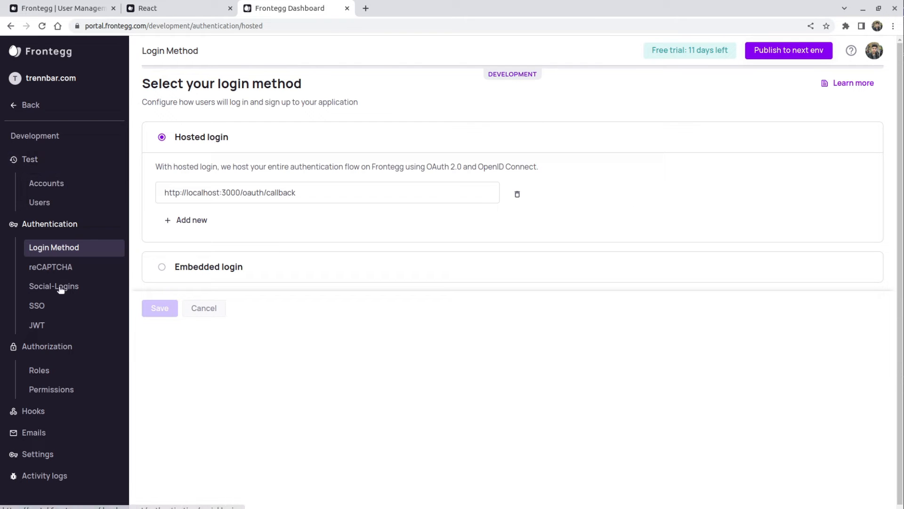
{"action": "mouse_move", "coordinate": [62, 346]}
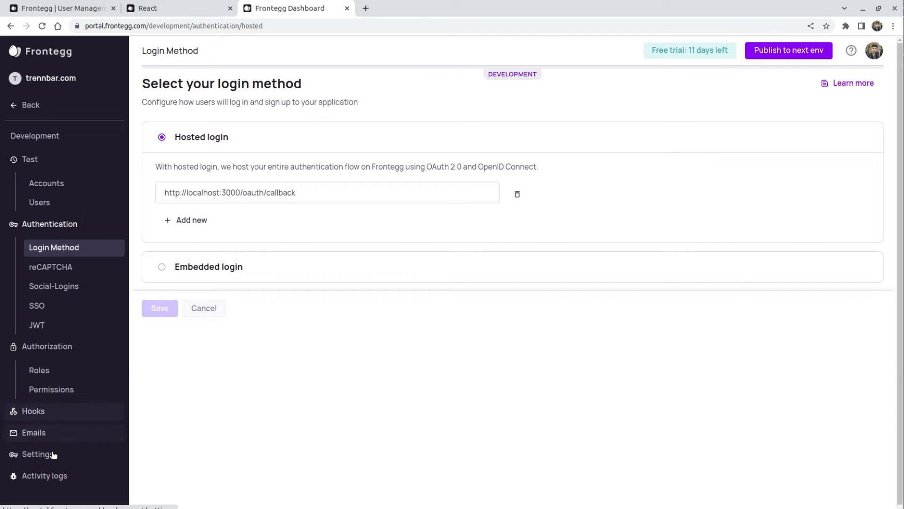
{"action": "left_click", "coordinate": [37, 454]}
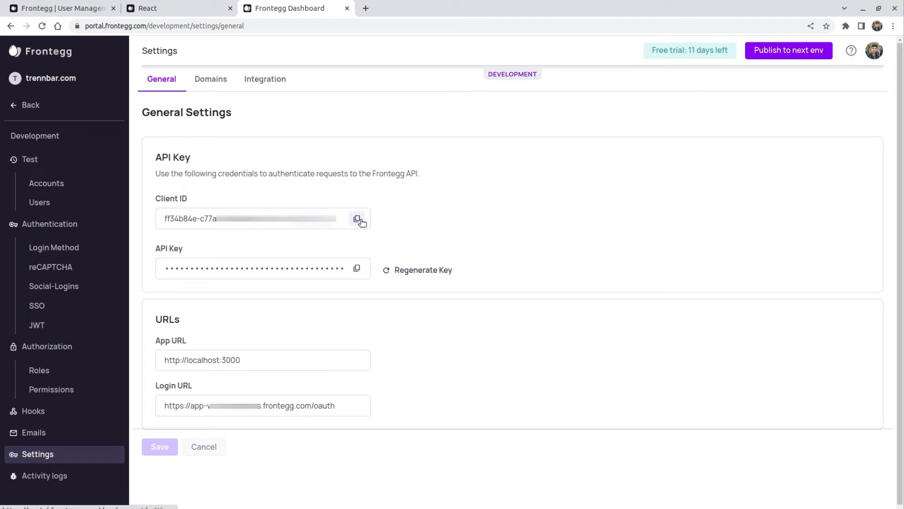
{"action": "left_click", "coordinate": [210, 79]}
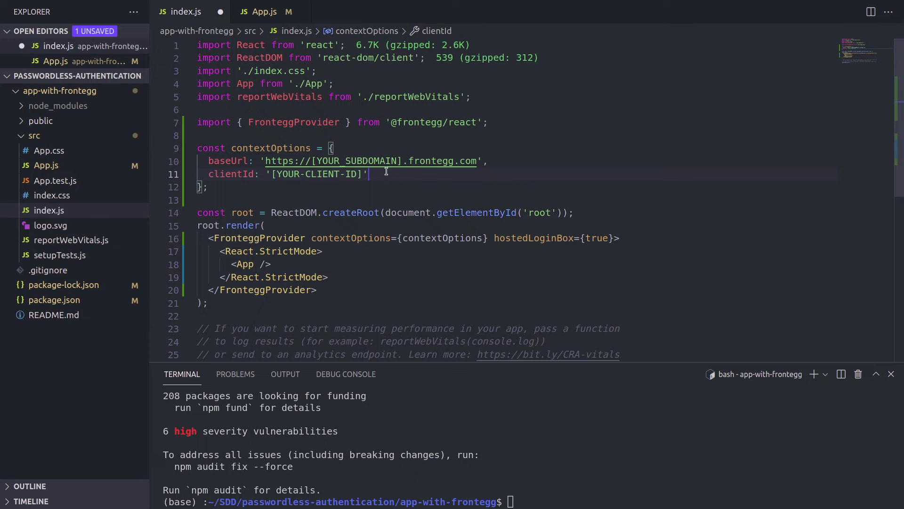
{"action": "double_click", "coordinate": [282, 161]}
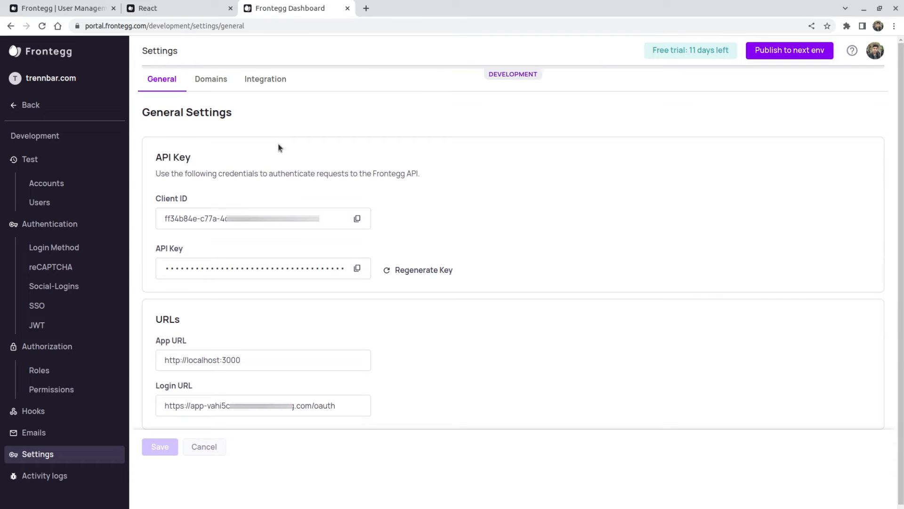
{"action": "left_click", "coordinate": [356, 218]}
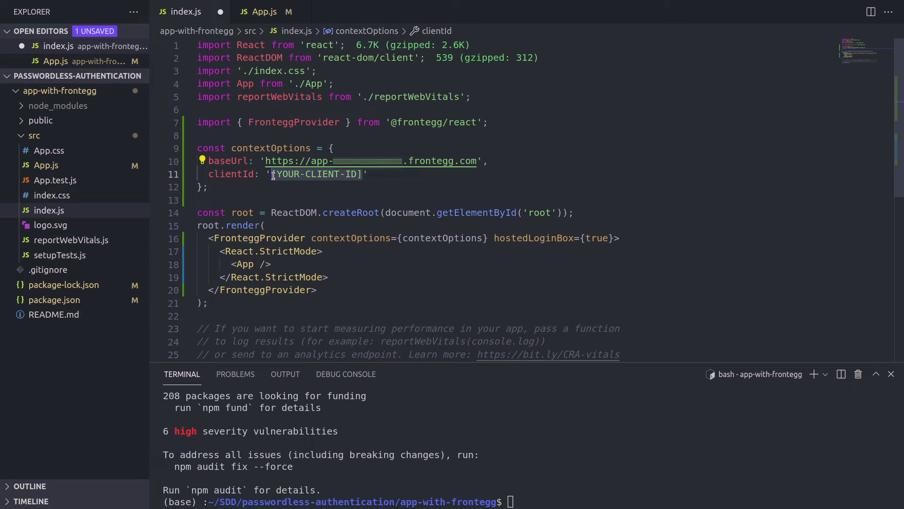
{"action": "type", "text": "ff34b8'"}
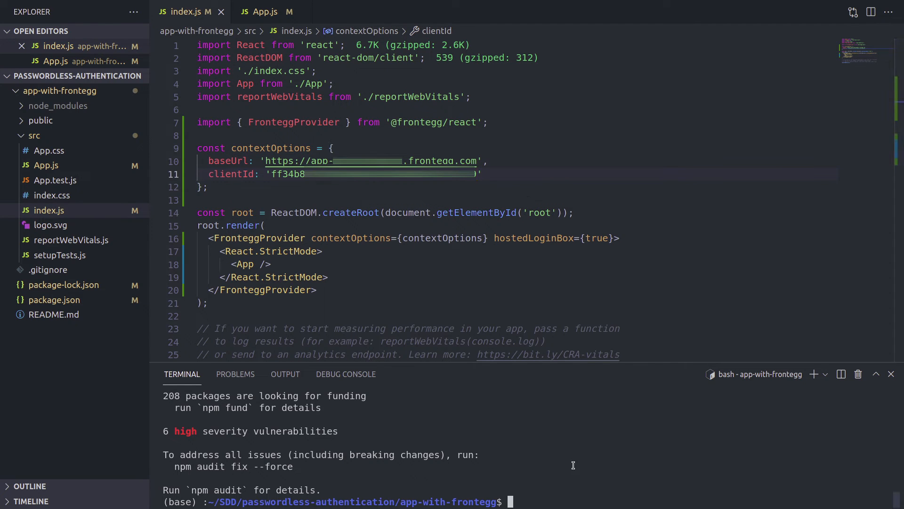
Step: Start the React app with npm start so localhost:3000 shows the 'Click me to login' button
{"action": "type", "text": "npm s"}
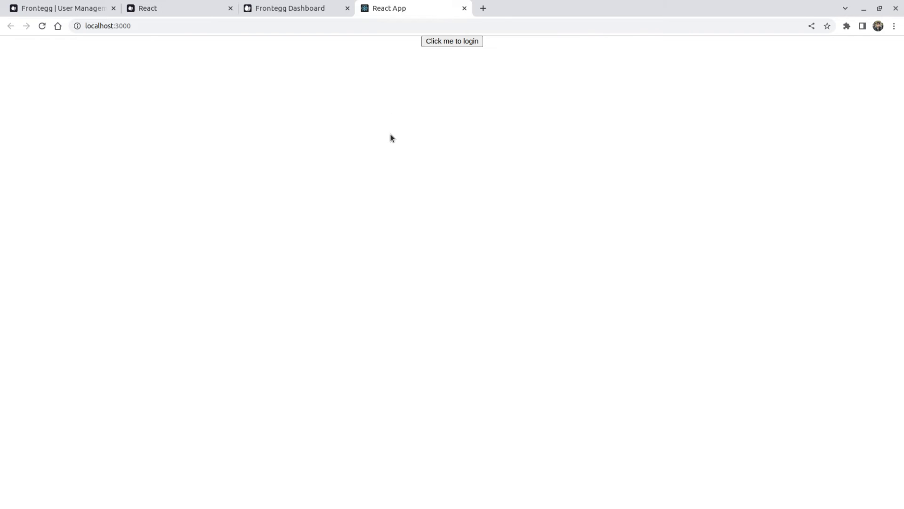
{"action": "left_click", "coordinate": [147, 8]}
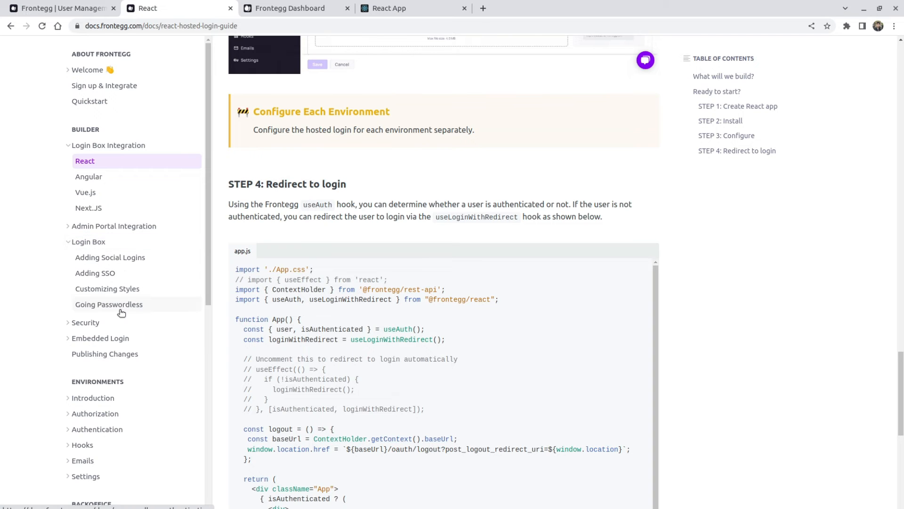
Step: Scroll through the Going Passwordless docs guide to its end, then return to the dashboard
{"action": "left_click", "coordinate": [108, 304]}
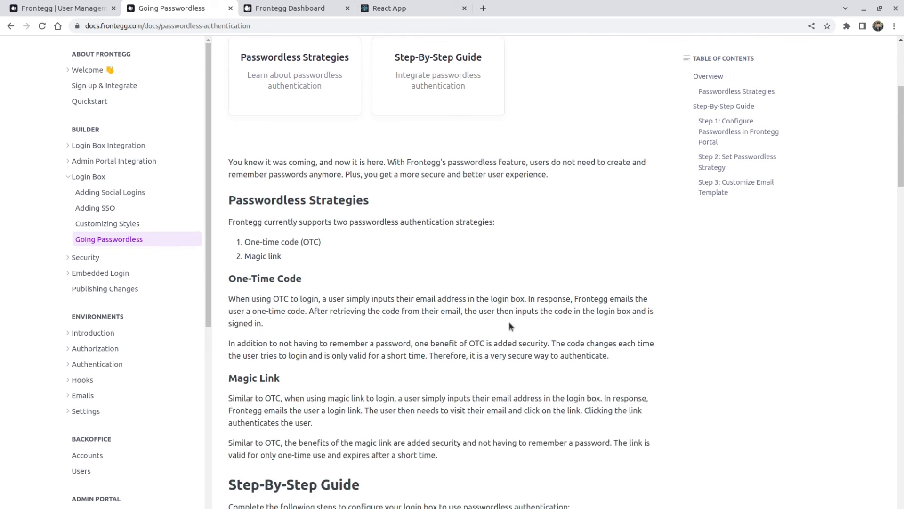
{"action": "scroll", "scroll_direction": "down", "scroll_amount": 3}
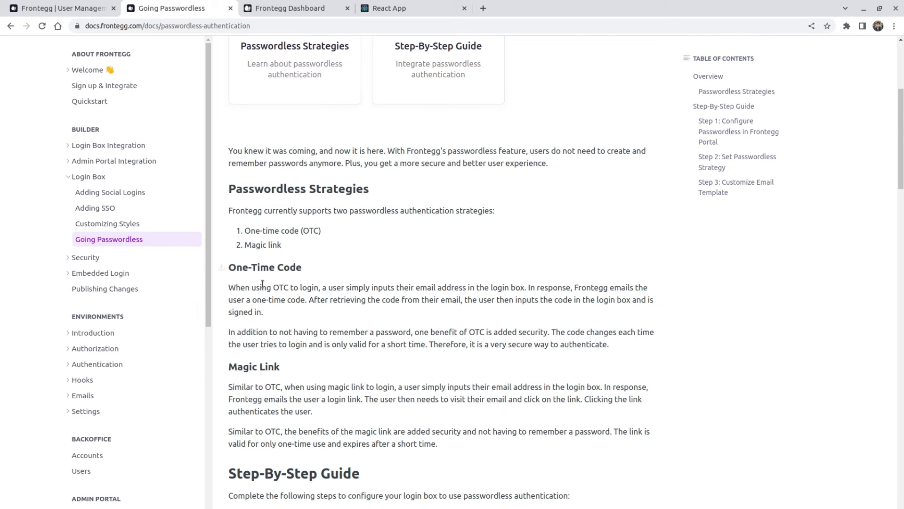
{"action": "scroll", "scroll_direction": "down", "scroll_amount": 3}
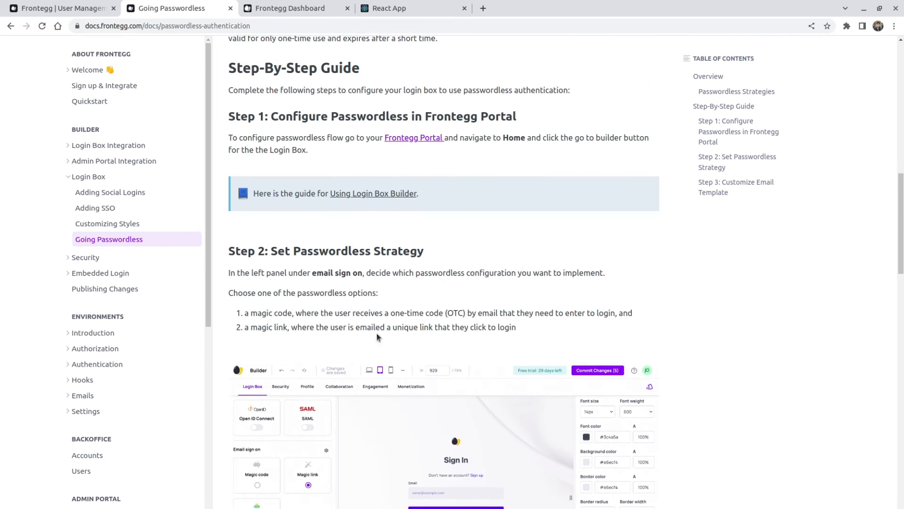
{"action": "scroll", "scroll_direction": "down", "scroll_amount": 3}
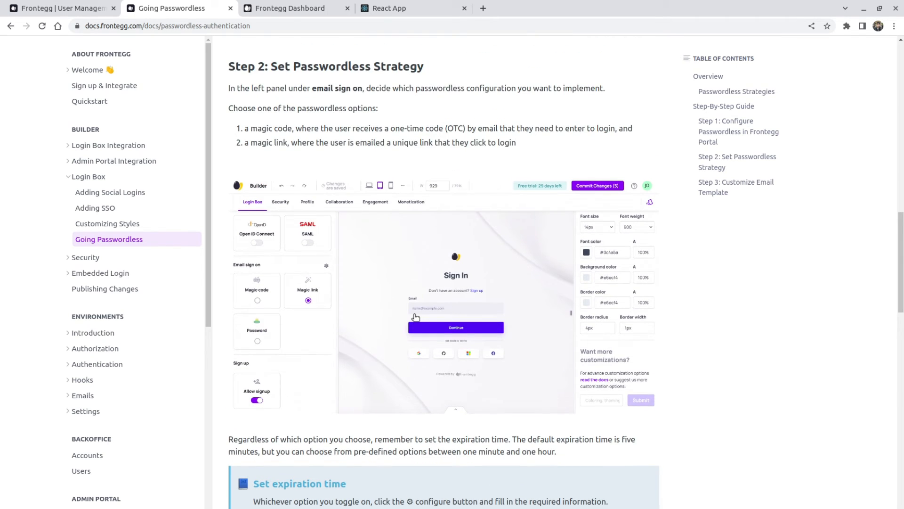
{"action": "scroll", "scroll_direction": "down", "scroll_amount": 3}
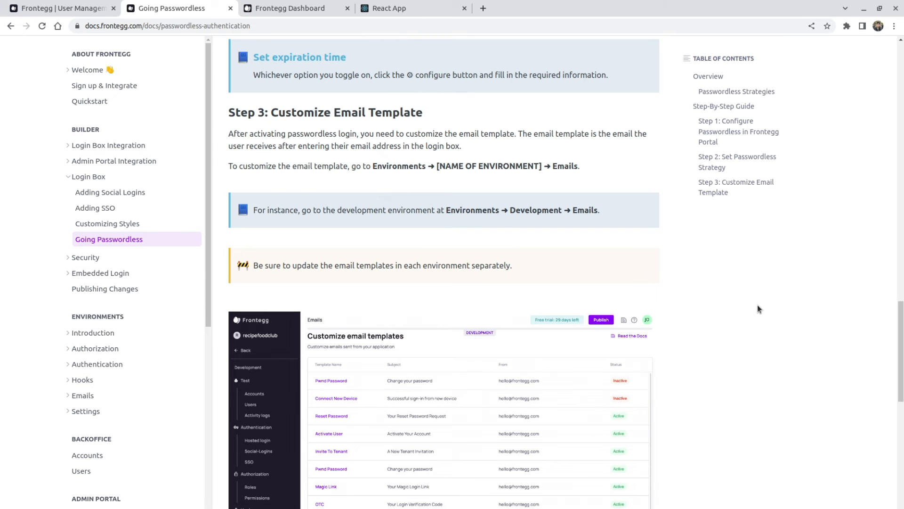
{"action": "scroll", "scroll_direction": "down", "scroll_amount": 3}
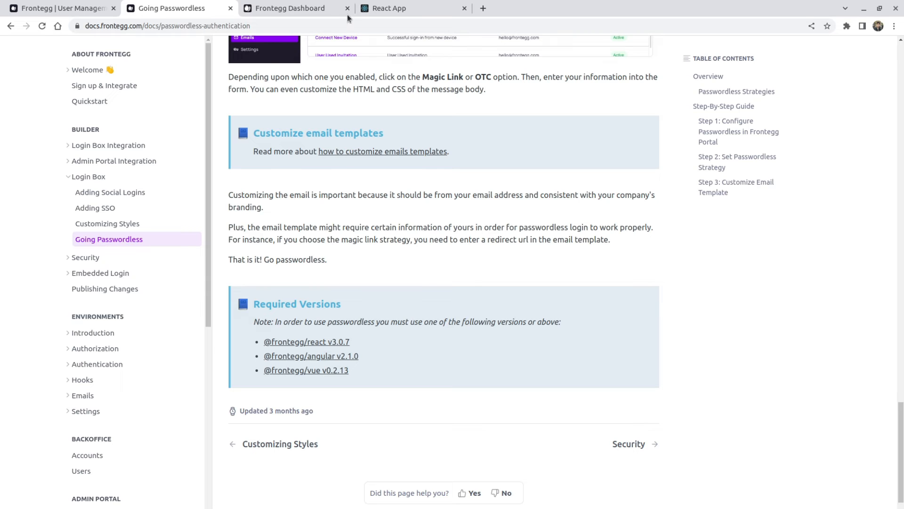
{"action": "left_click", "coordinate": [294, 9]}
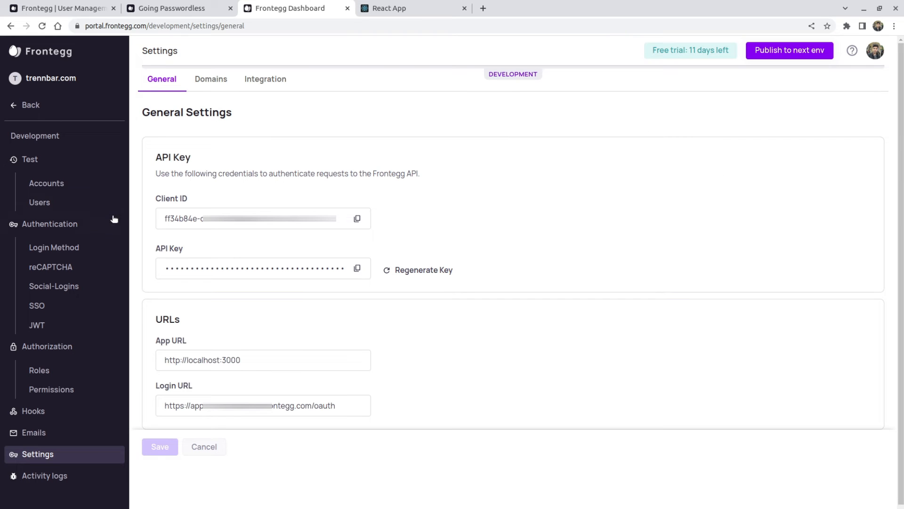
Step: Edit the Magic link email template to start with 'Hey hey hey!' and save it
{"action": "left_click", "coordinate": [34, 432]}
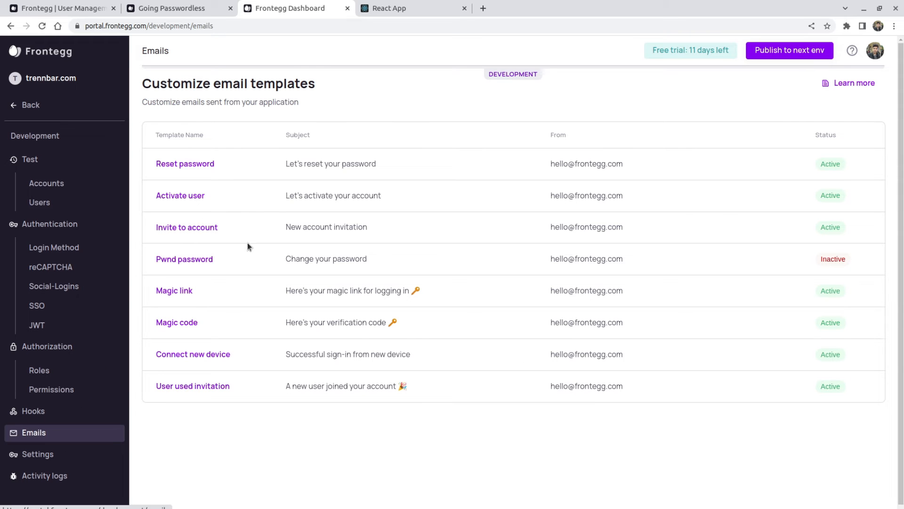
{"action": "mouse_move", "coordinate": [174, 290]}
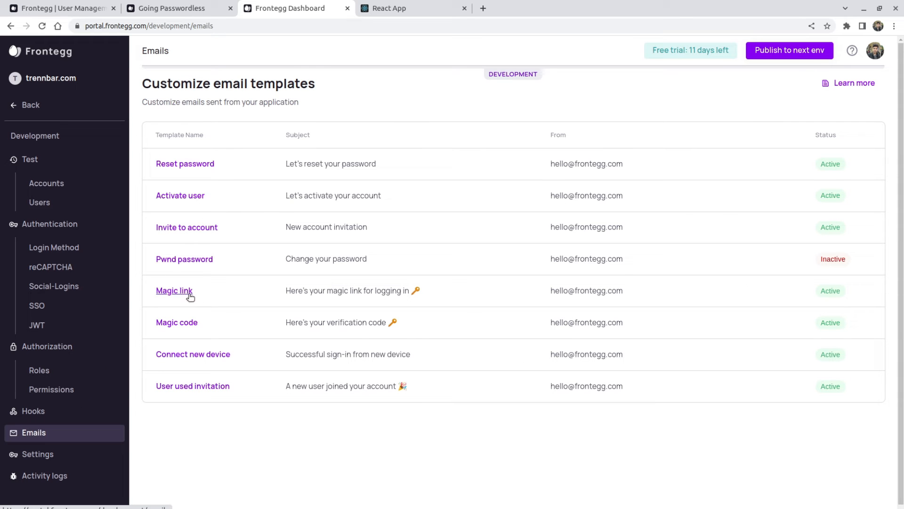
{"action": "left_click", "coordinate": [175, 291]}
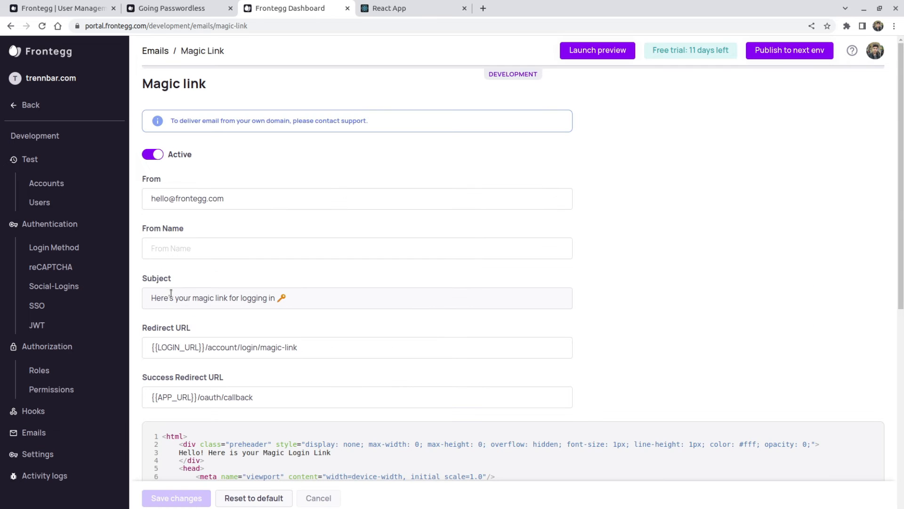
{"action": "scroll", "scroll_direction": "down", "scroll_amount": 3}
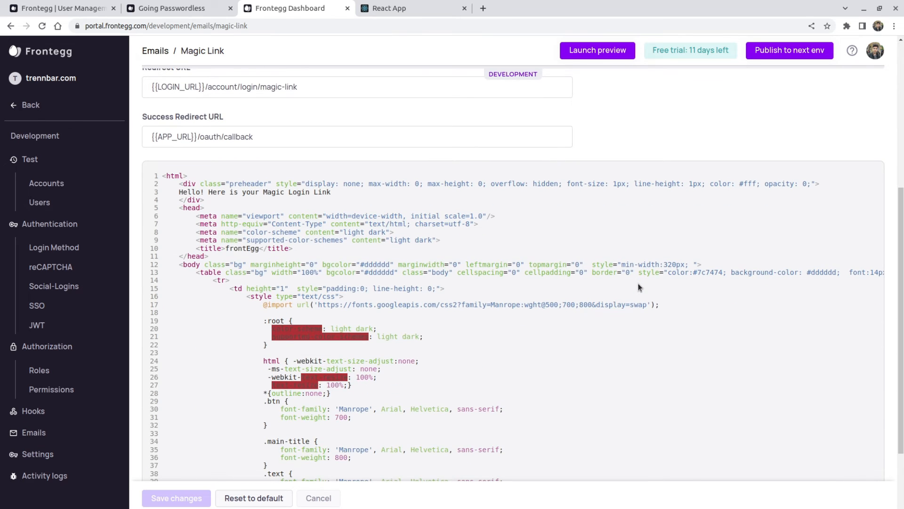
{"action": "mouse_move", "coordinate": [361, 192]}
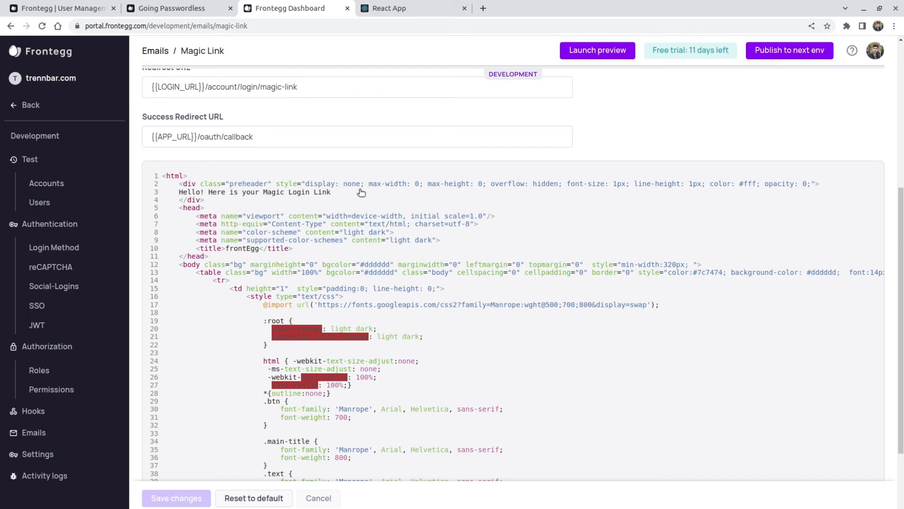
{"action": "scroll", "scroll_direction": "down", "scroll_amount": 3}
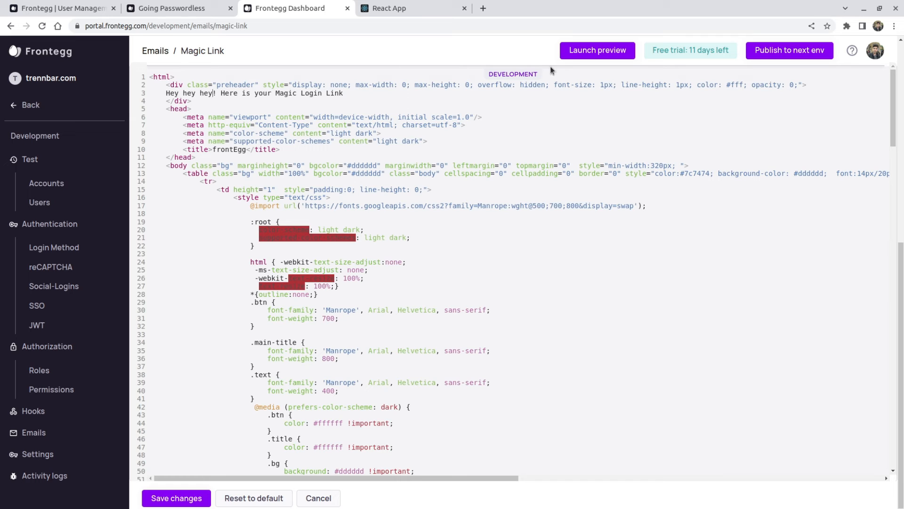
{"action": "mouse_move", "coordinate": [789, 50]}
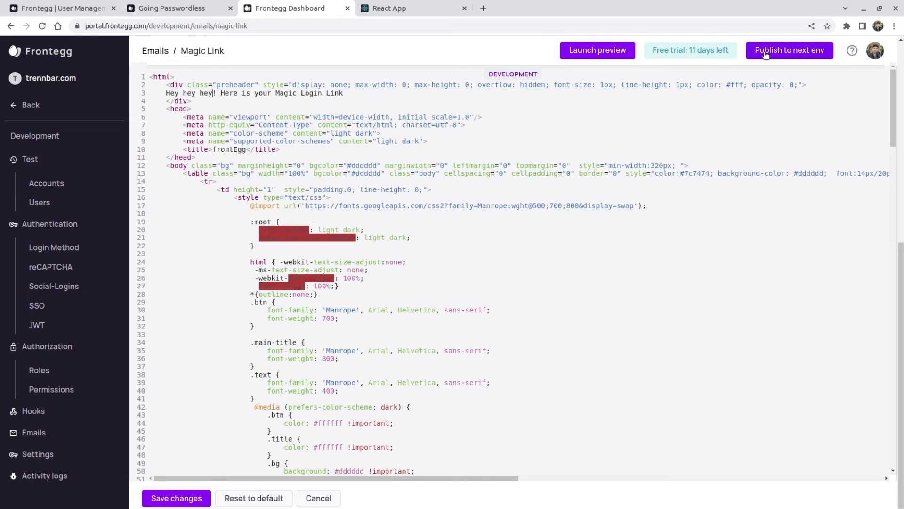
{"action": "left_click", "coordinate": [176, 497]}
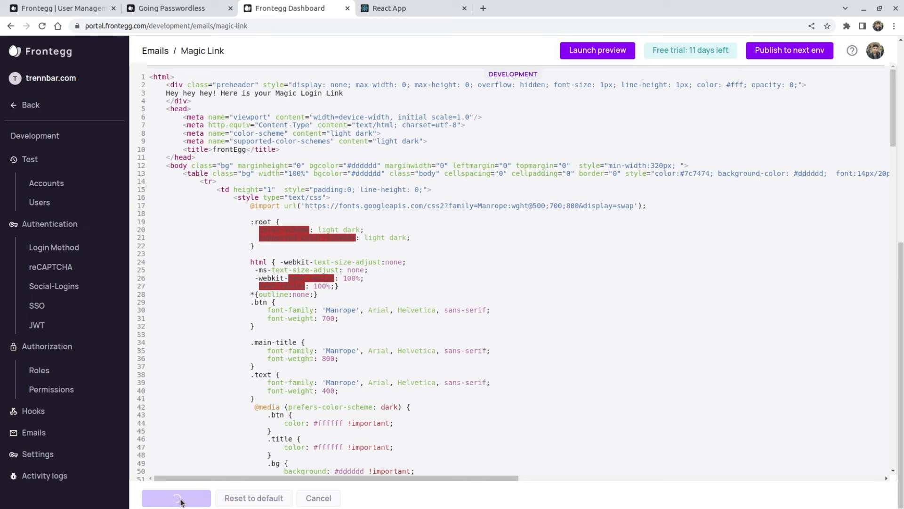
{"action": "left_click", "coordinate": [176, 497]}
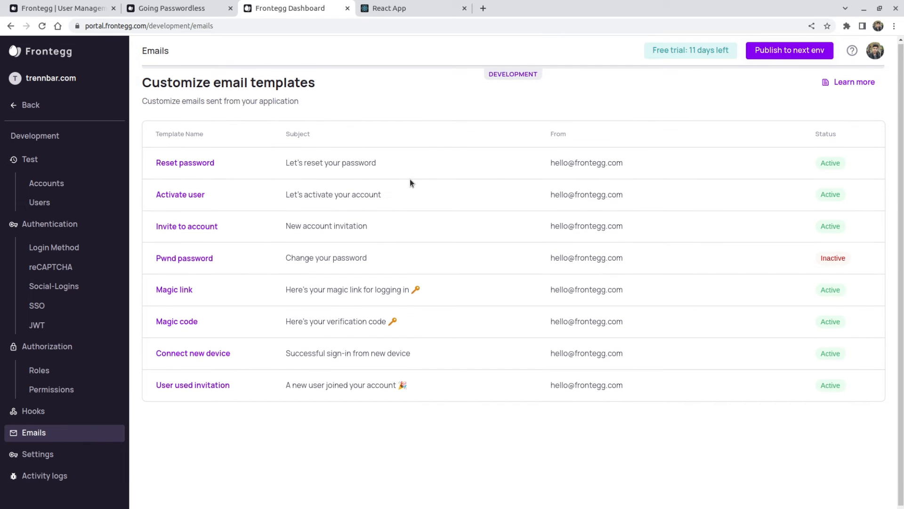
{"action": "mouse_move", "coordinate": [56, 109]}
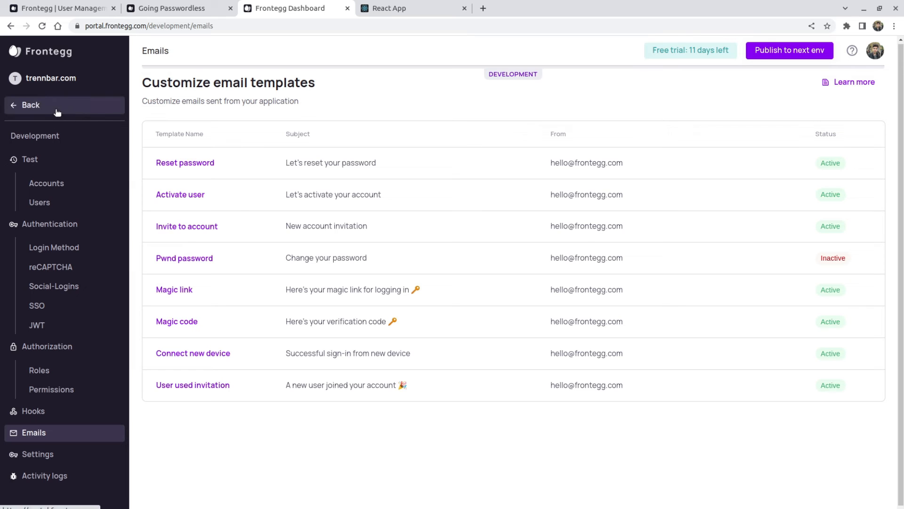
{"action": "mouse_move", "coordinate": [46, 184]}
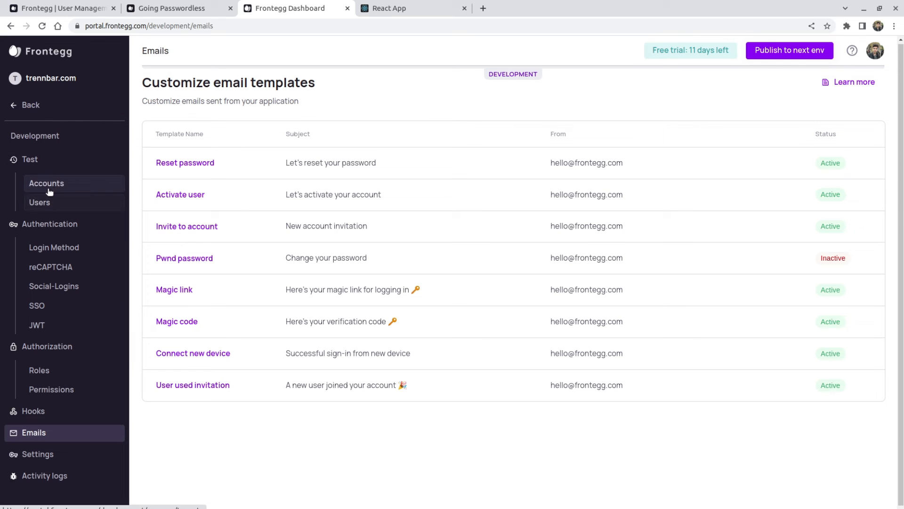
{"action": "left_click", "coordinate": [47, 182]}
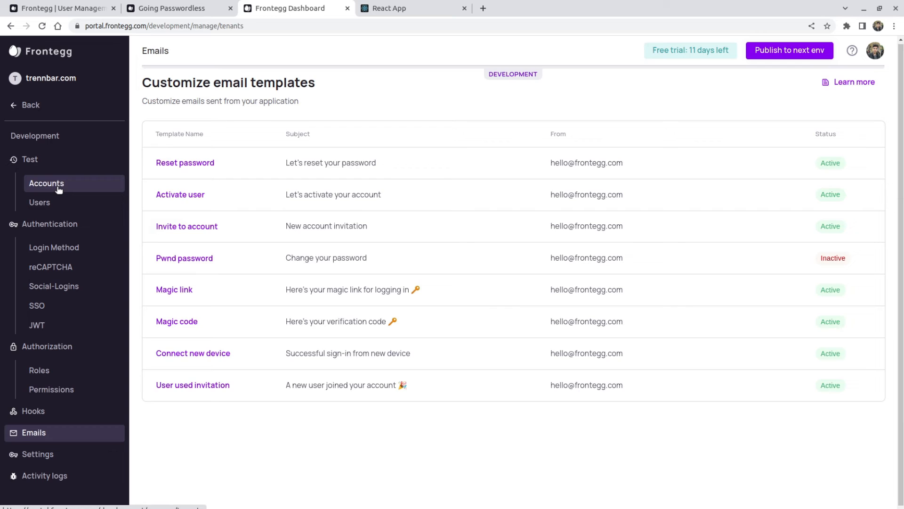
{"action": "left_click", "coordinate": [46, 183]}
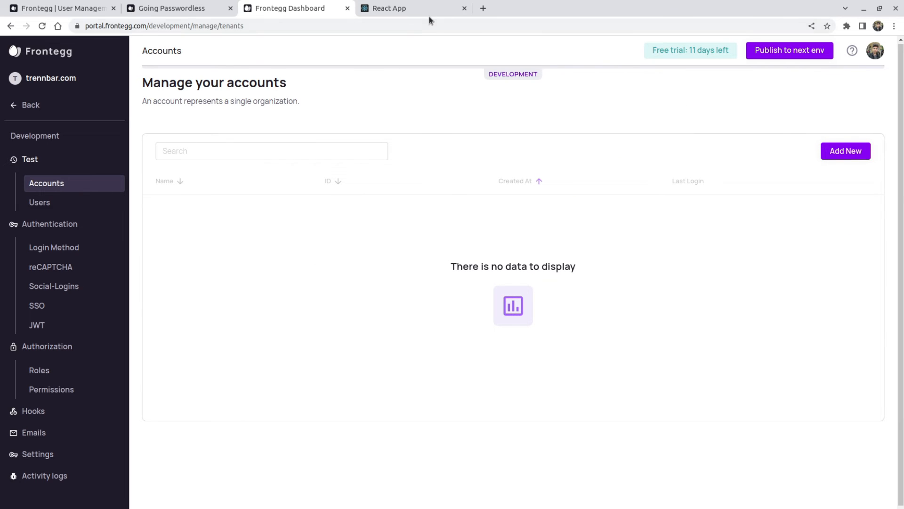
{"action": "left_click", "coordinate": [414, 8]}
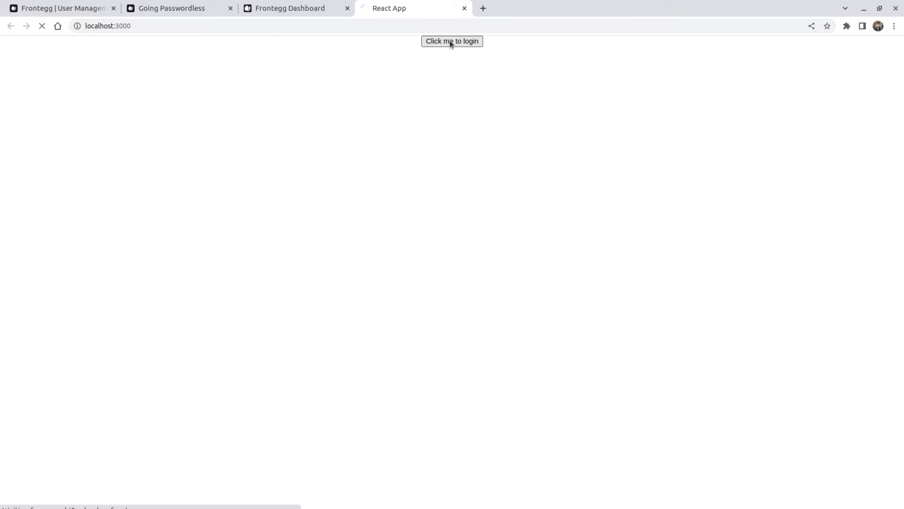
{"action": "left_click", "coordinate": [451, 41]}
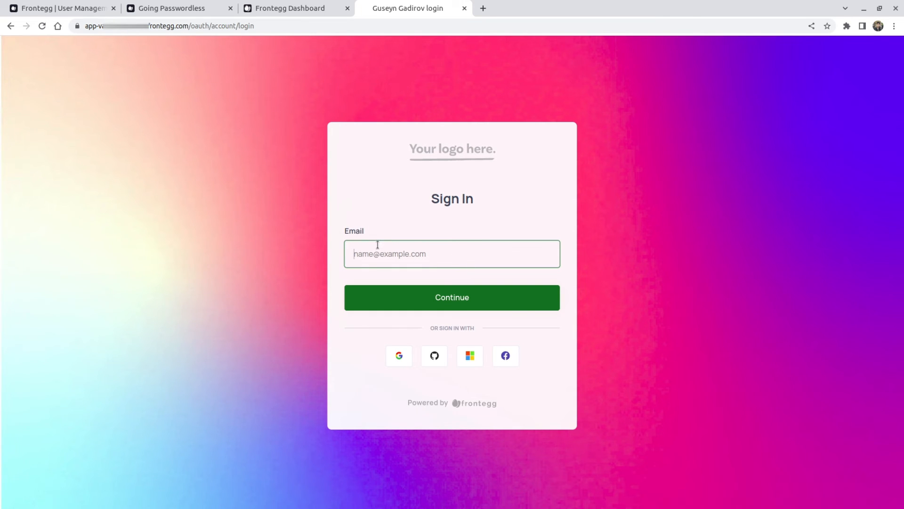
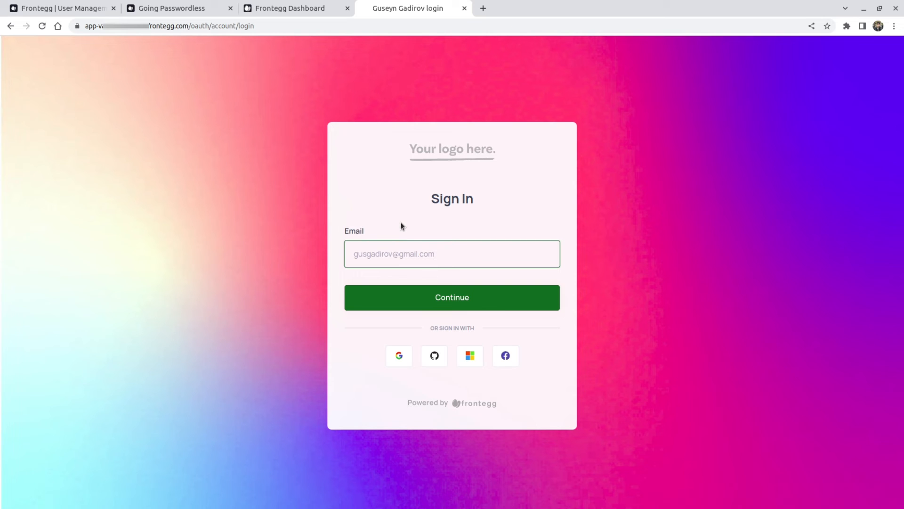
{"action": "left_click", "coordinate": [451, 253]}
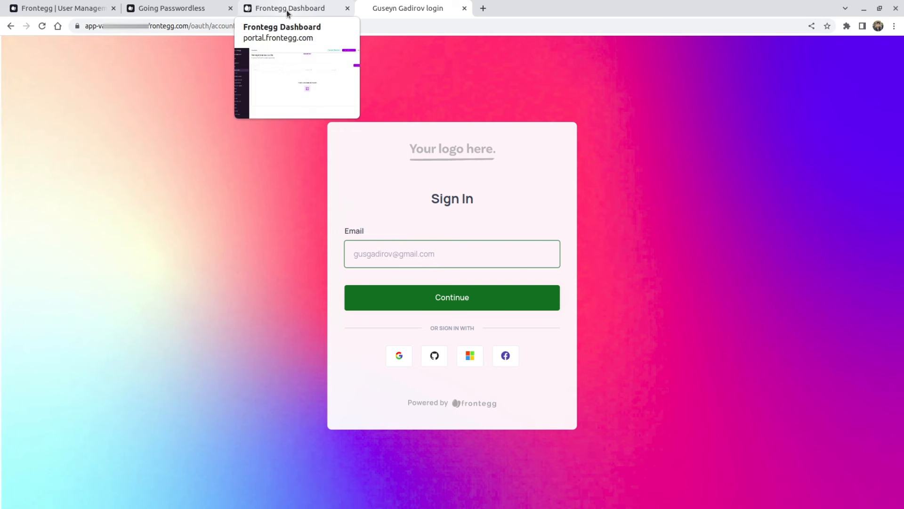
Step: Add a new account named 'Gus' with ID 'gus' in Test > Accounts and save it
{"action": "left_click", "coordinate": [294, 8]}
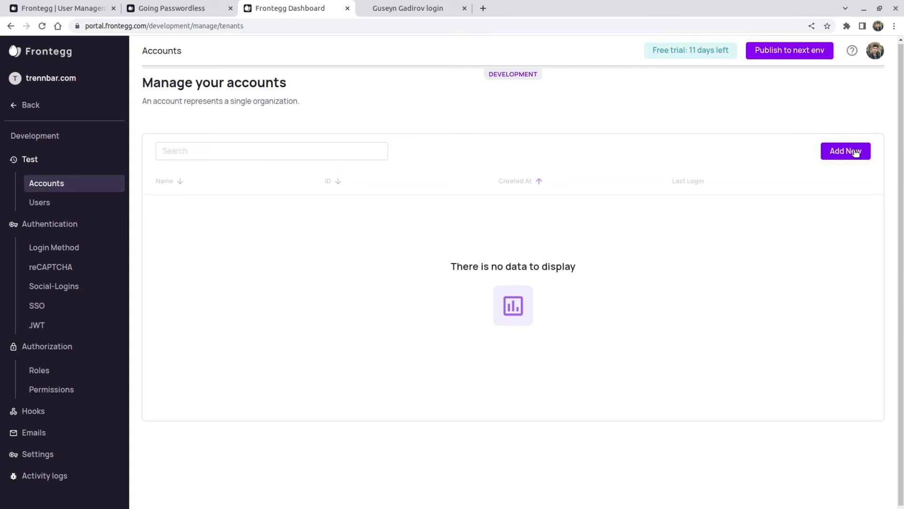
{"action": "left_click", "coordinate": [845, 151]}
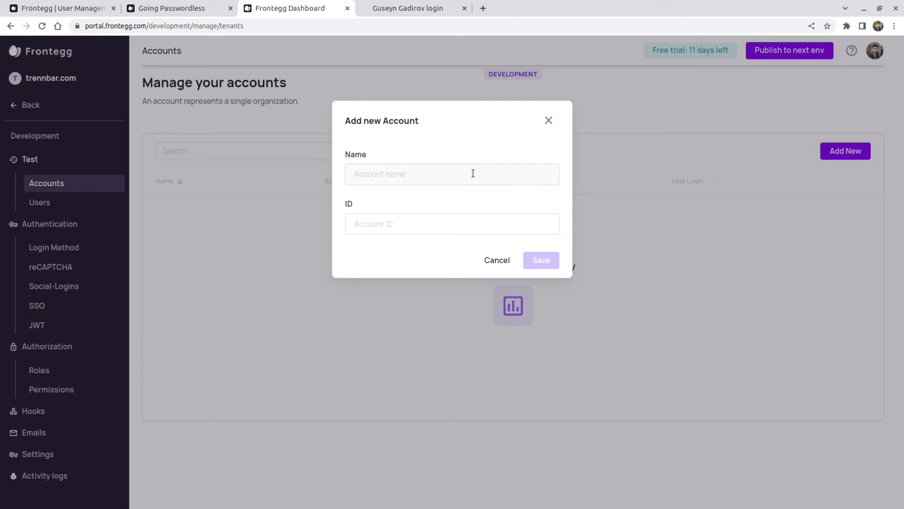
{"action": "type", "text": "Gus"}
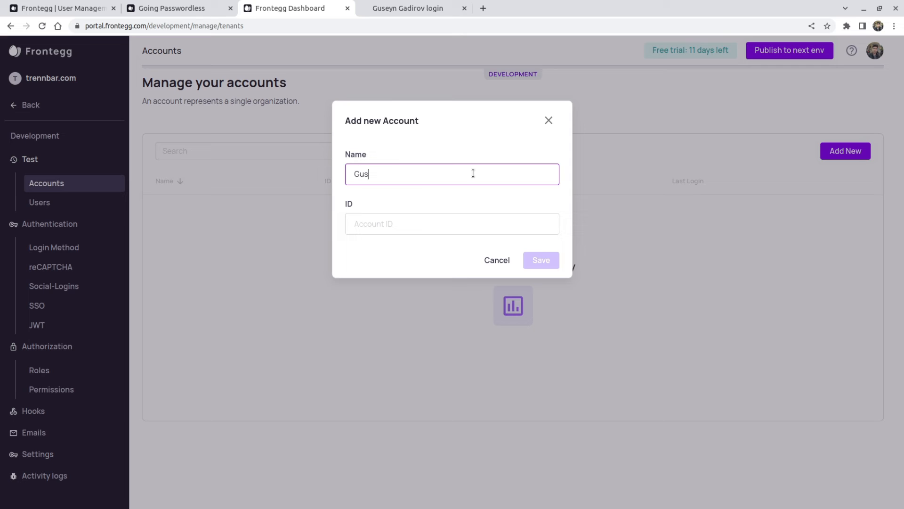
{"action": "left_click", "coordinate": [451, 224]}
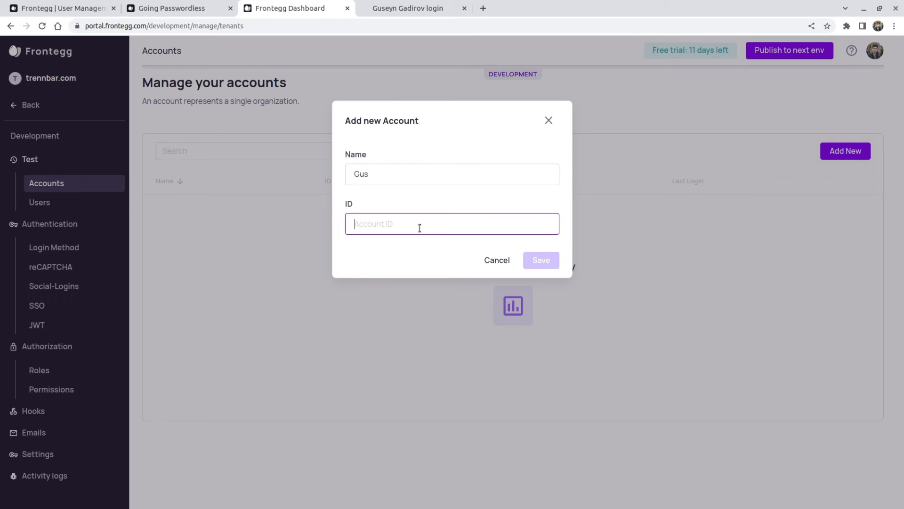
{"action": "type", "text": "gus"}
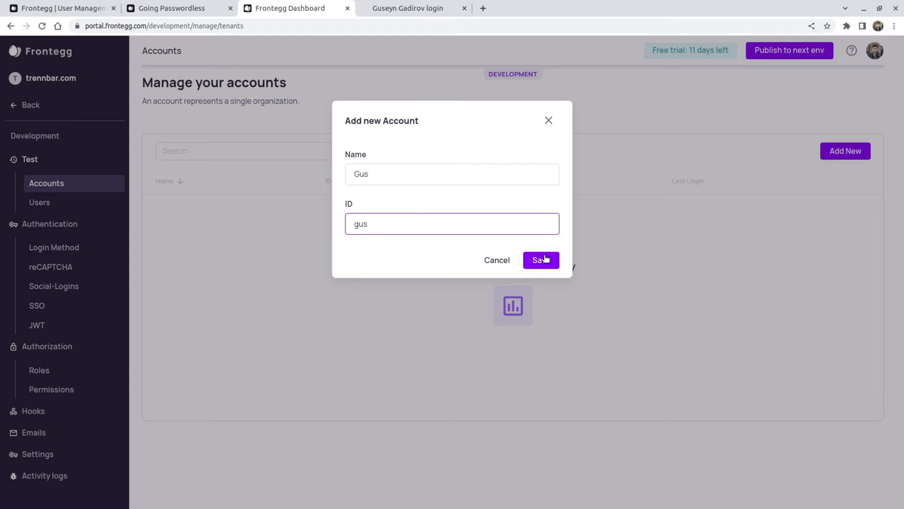
{"action": "left_click", "coordinate": [541, 260]}
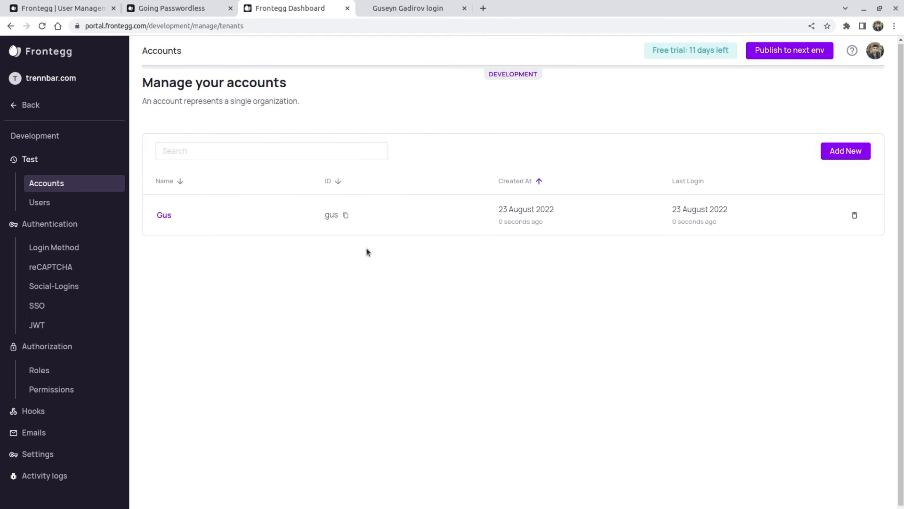
{"action": "left_click", "coordinate": [40, 201]}
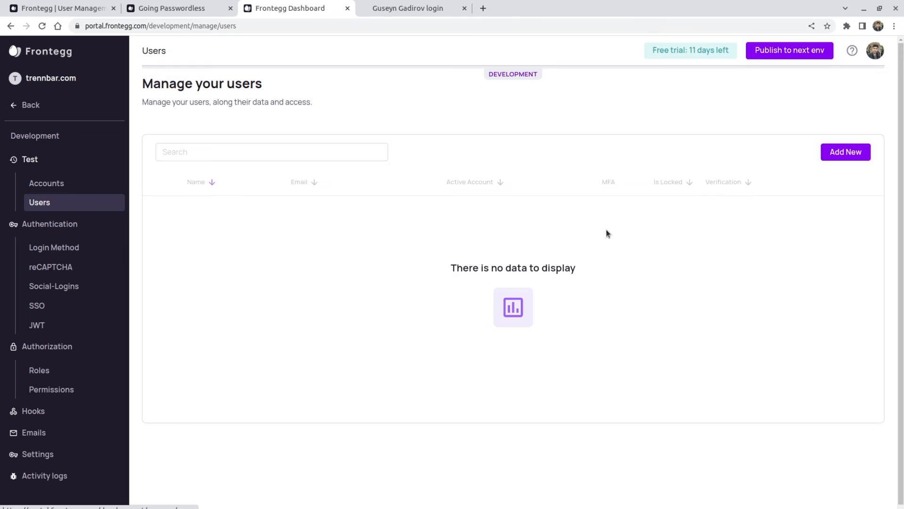
{"action": "left_click", "coordinate": [844, 152]}
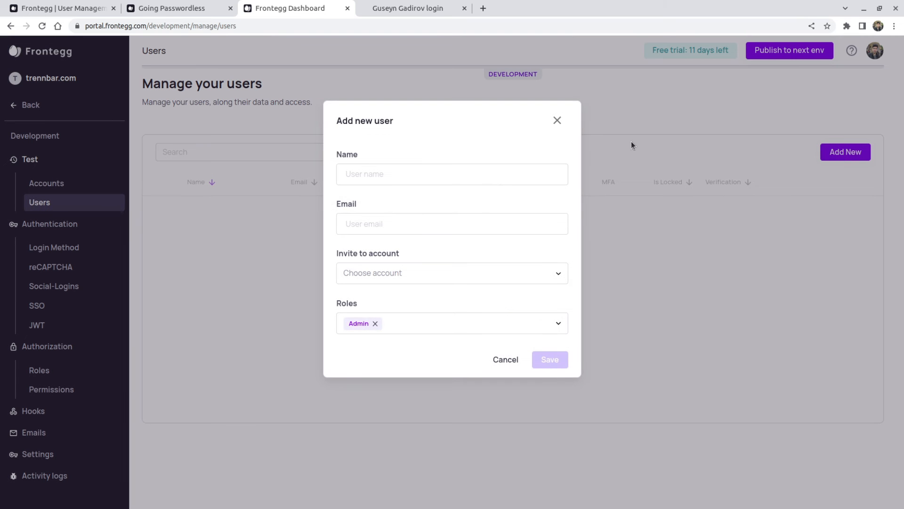
{"action": "left_click", "coordinate": [451, 173]}
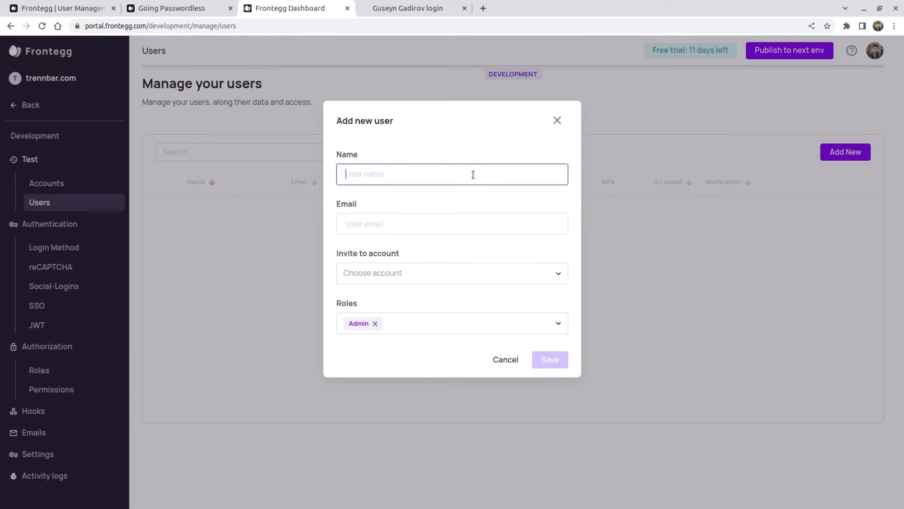
{"action": "type", "text": "Gus' user"}
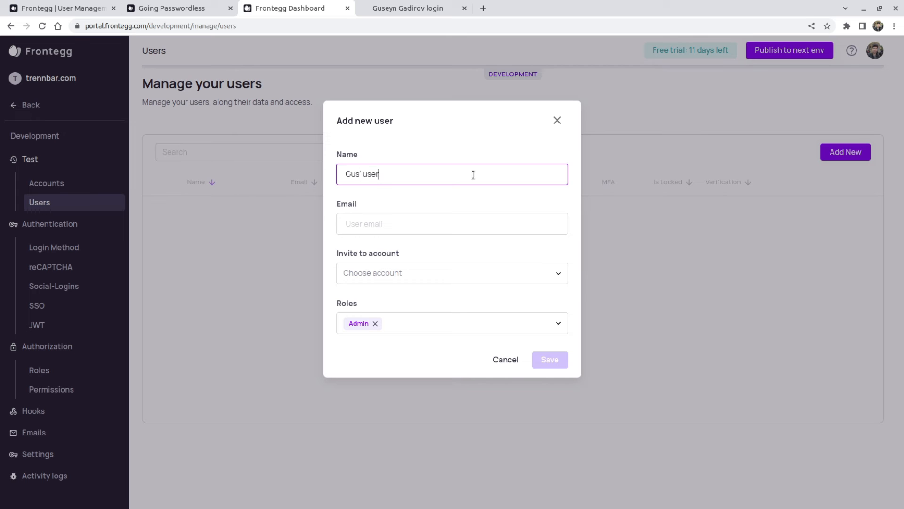
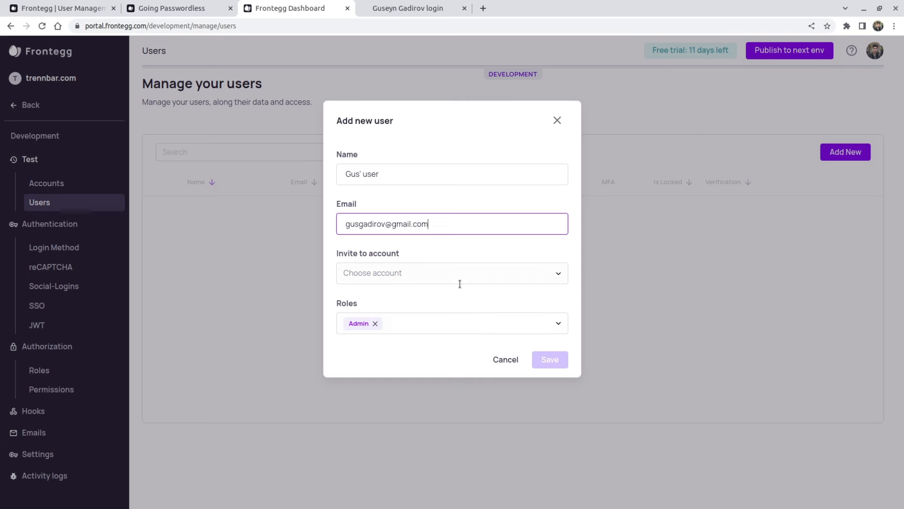
{"action": "left_click", "coordinate": [451, 273]}
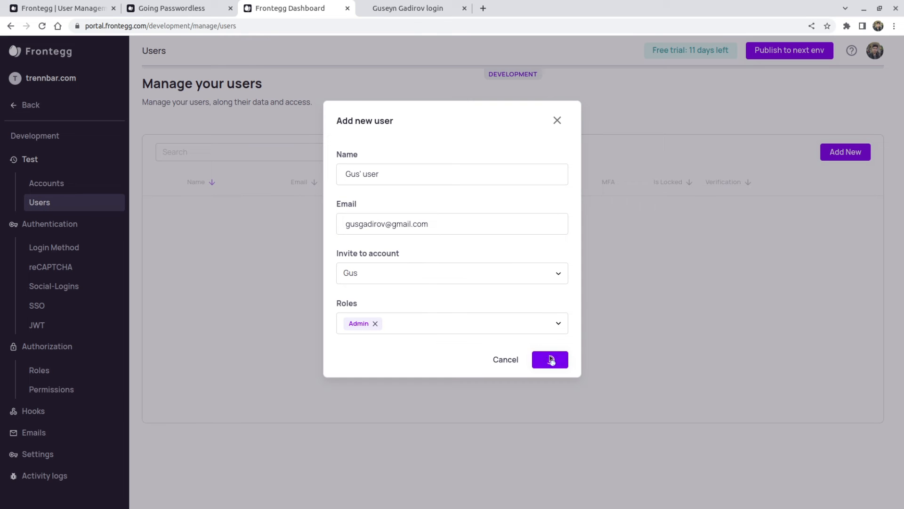
{"action": "left_click", "coordinate": [549, 359]}
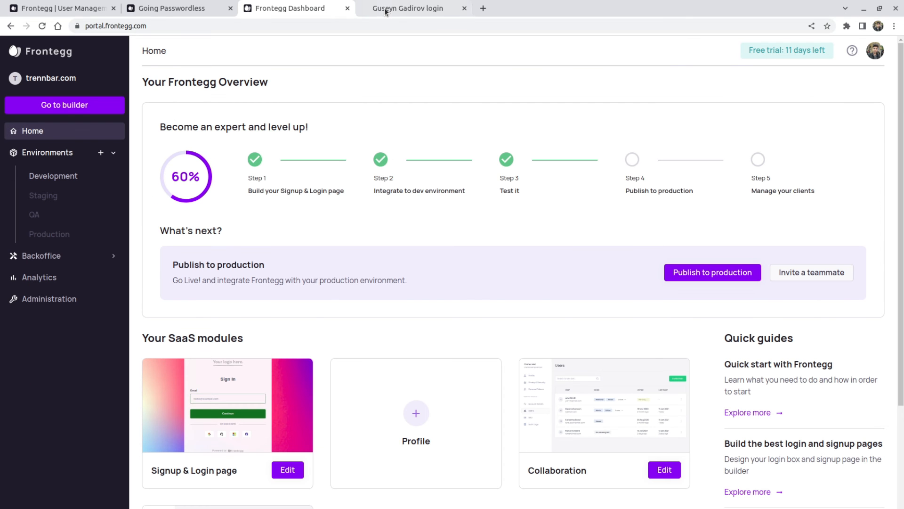
Step: Submit Gus' user's email on the hosted sign-in page to request a one-time code
{"action": "left_click", "coordinate": [408, 9]}
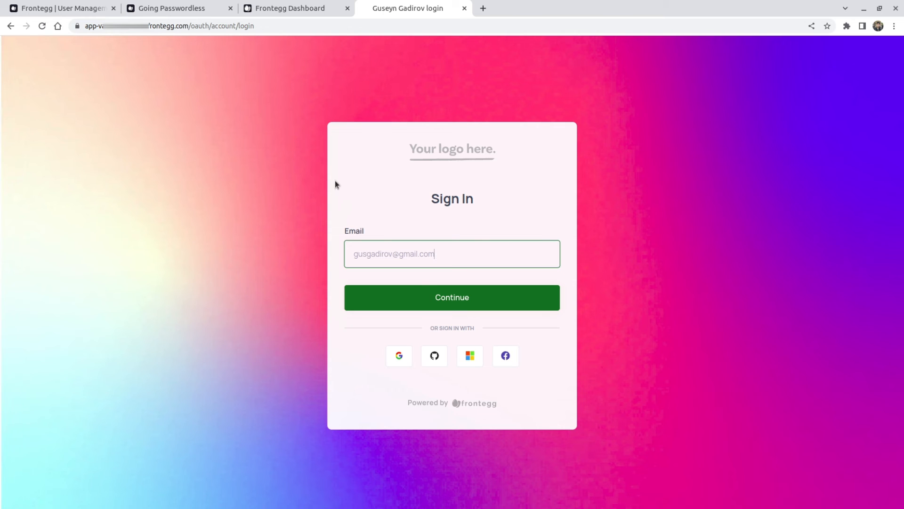
{"action": "left_click", "coordinate": [451, 297]}
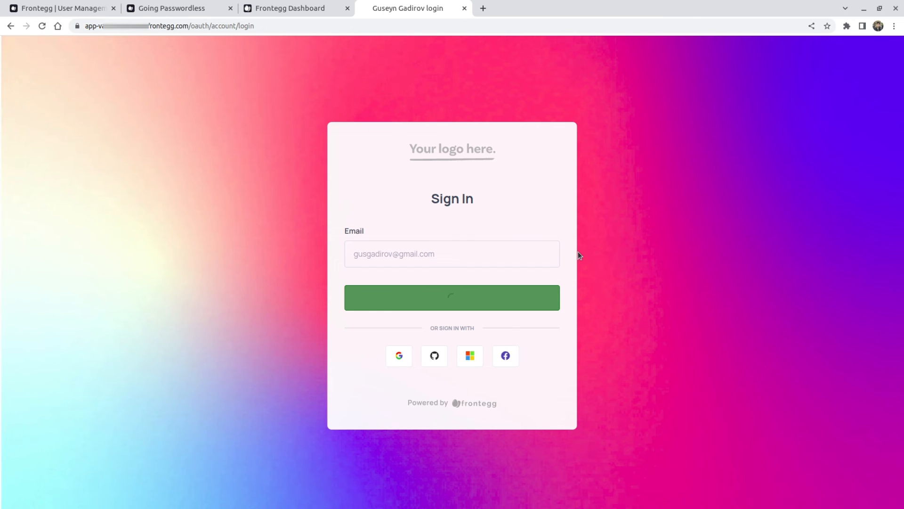
{"action": "left_click", "coordinate": [451, 296]}
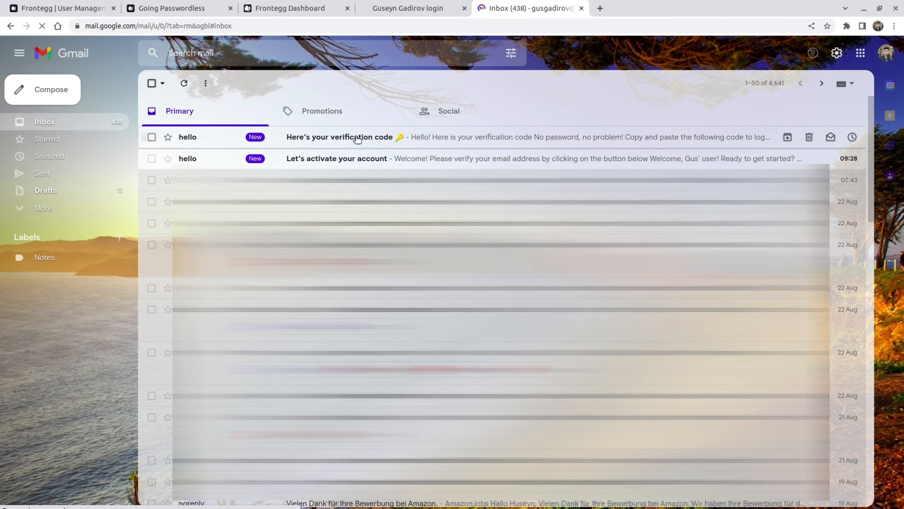
{"action": "left_click", "coordinate": [340, 137]}
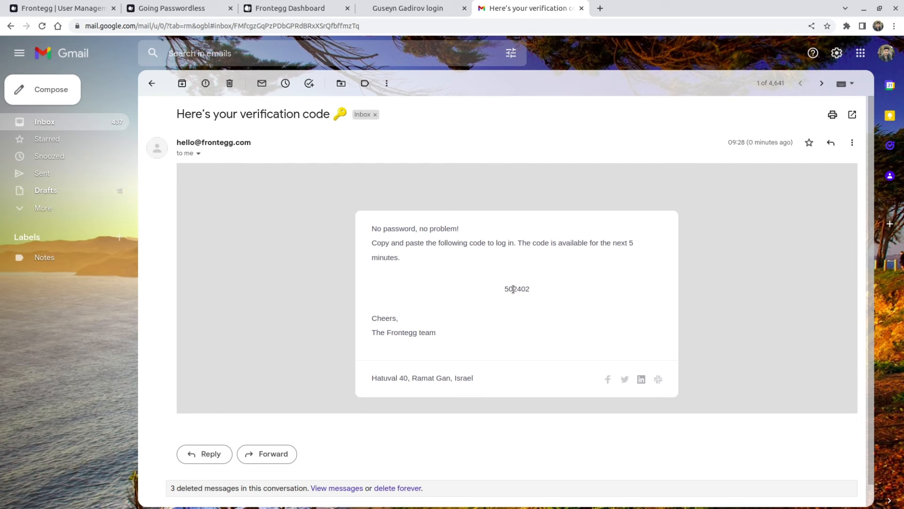
{"action": "double_click", "coordinate": [516, 289]}
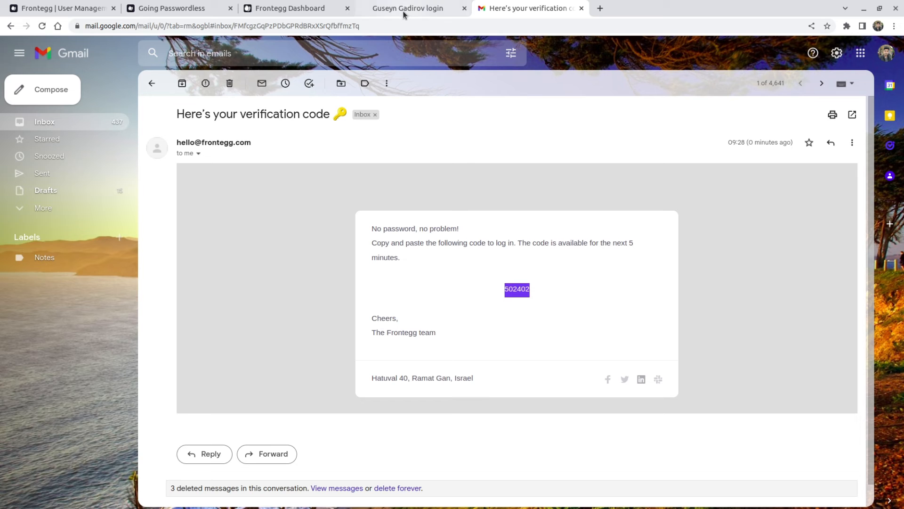
{"action": "left_click", "coordinate": [407, 9]}
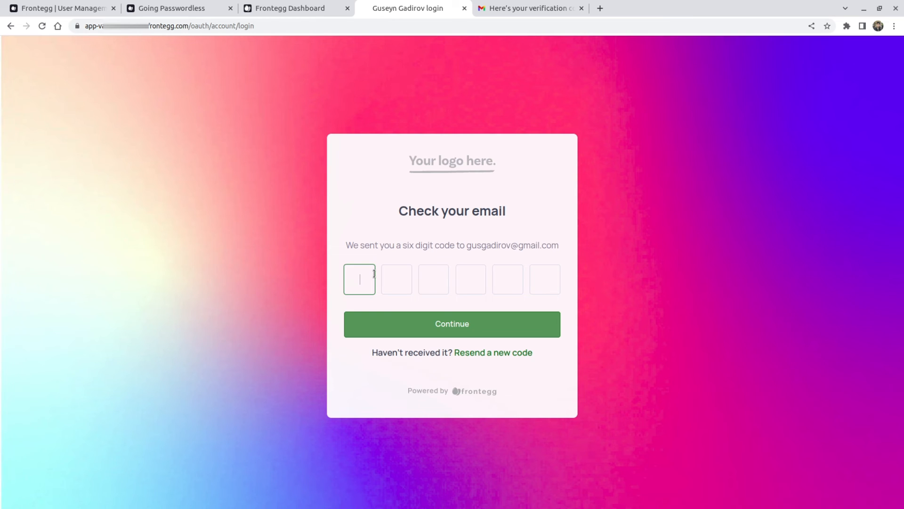
{"action": "left_click", "coordinate": [294, 9]}
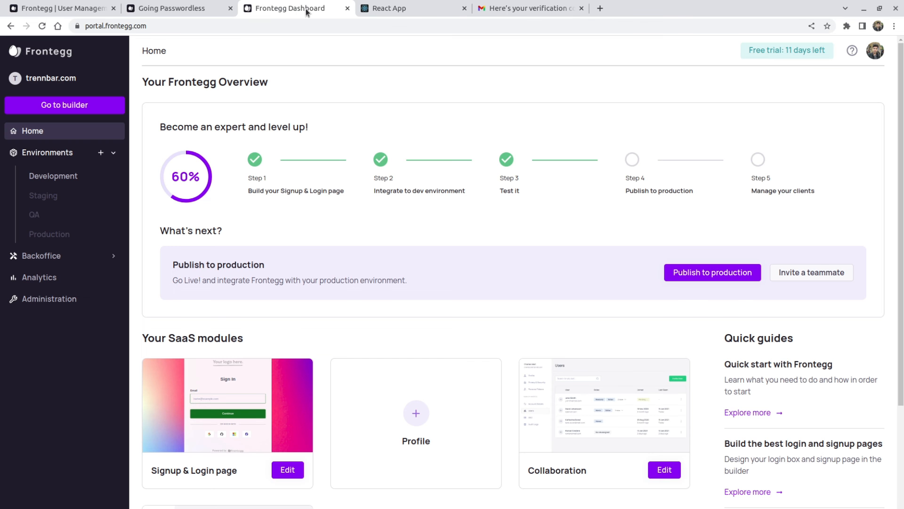
Step: Switch the login box's email sign-on to Magic link in the builder and commit the change
{"action": "left_click", "coordinate": [64, 104]}
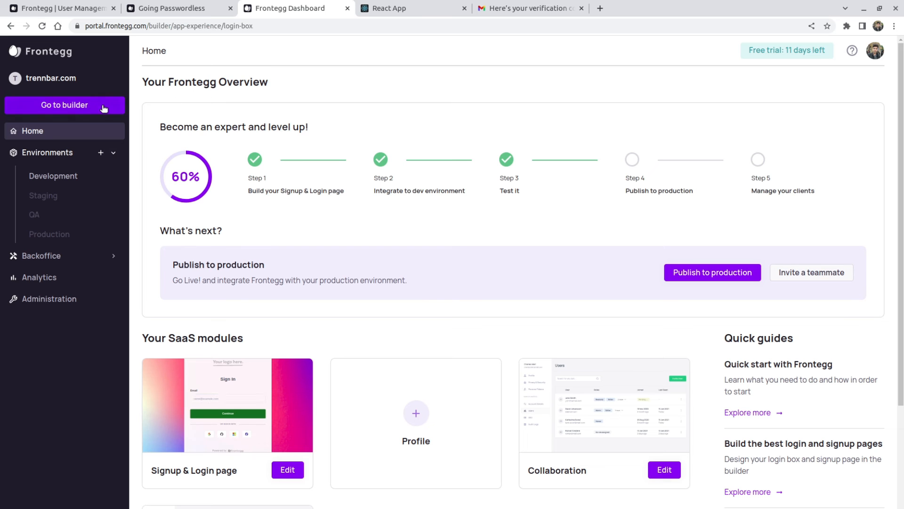
{"action": "left_click", "coordinate": [64, 104]}
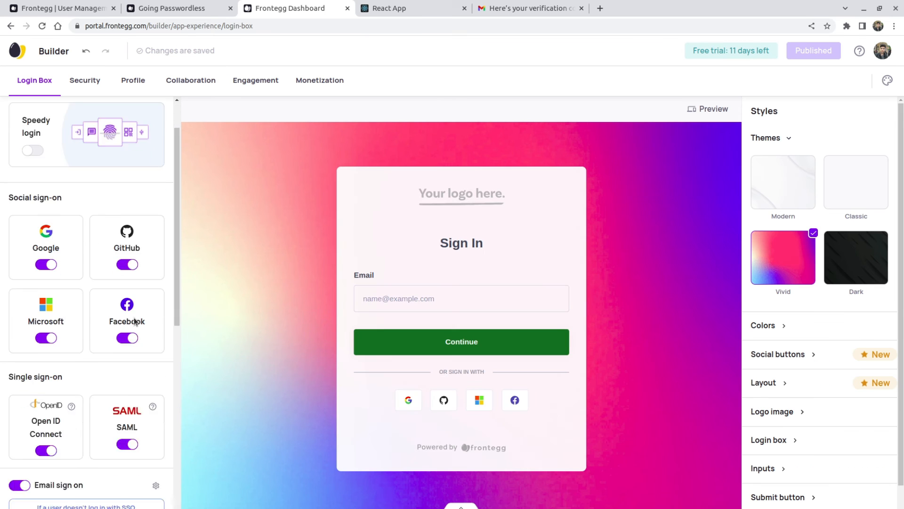
{"action": "scroll", "scroll_direction": "down", "scroll_amount": 3}
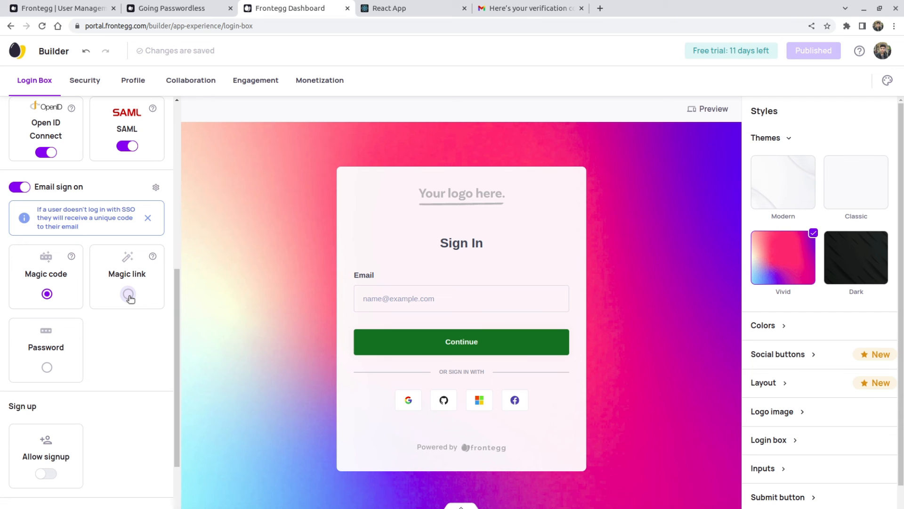
{"action": "left_click", "coordinate": [128, 293]}
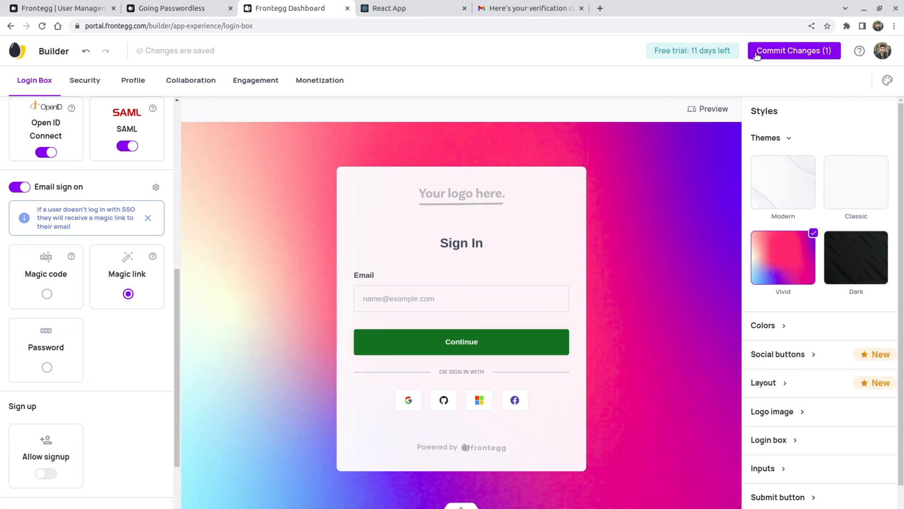
{"action": "type", "text": "Change Passwordless method to Magic Link"}
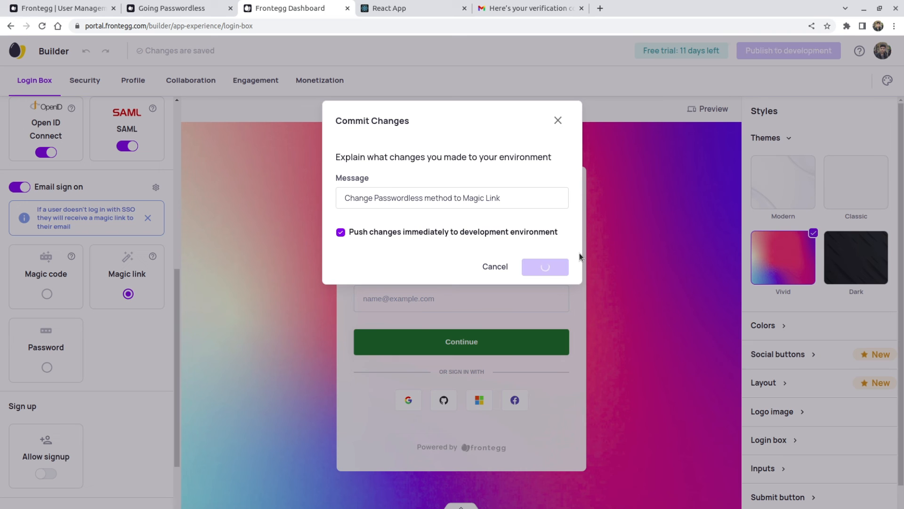
{"action": "left_click", "coordinate": [544, 266]}
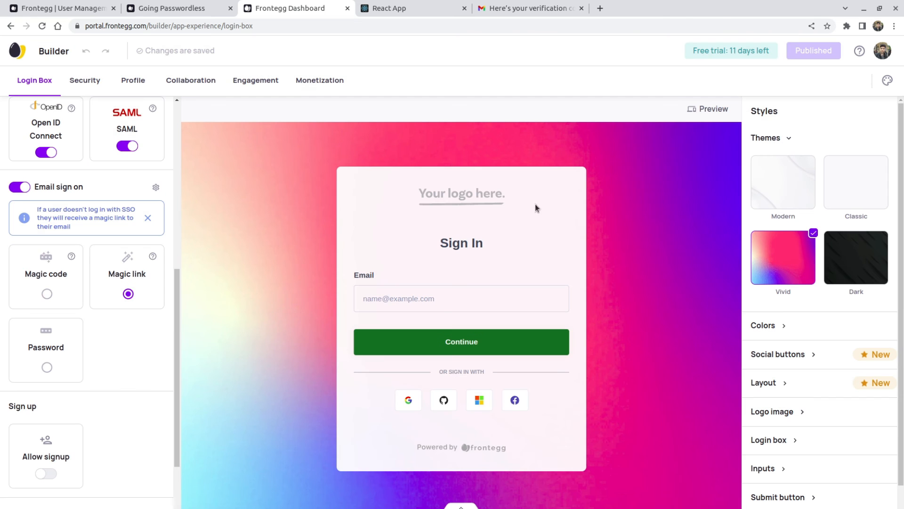
{"action": "mouse_move", "coordinate": [255, 80]}
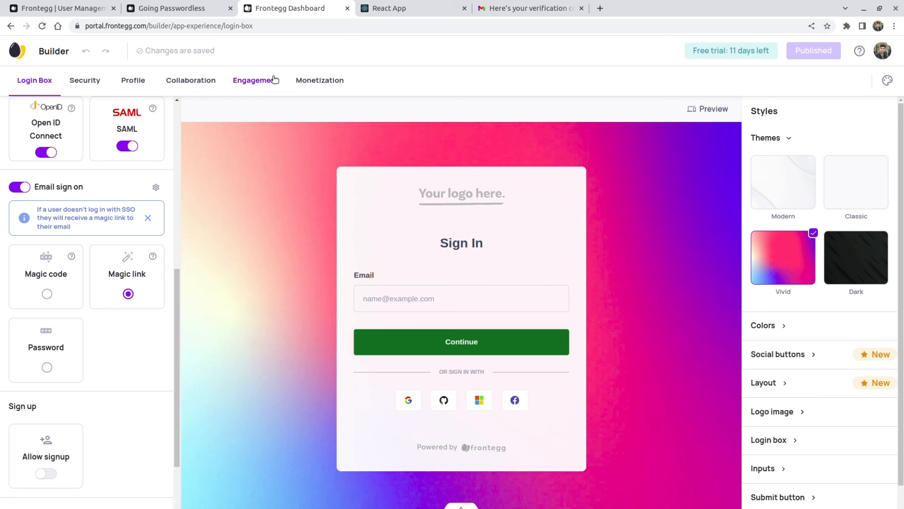
{"action": "left_click", "coordinate": [413, 8]}
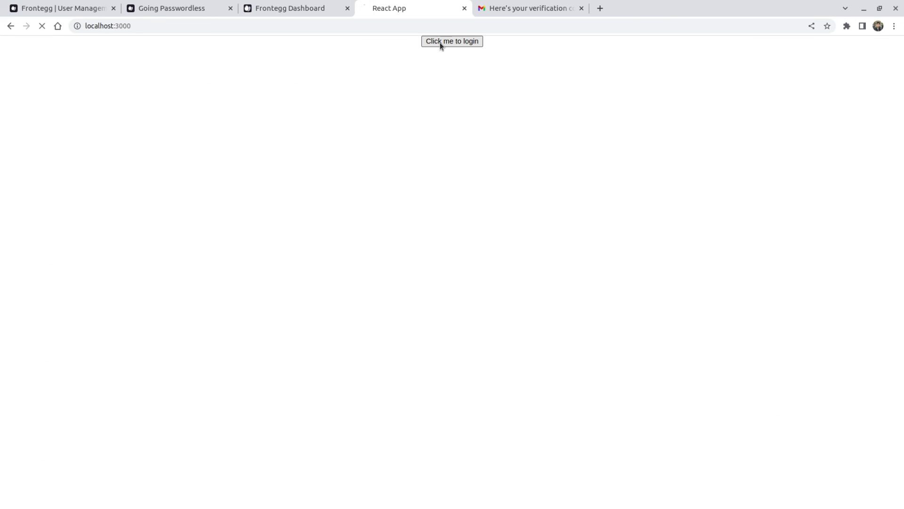
{"action": "left_click", "coordinate": [452, 41]}
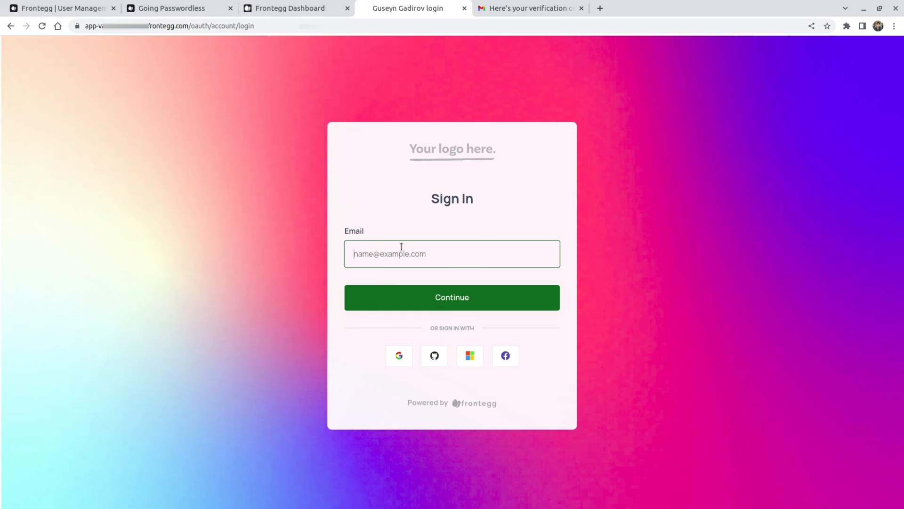
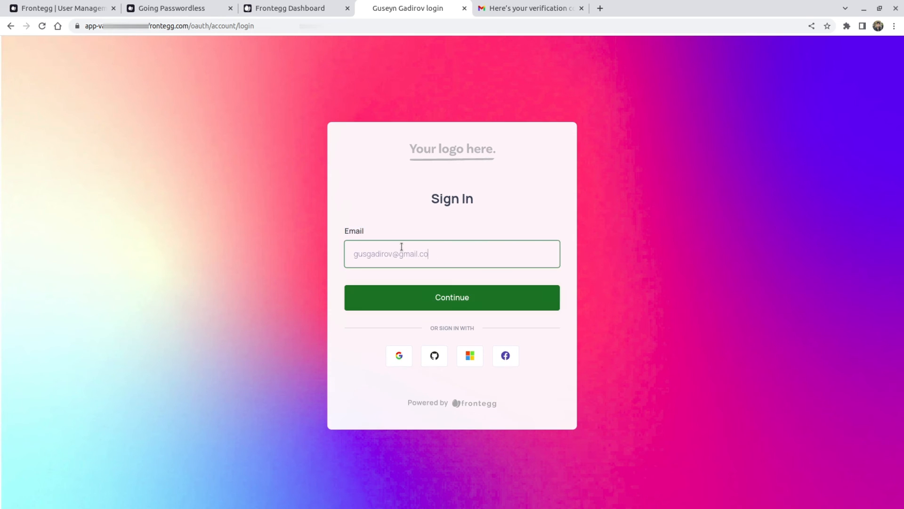
{"action": "left_click", "coordinate": [452, 296]}
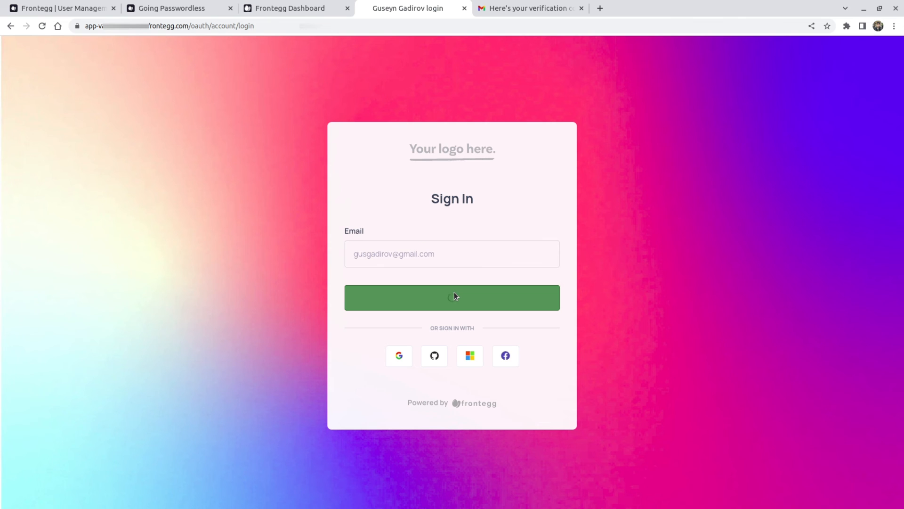
{"action": "left_click", "coordinate": [452, 297]}
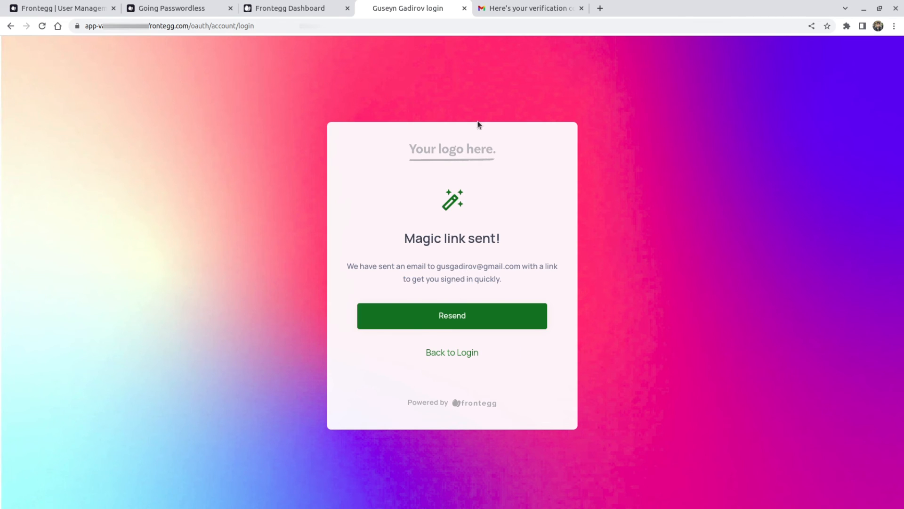
{"action": "left_click", "coordinate": [528, 8]}
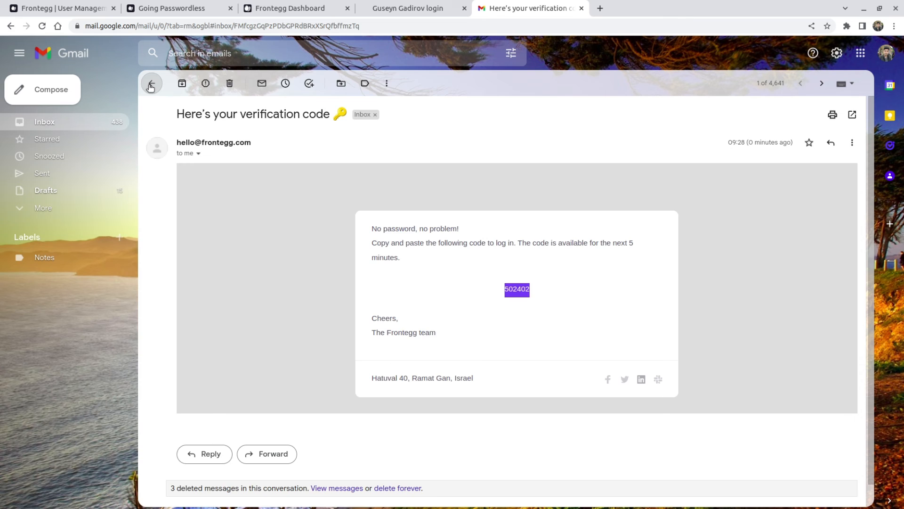
Step: Open Frontegg's 'Here's your magic link for logging in' email and follow its Log in link
{"action": "left_click", "coordinate": [151, 83]}
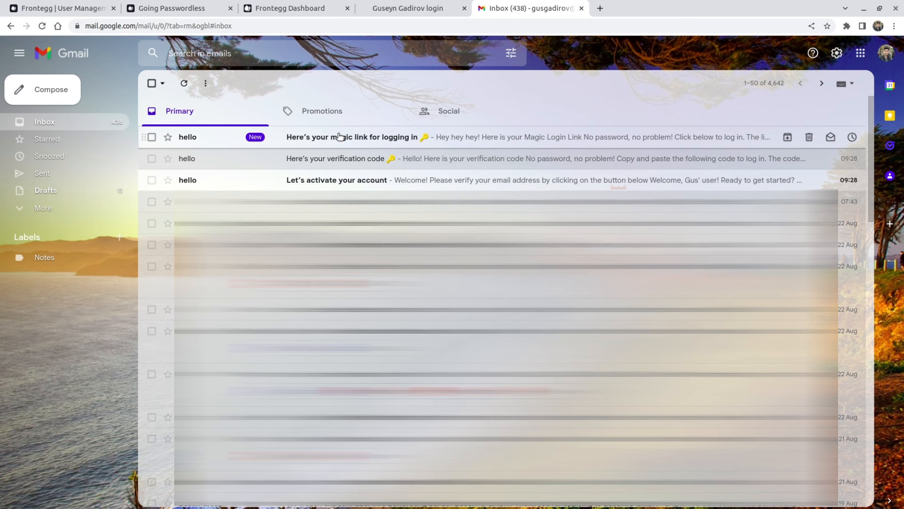
{"action": "left_click", "coordinate": [351, 137]}
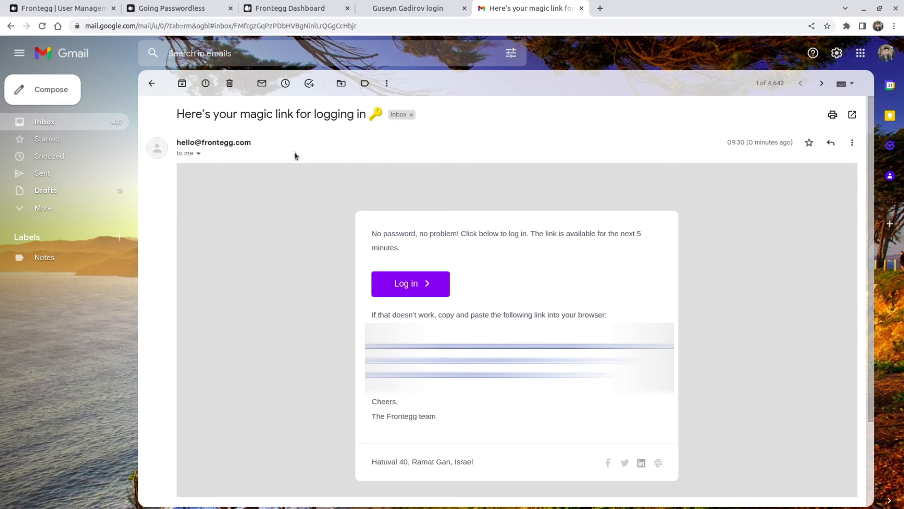
{"action": "scroll", "scroll_direction": "down", "scroll_amount": 3}
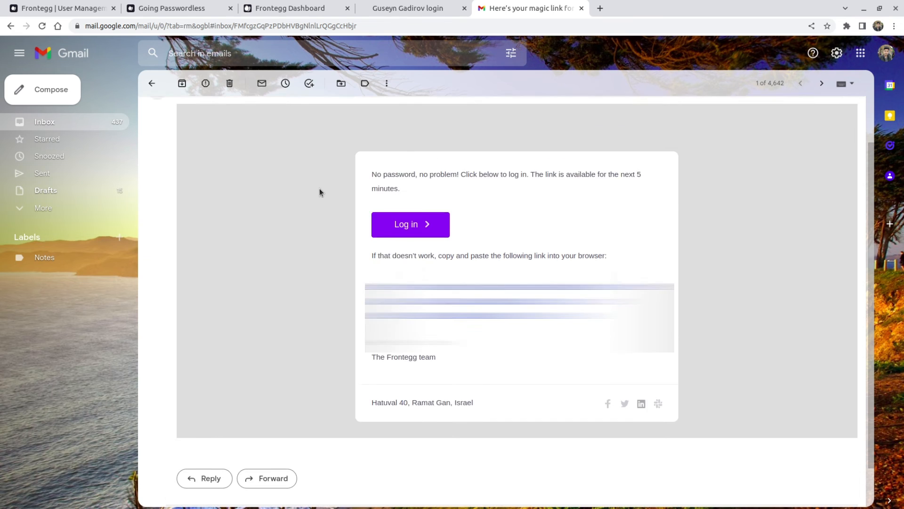
{"action": "left_click", "coordinate": [151, 83]}
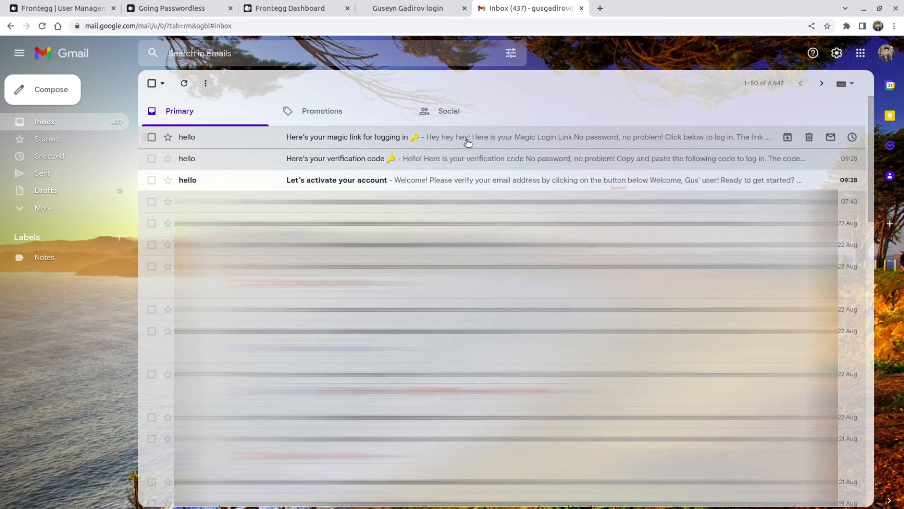
{"action": "left_click", "coordinate": [348, 136]}
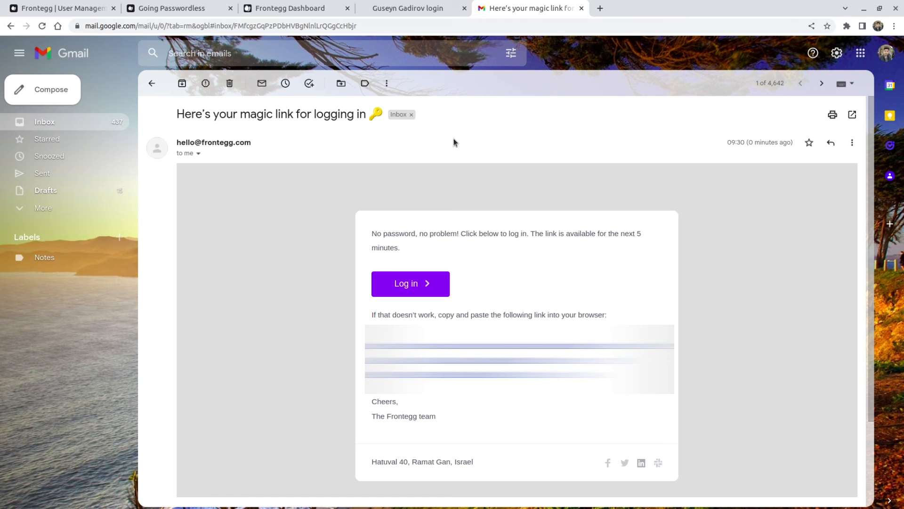
{"action": "scroll", "scroll_direction": "down", "scroll_amount": 3}
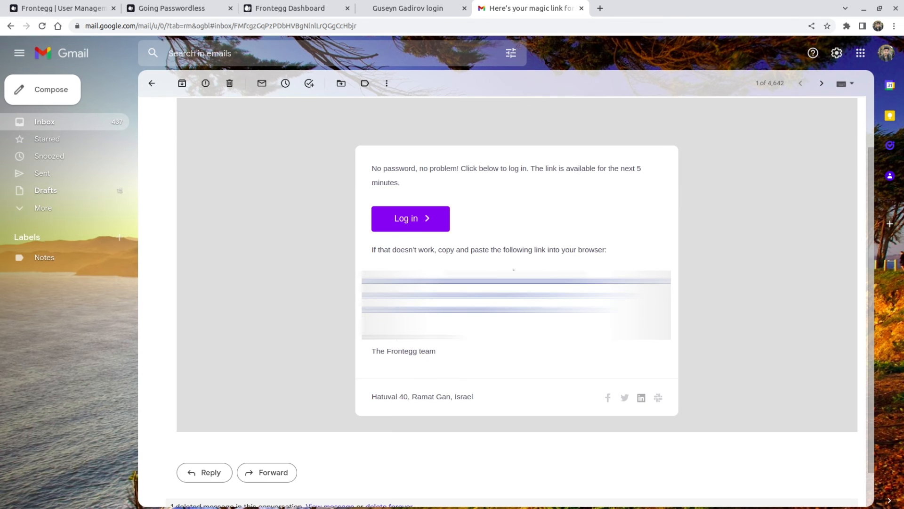
{"action": "mouse_move", "coordinate": [412, 230]}
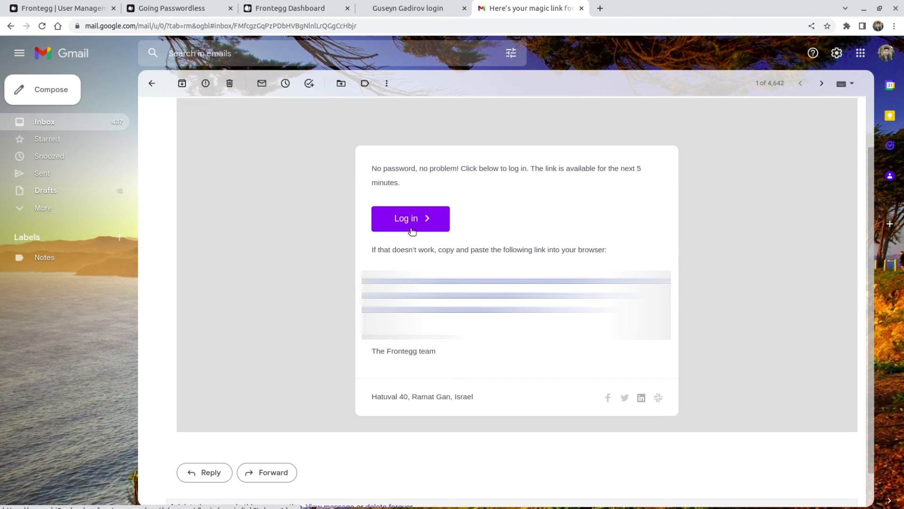
{"action": "left_click", "coordinate": [411, 218]}
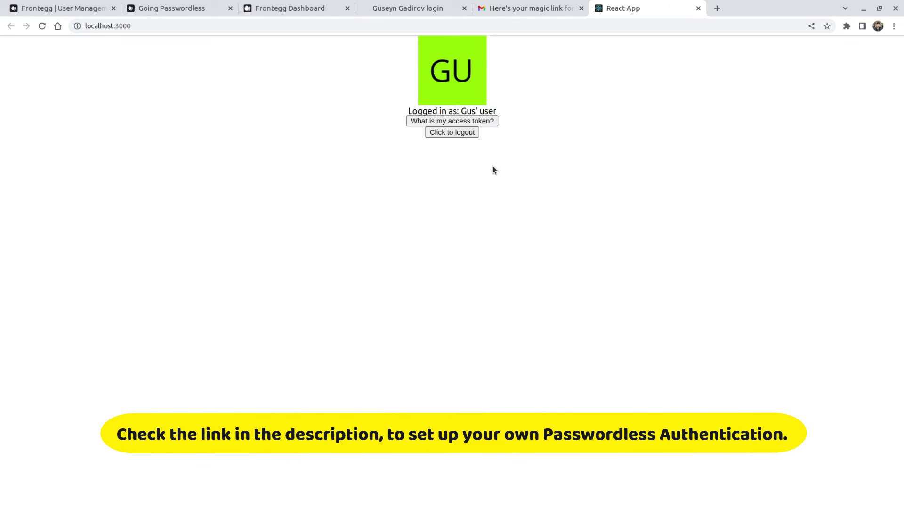